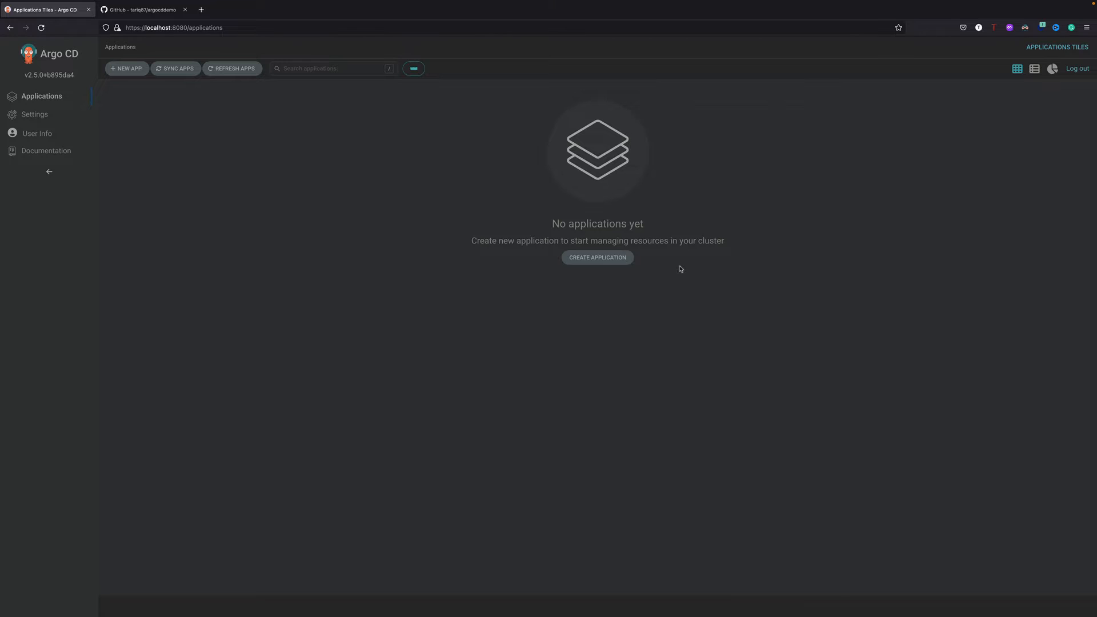
mouse_move(690, 246)
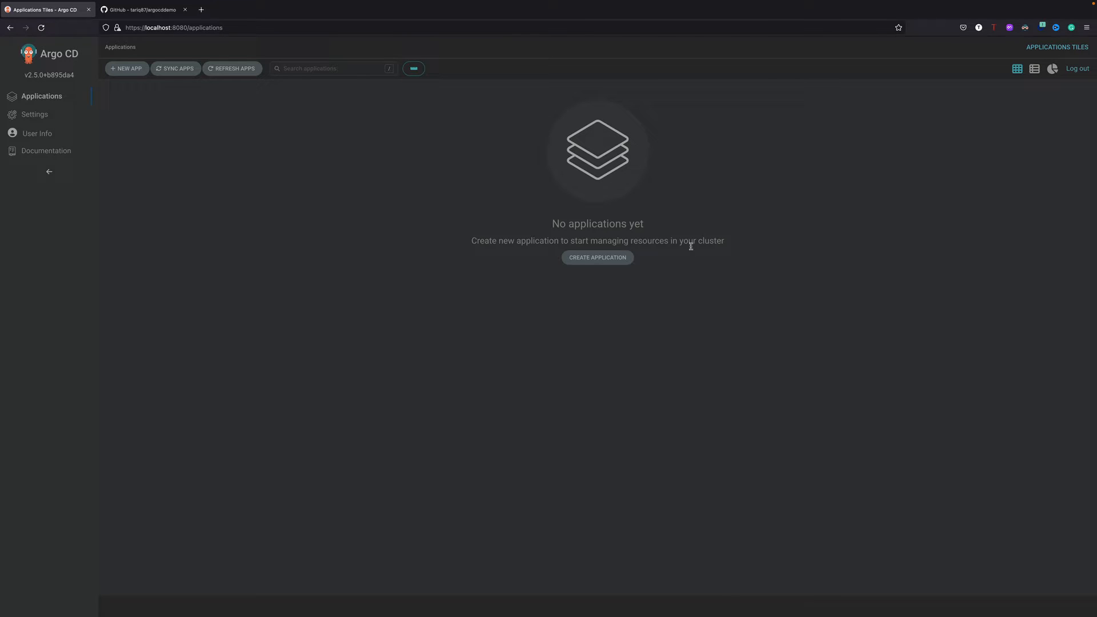
mouse_move(606, 273)
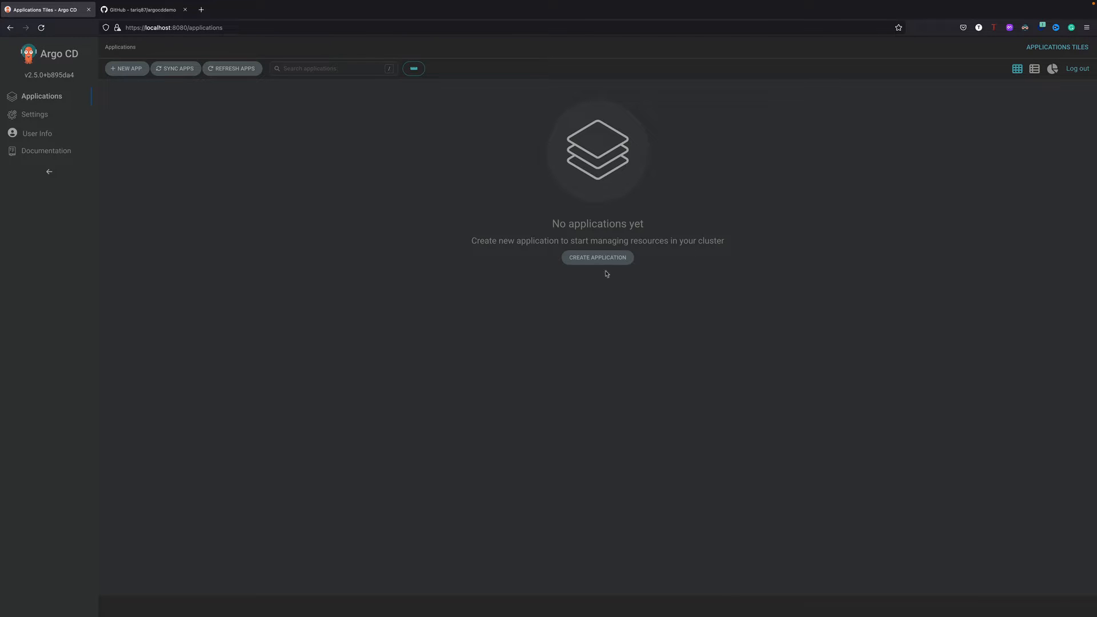
mouse_move(642, 209)
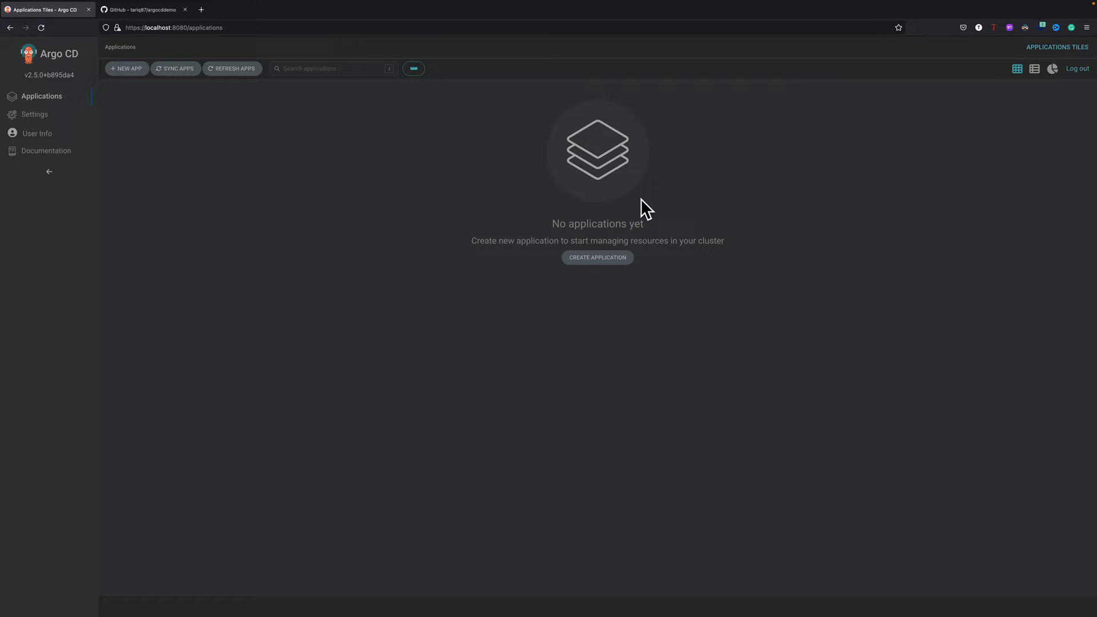
mouse_move(521, 212)
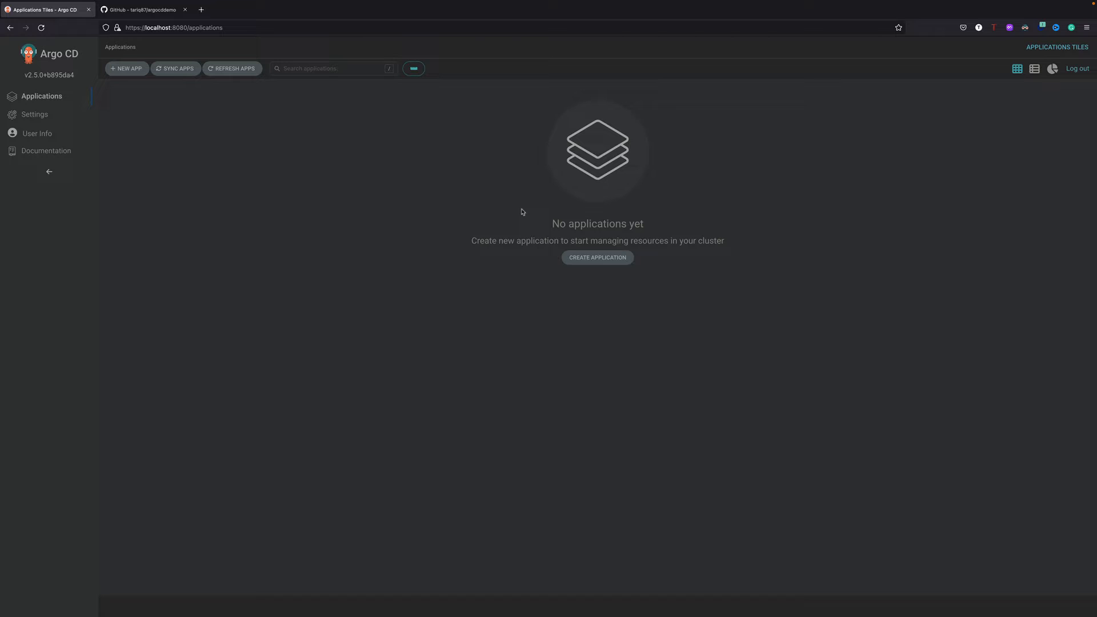
mouse_move(523, 212)
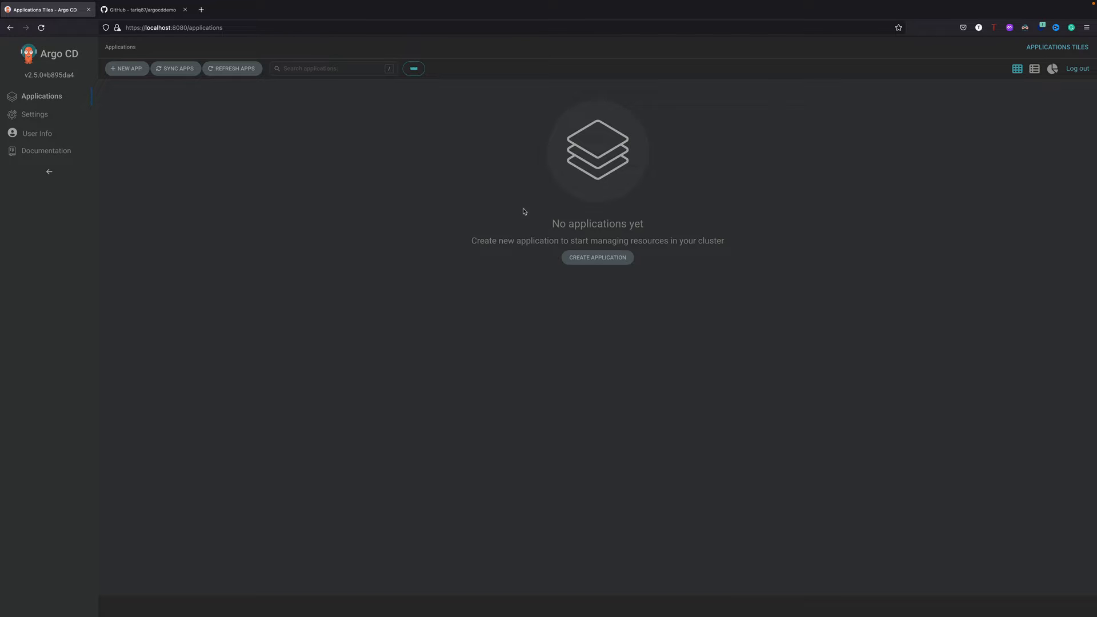
mouse_move(235, 163)
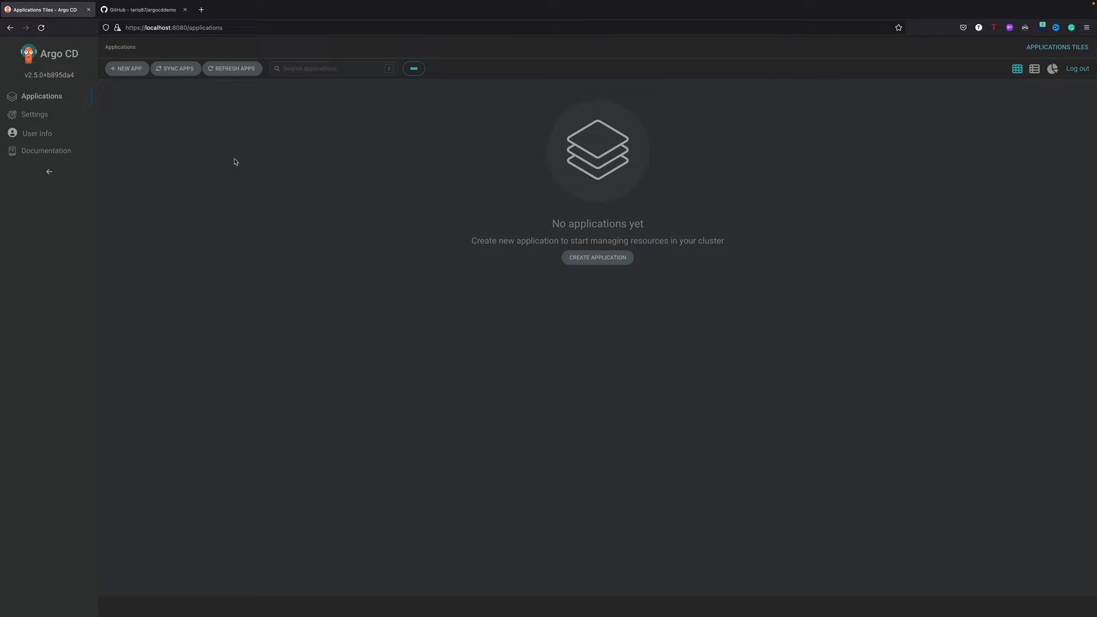
mouse_move(230, 158)
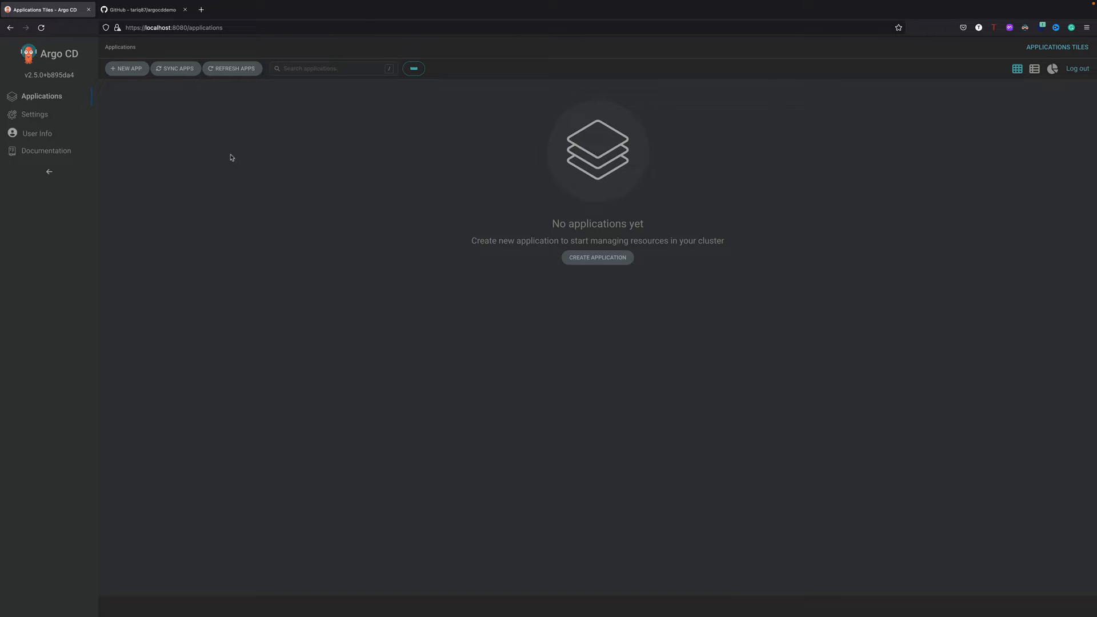
mouse_move(233, 157)
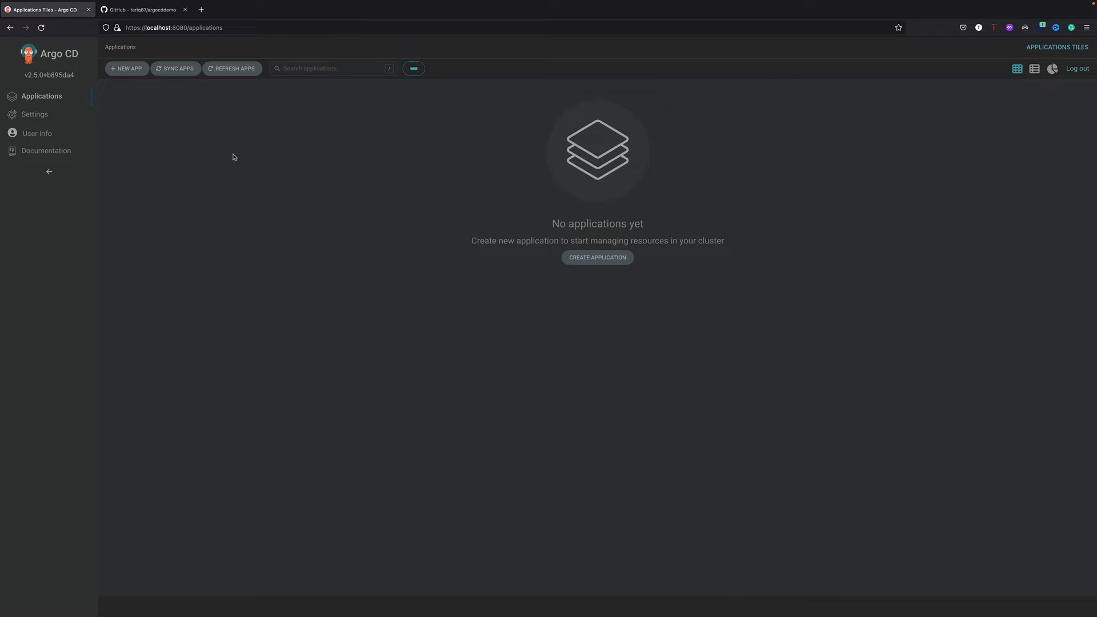
mouse_move(240, 152)
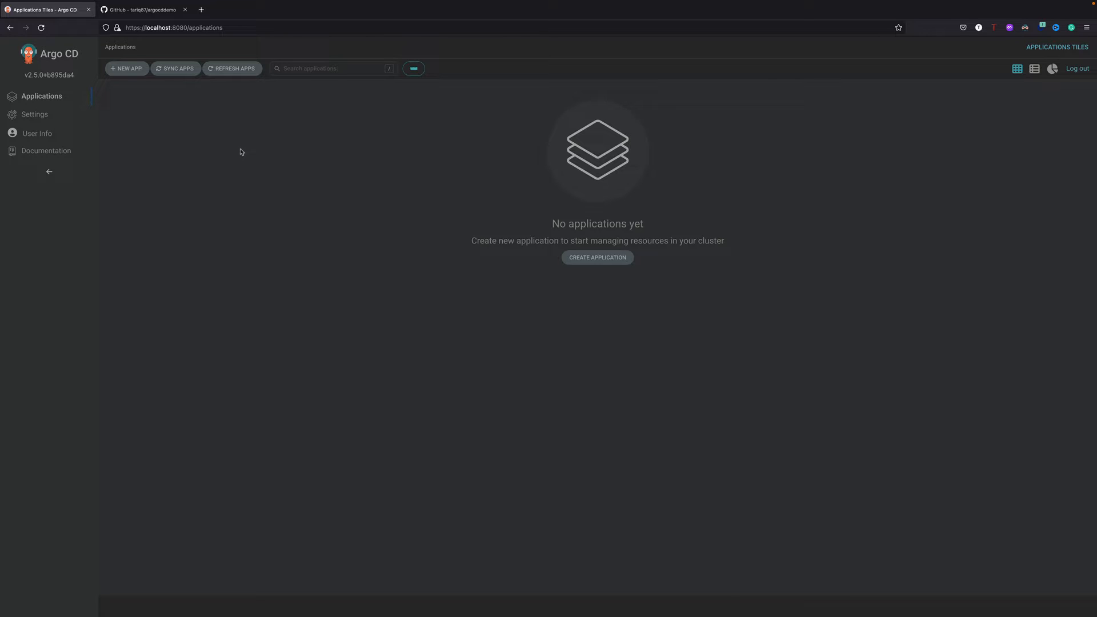
- After checking the empty Applications page, switch to the argocddemo GitHub repository tab
left_click(140, 9)
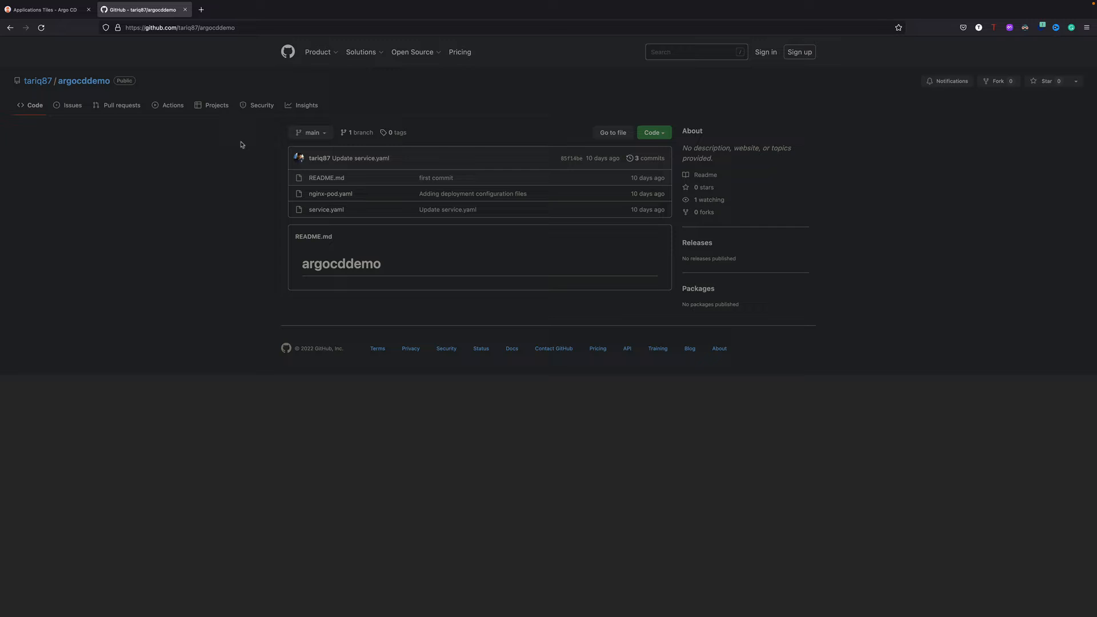
mouse_move(231, 63)
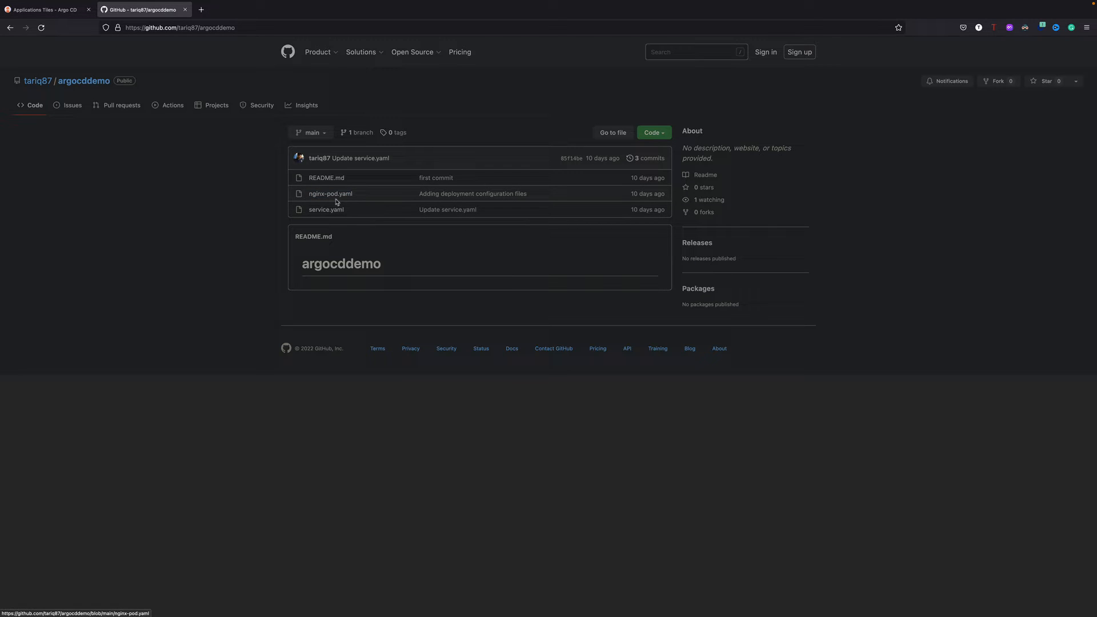
mouse_move(352, 213)
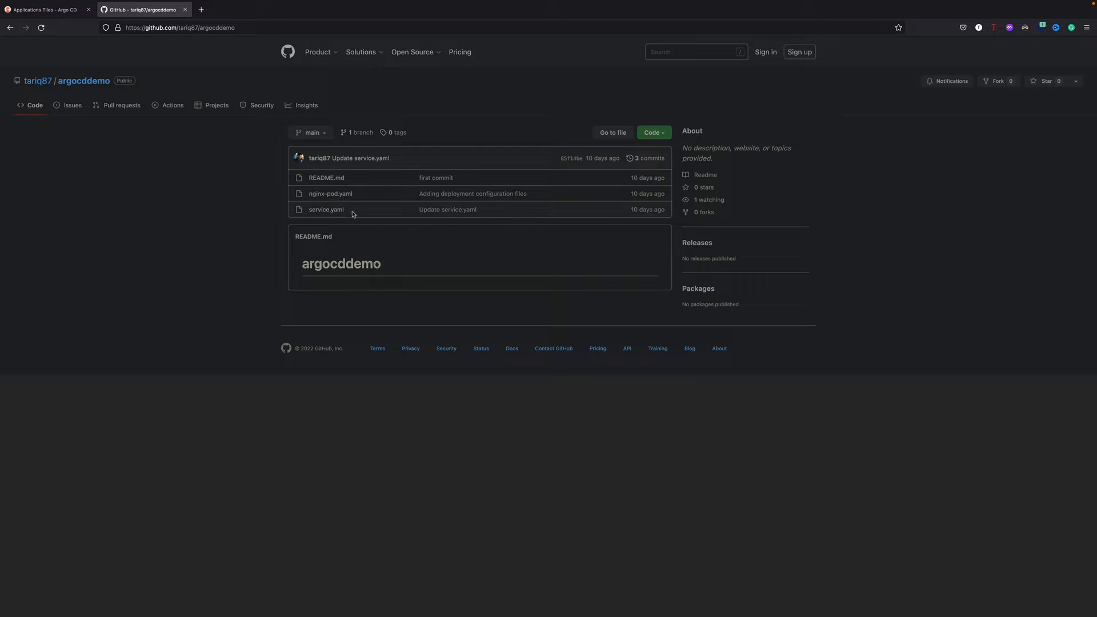
mouse_move(330, 193)
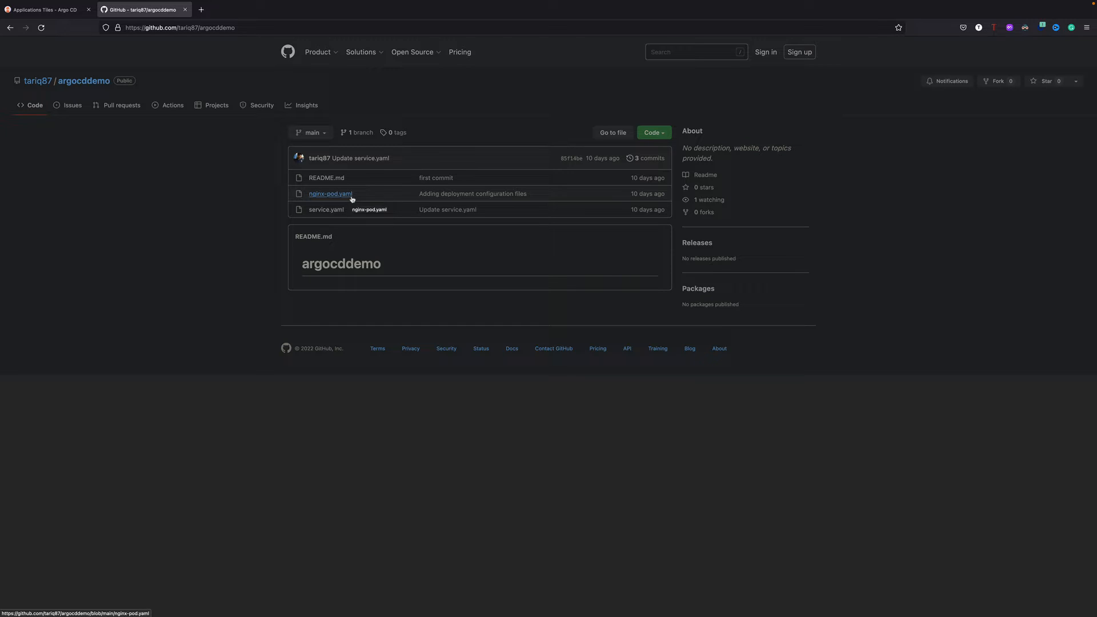
mouse_move(345, 198)
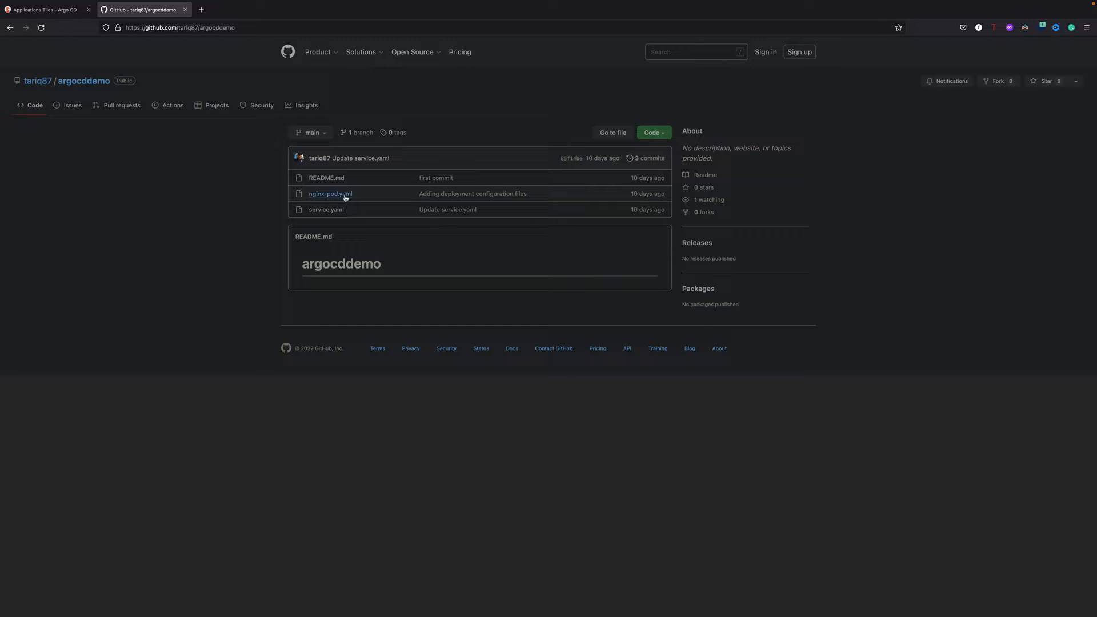
- View the nginx-pod.yaml Pod manifest on GitHub, then return to the Argo CD dashboard
left_click(330, 194)
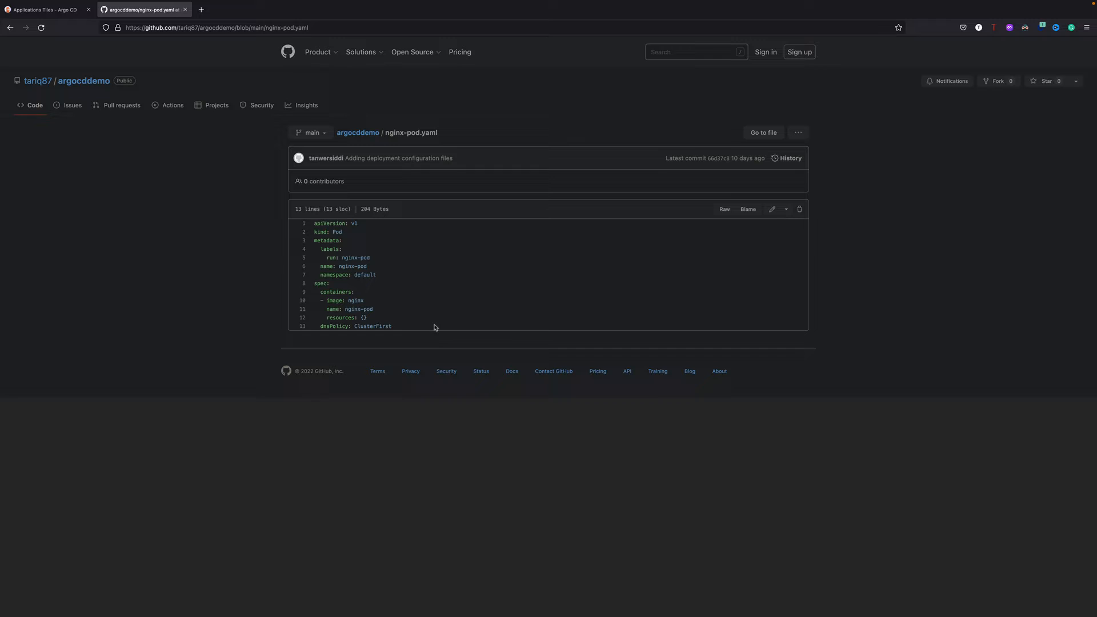
mouse_move(701, 188)
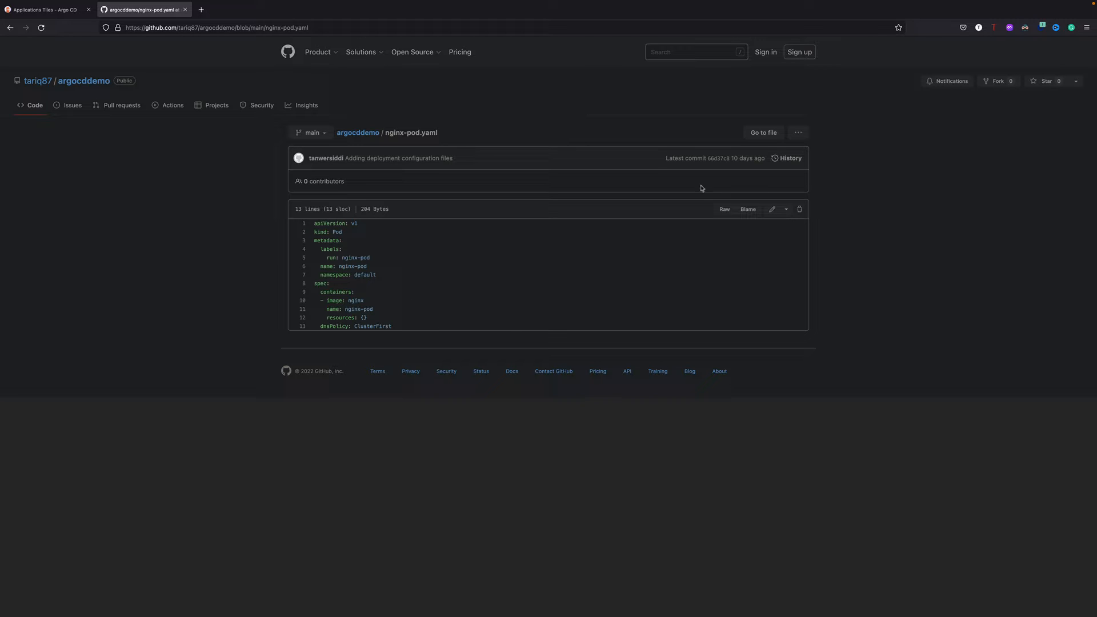
mouse_move(358, 133)
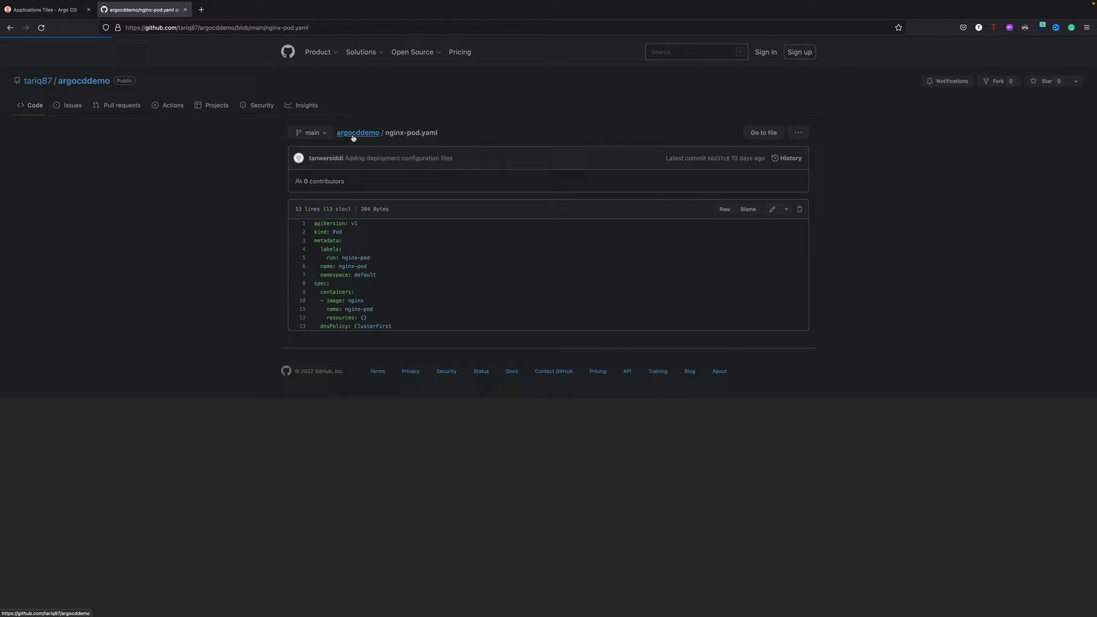
left_click(357, 133)
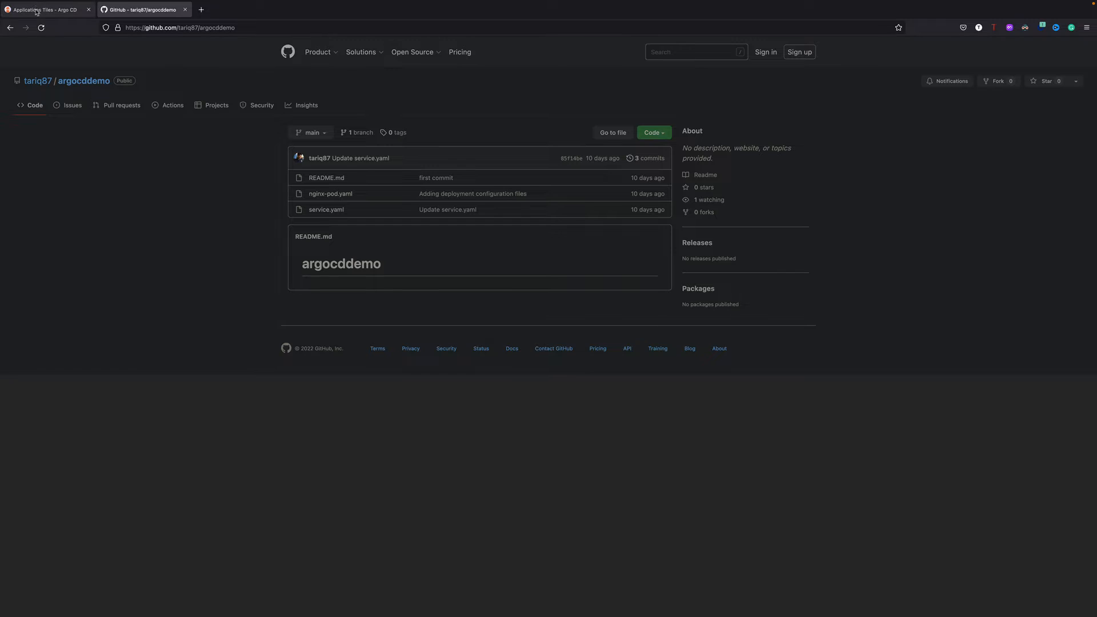
left_click(41, 9)
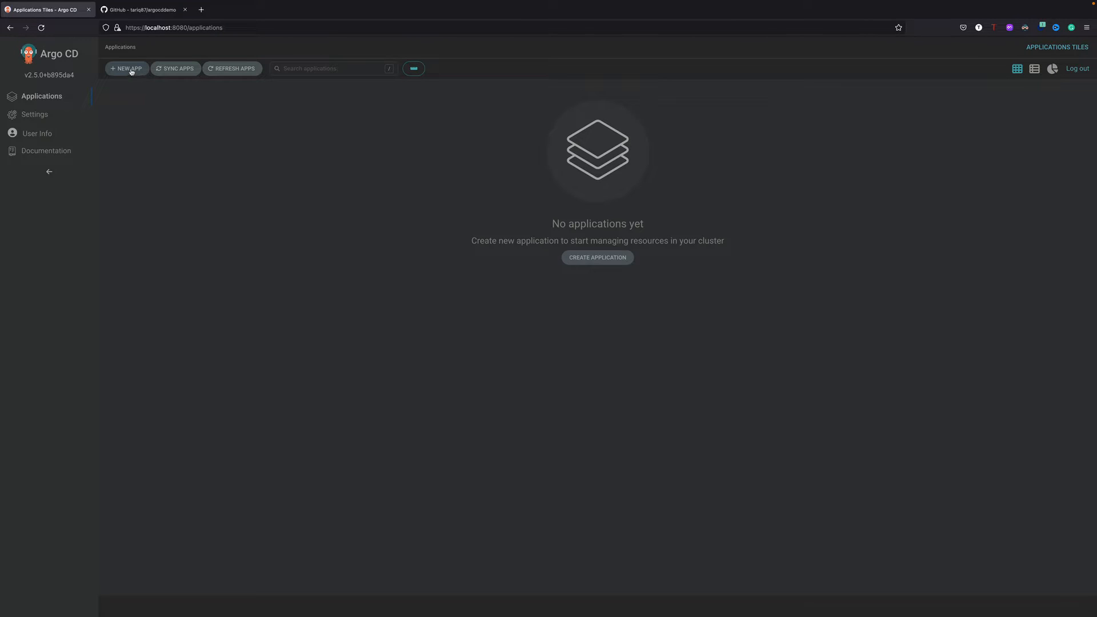
- Start a new application named mynginxapp in project default with Manual sync policy
left_click(127, 68)
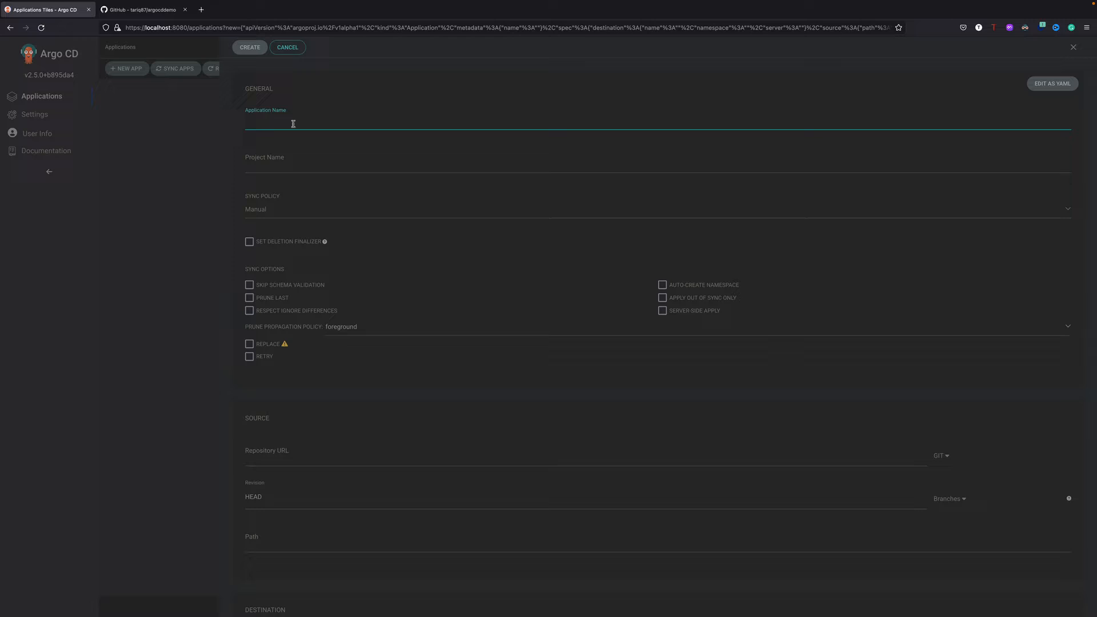
type("mynginxapp")
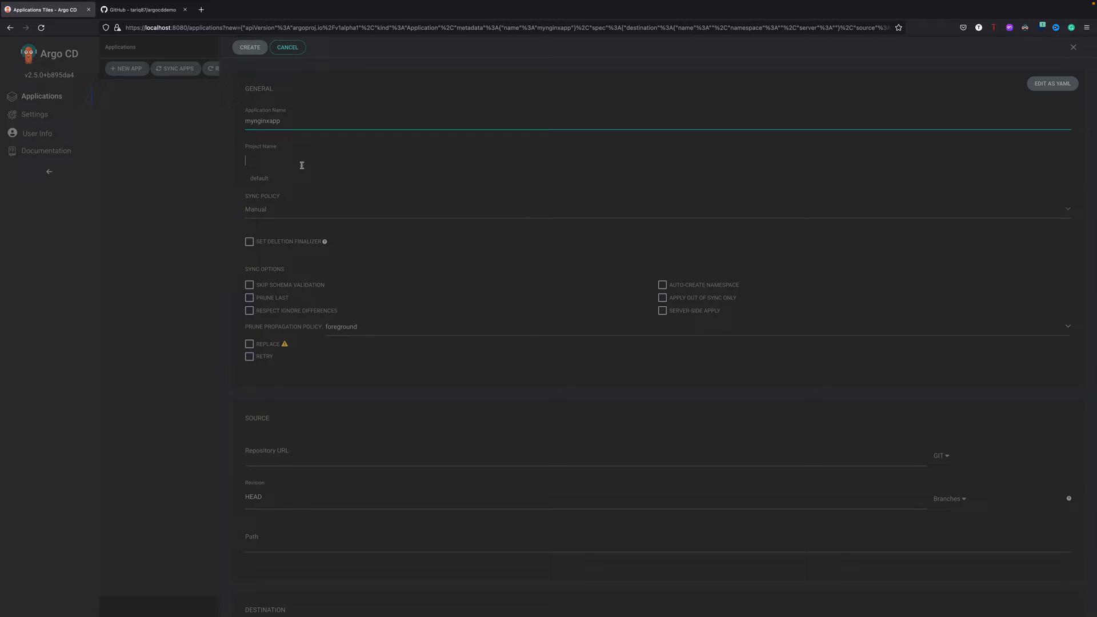
left_click(258, 178)
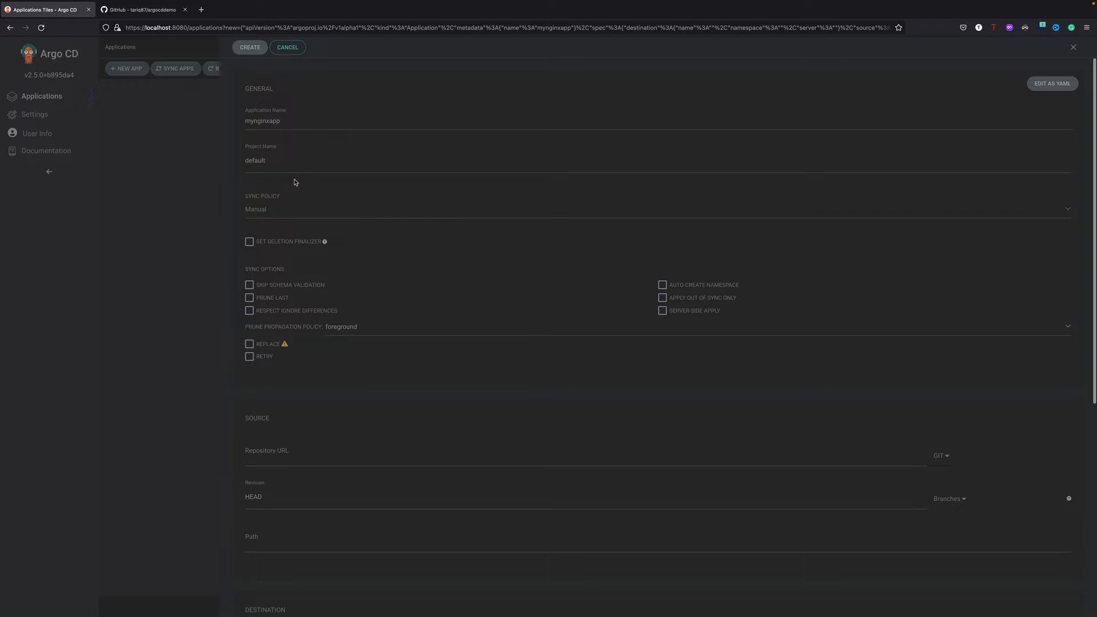
mouse_move(412, 198)
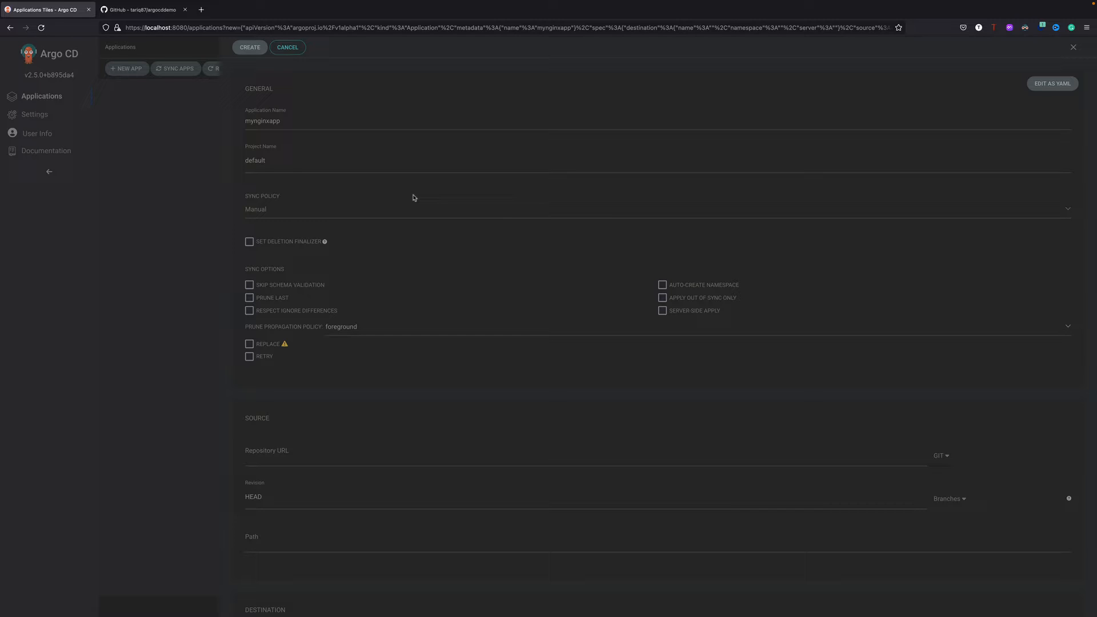
mouse_move(356, 180)
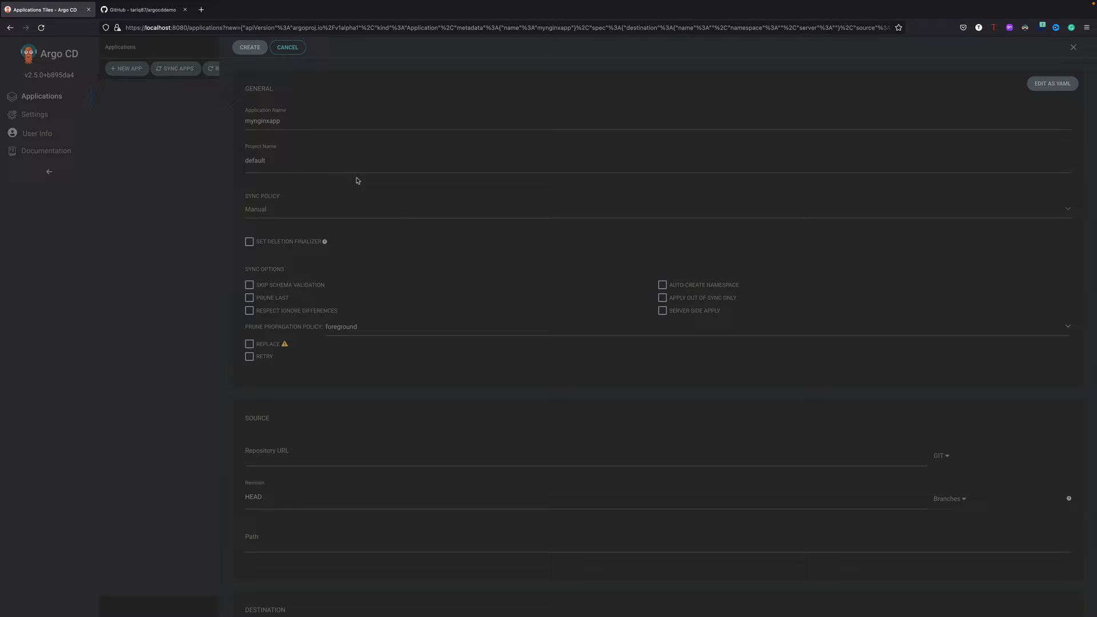
mouse_move(333, 174)
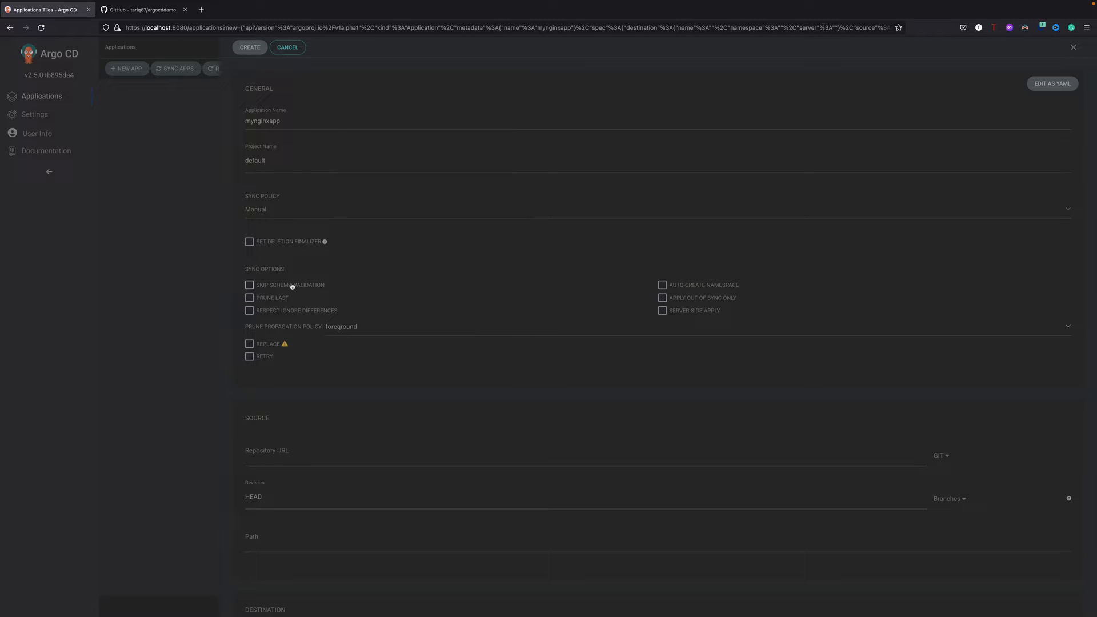
mouse_move(442, 229)
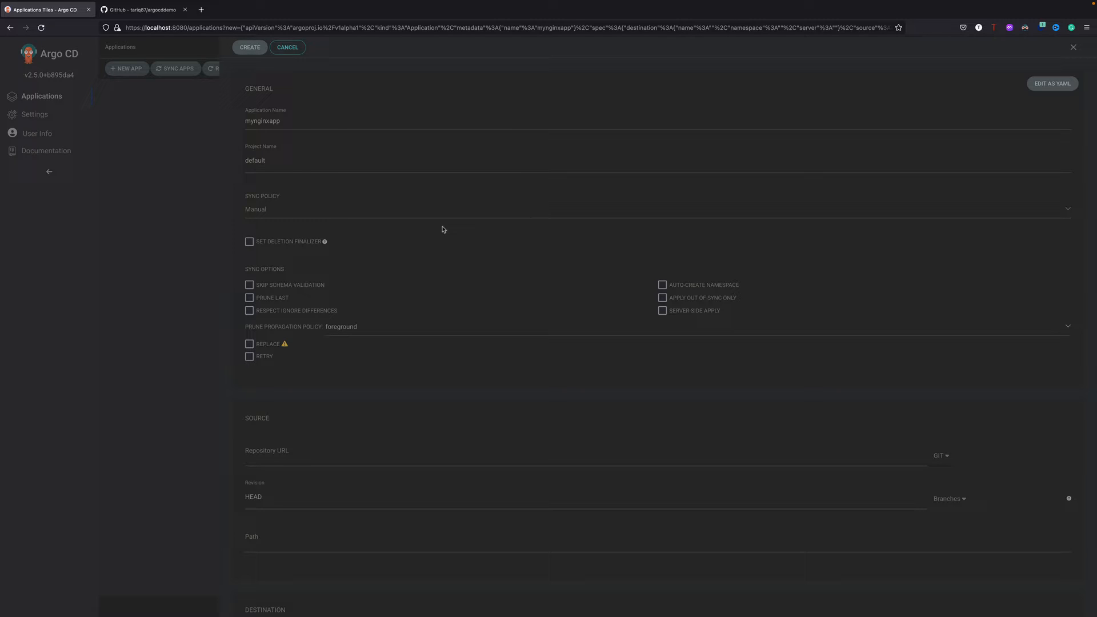
mouse_move(430, 234)
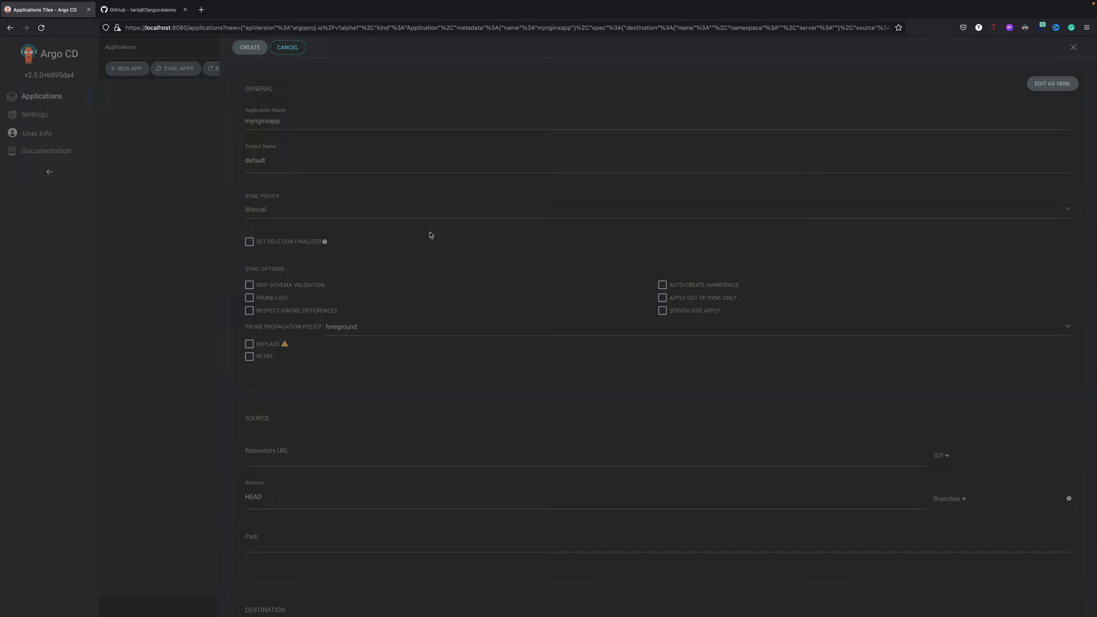
mouse_move(449, 242)
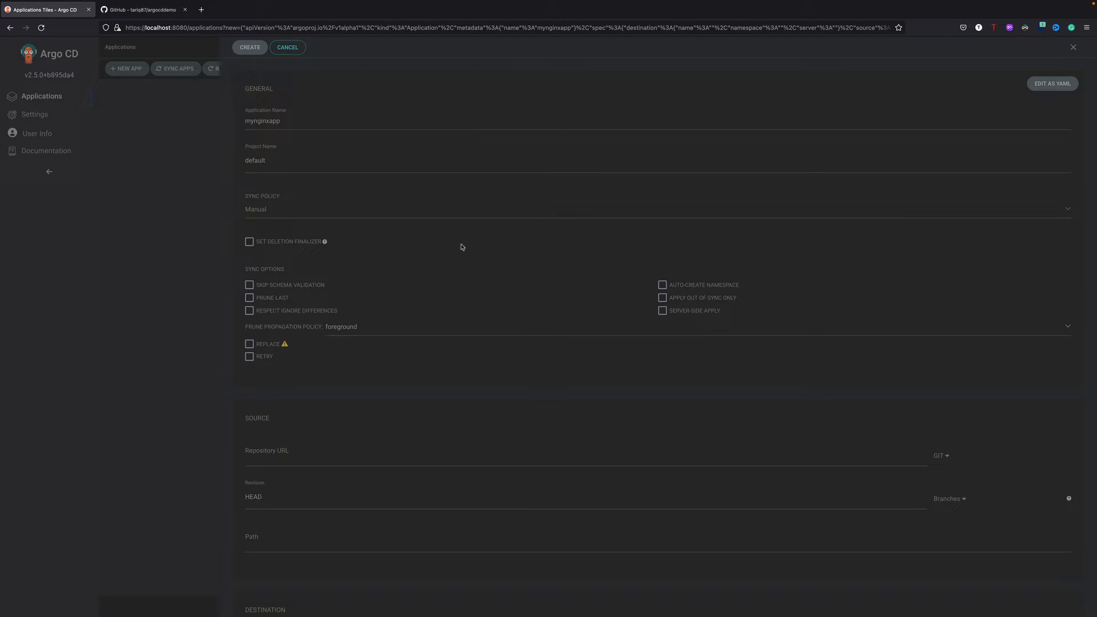
mouse_move(445, 236)
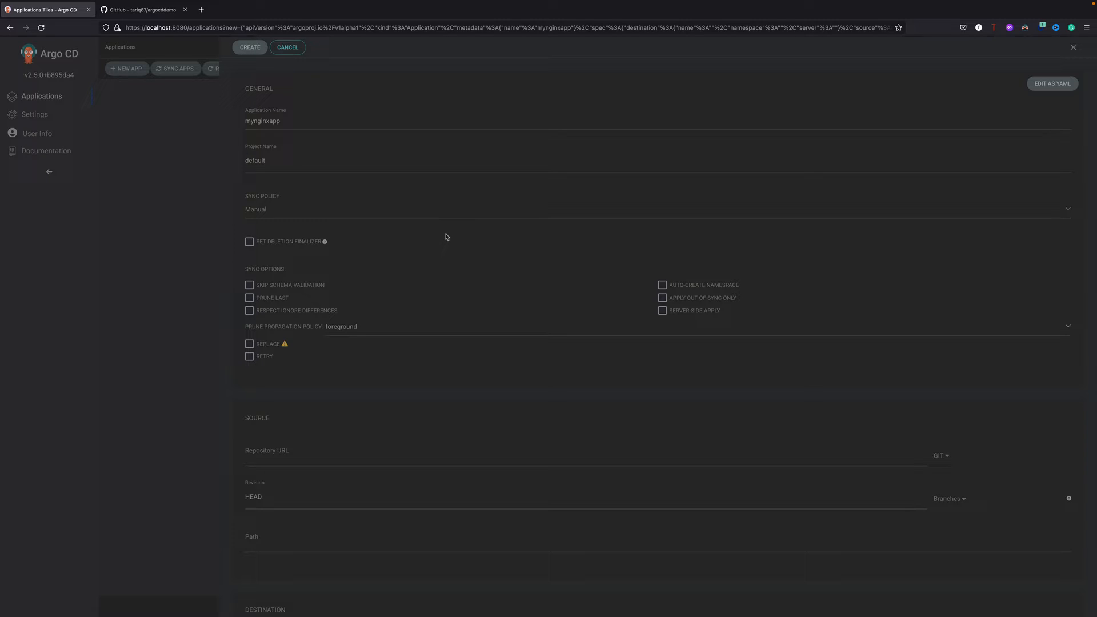
mouse_move(549, 293)
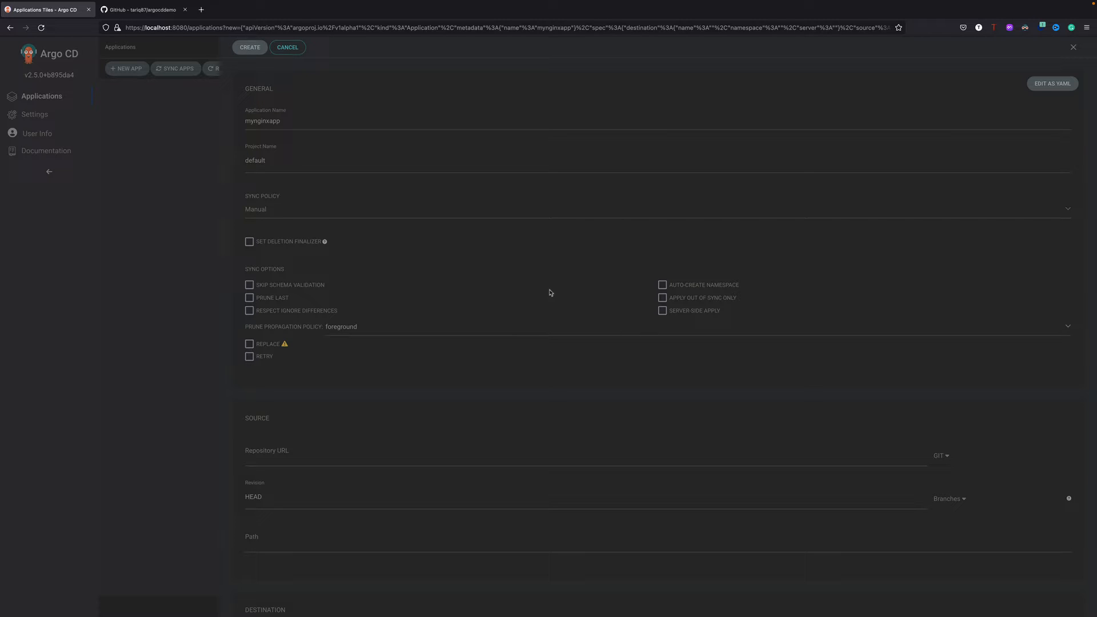
- Turn Dark Reader off so the Argo CD form shows light colours
scroll("down", 3)
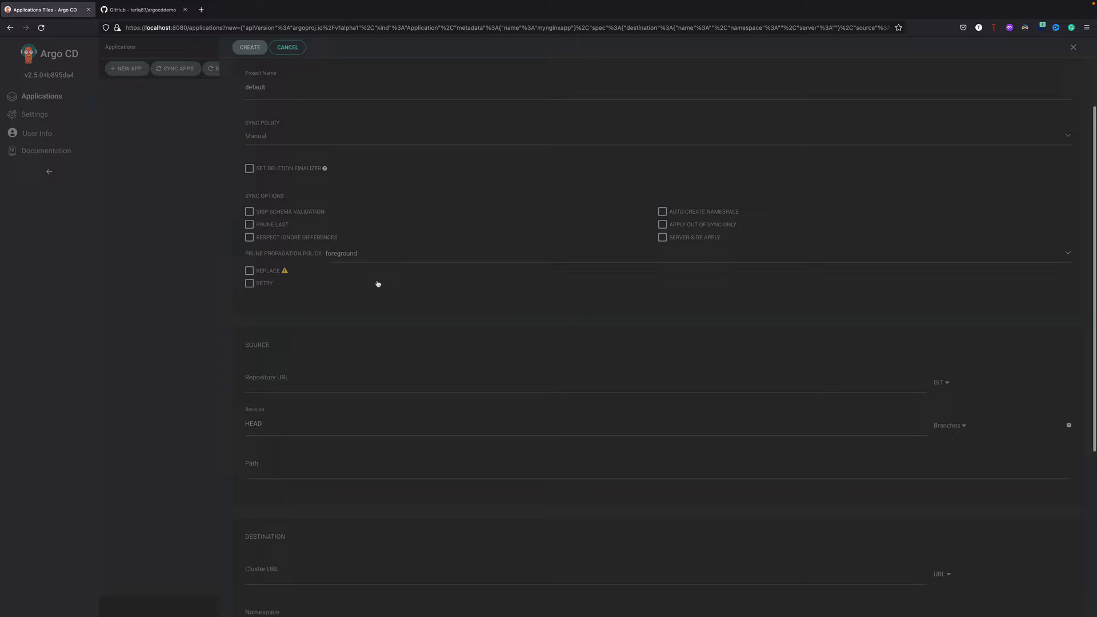
scroll("down", 3)
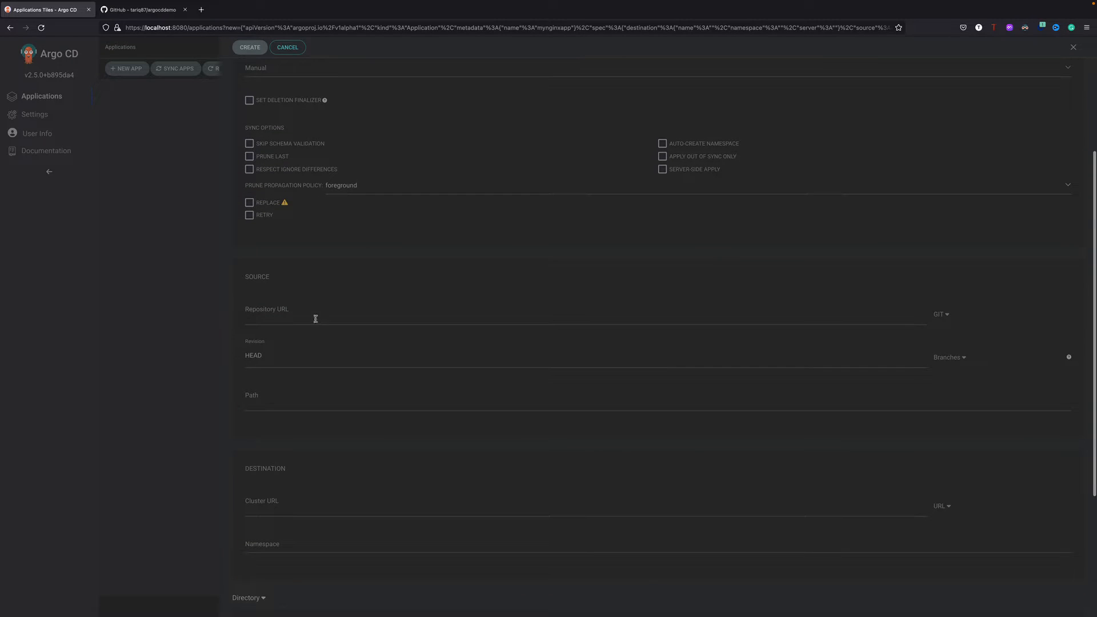
mouse_move(548, 278)
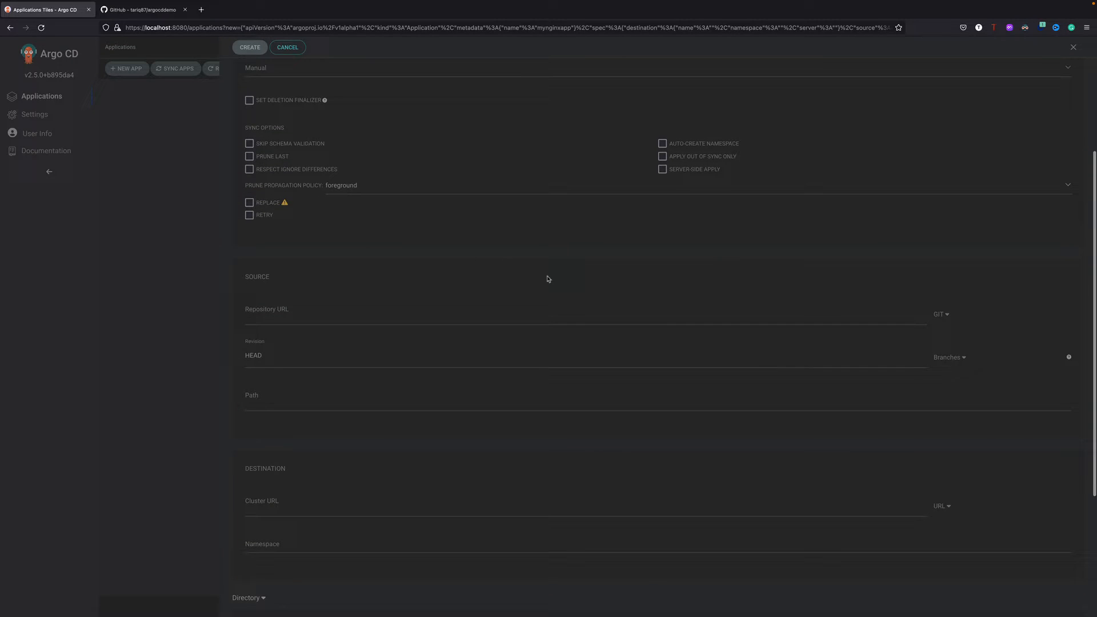
left_click(1024, 27)
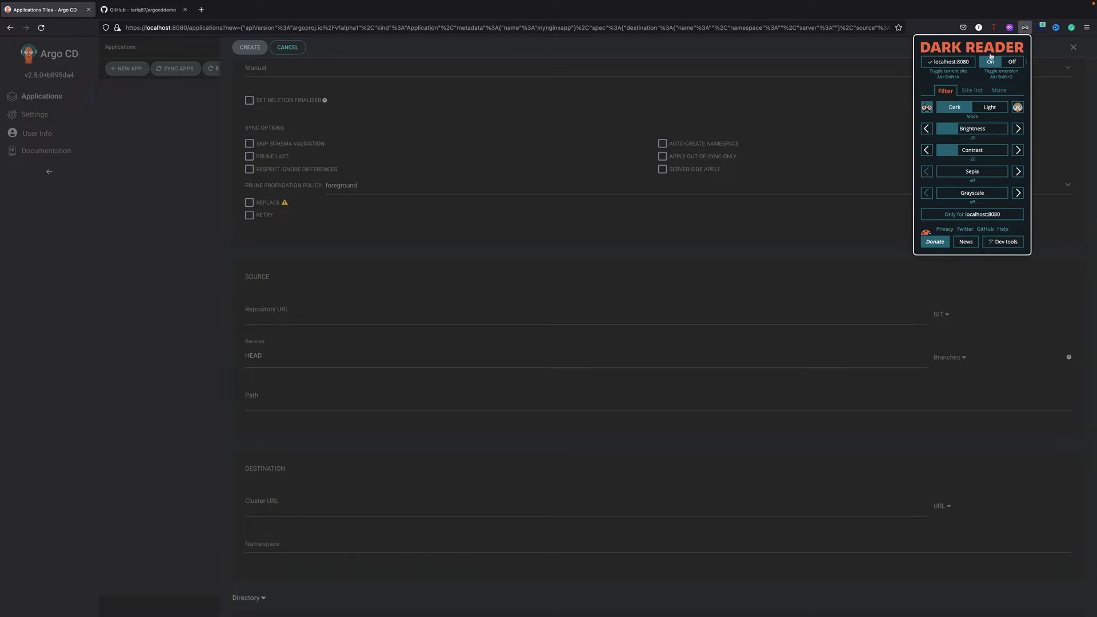
left_click(1012, 61)
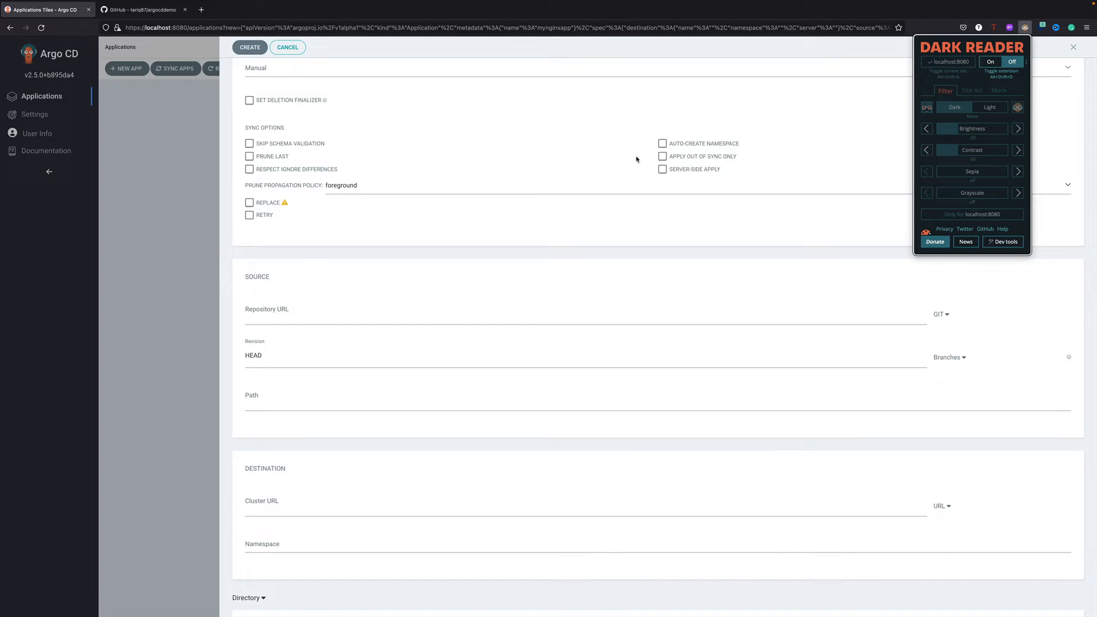
left_click(1073, 46)
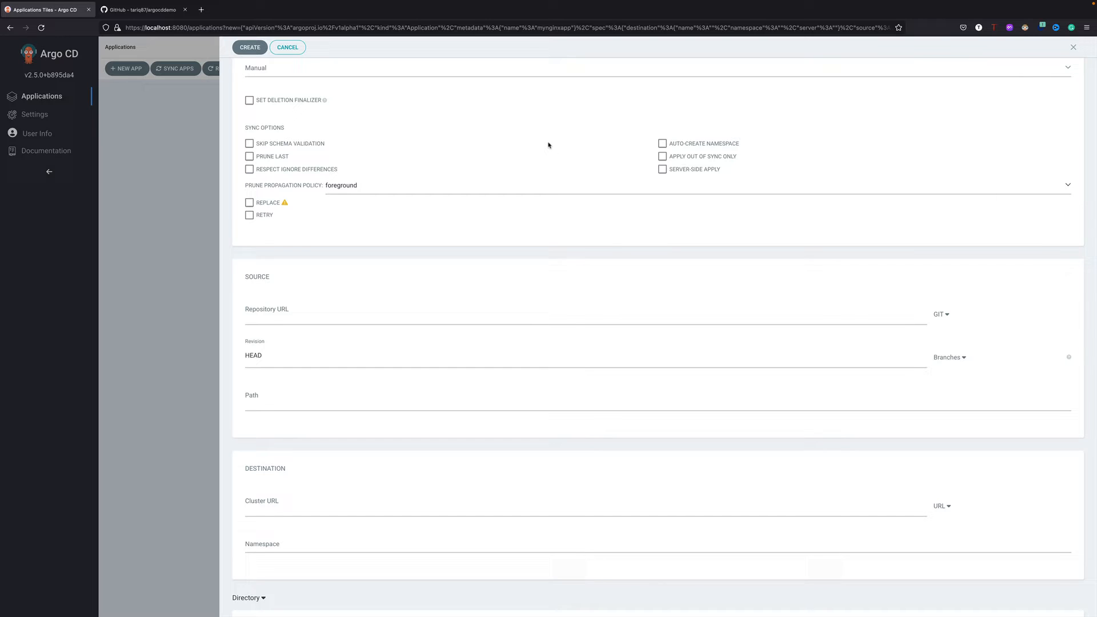
mouse_move(689, 126)
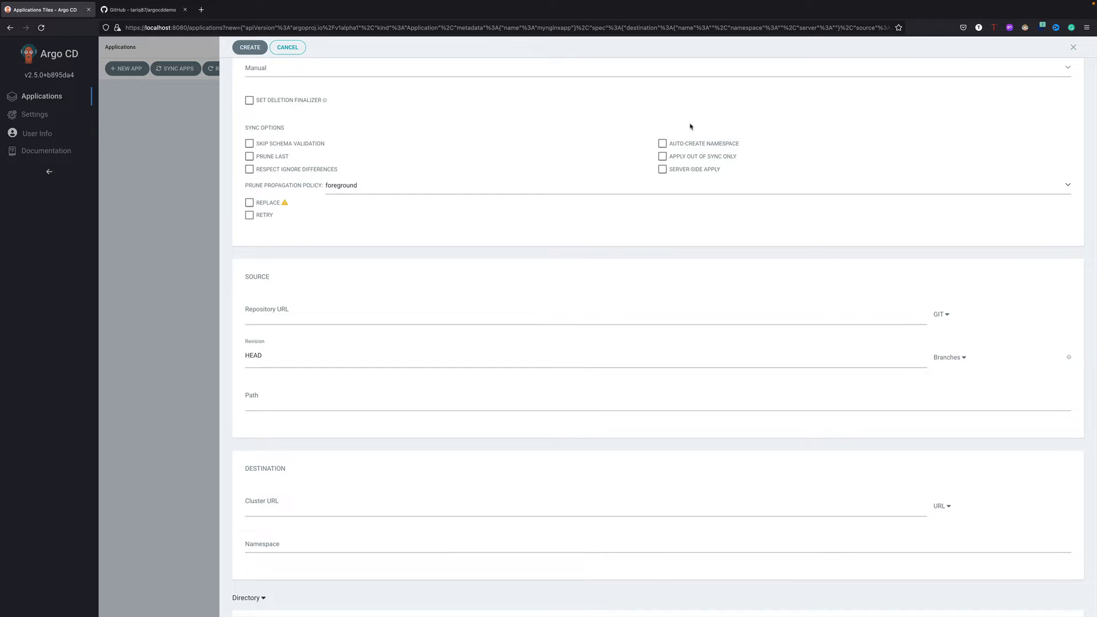
mouse_move(565, 128)
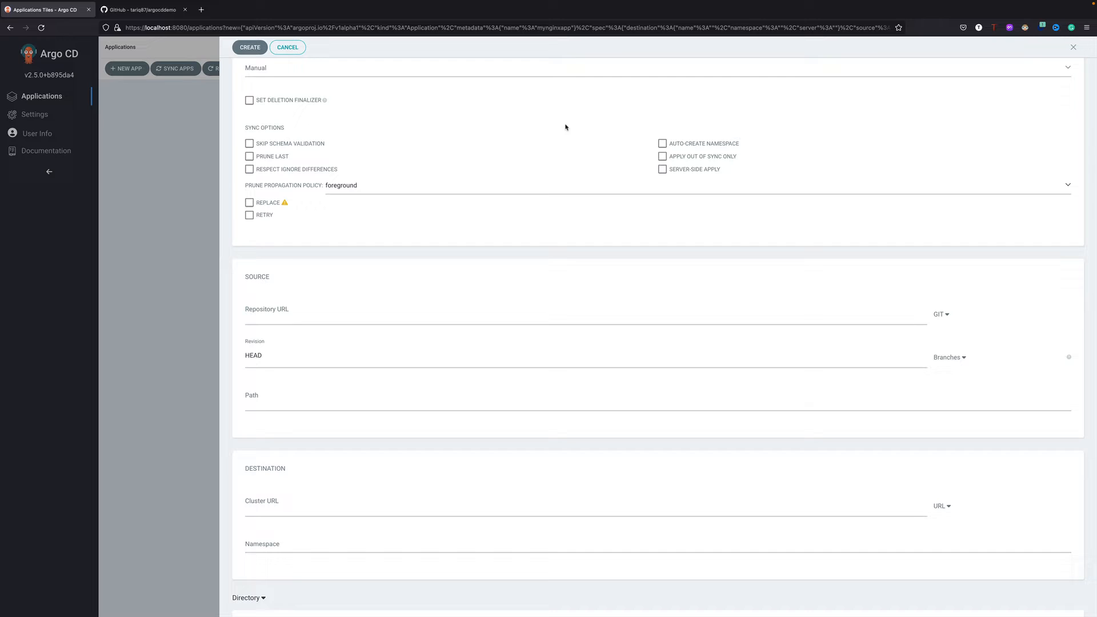
mouse_move(454, 284)
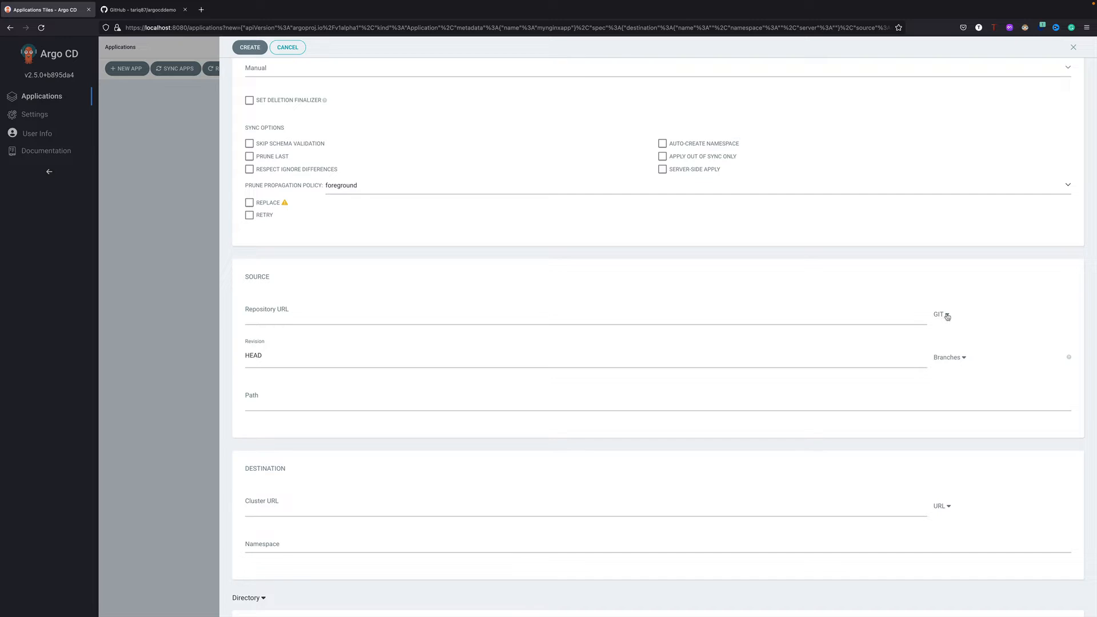
- Open the source repository type dropdown offering GIT and HELM
left_click(940, 314)
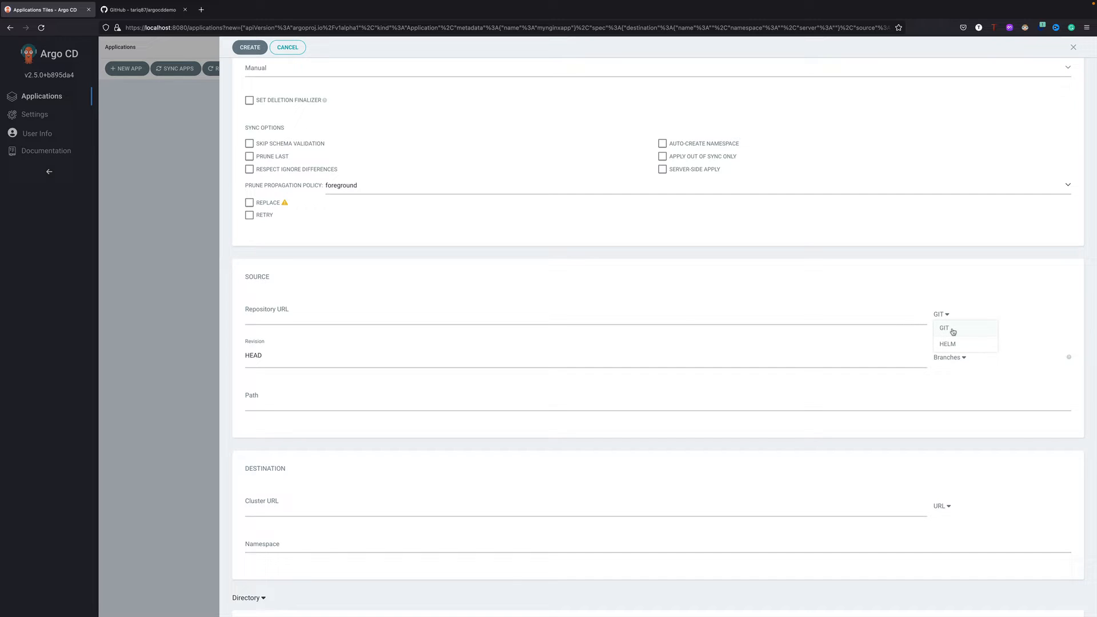
left_click(944, 328)
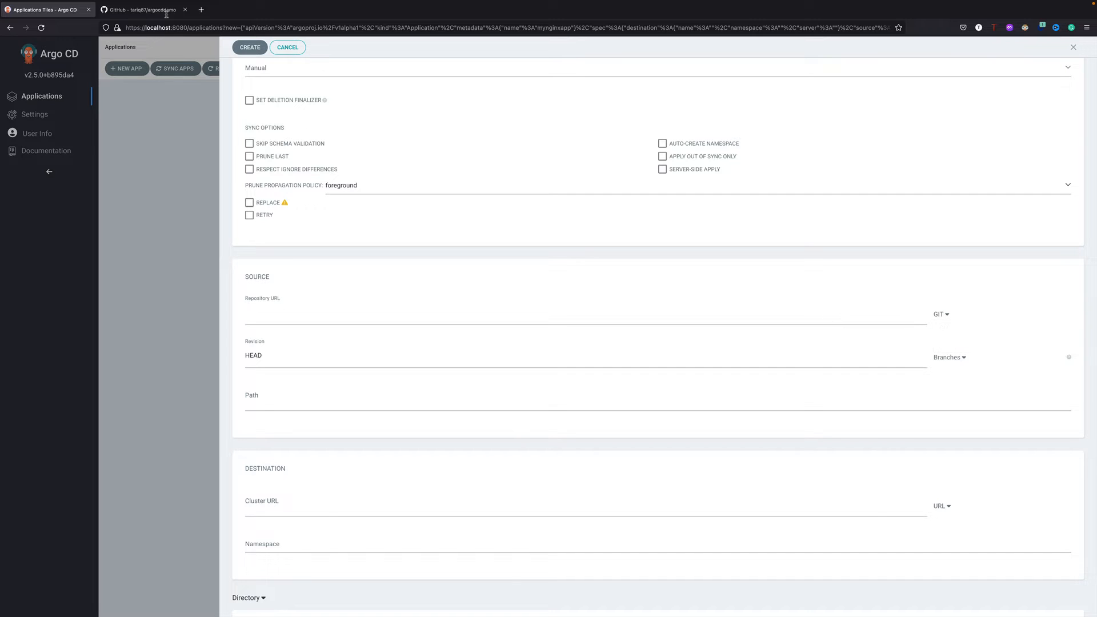
left_click(179, 28)
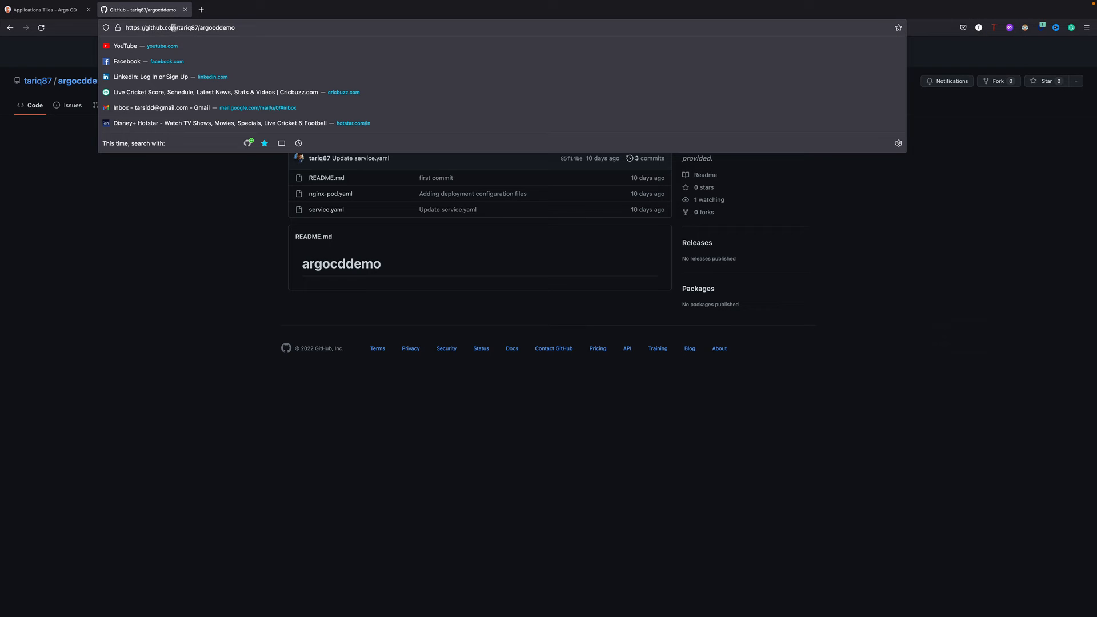
left_click(45, 9)
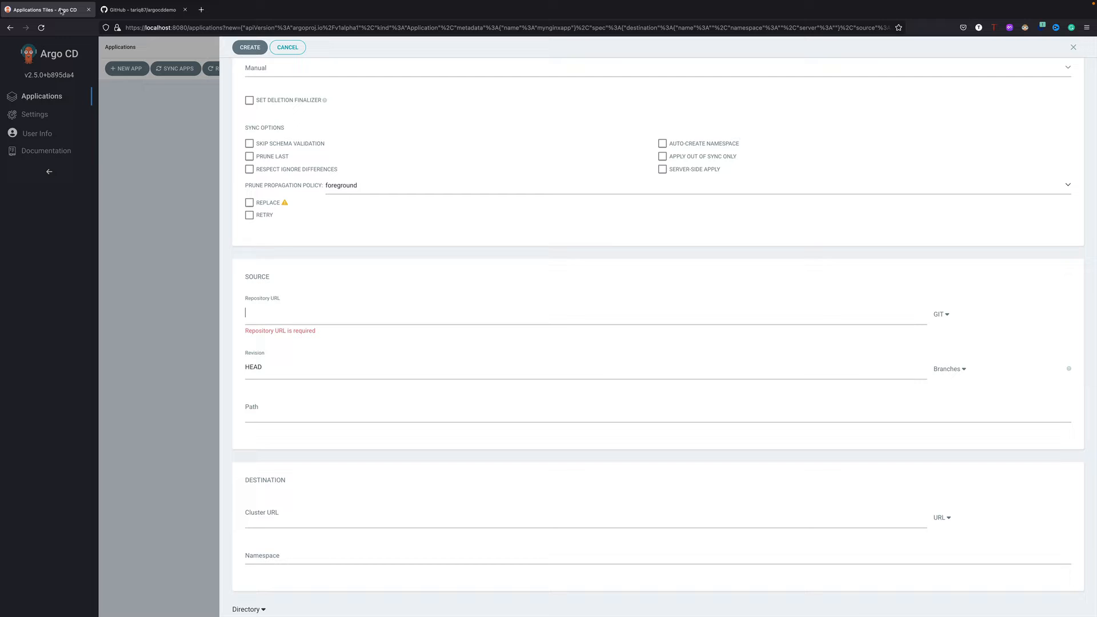
type("https://github.com/tariq87/argocddemo")
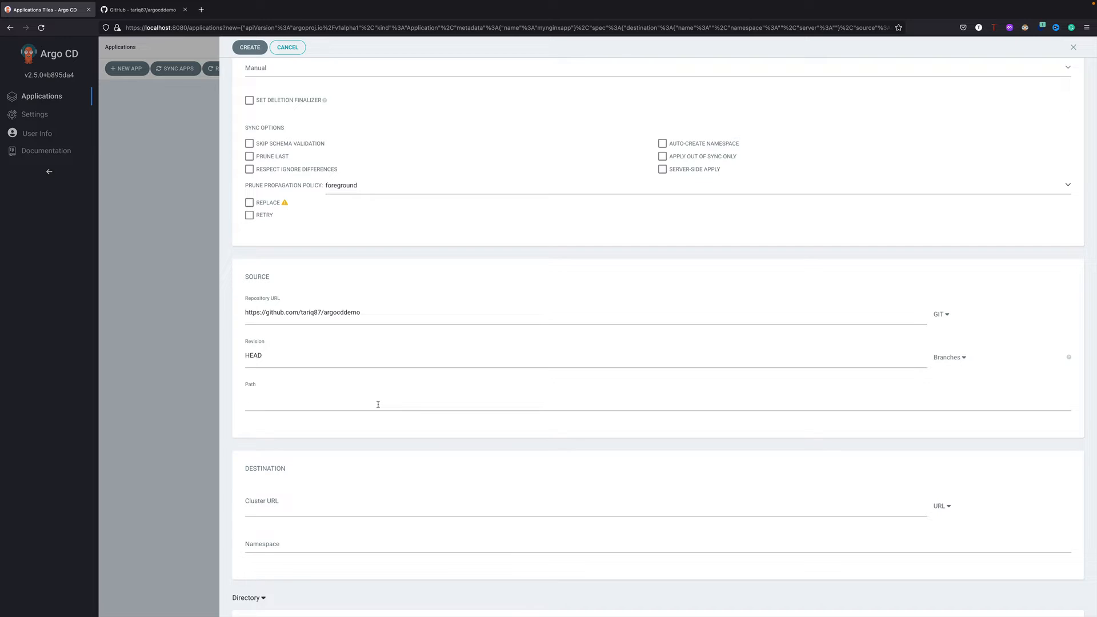
left_click(378, 398)
type(".")
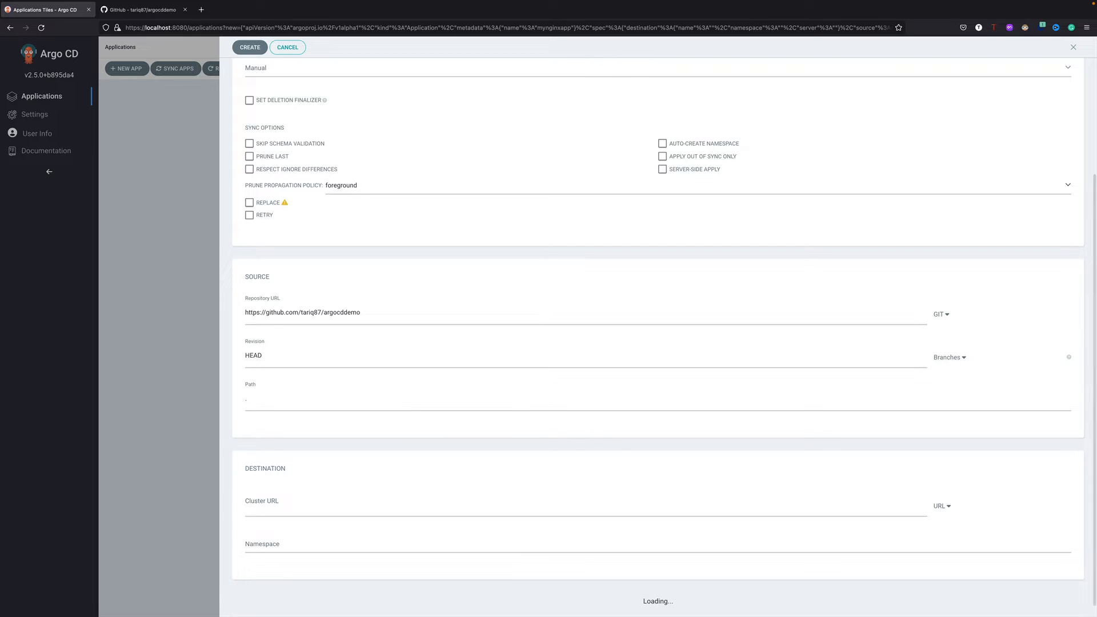
left_click(377, 399)
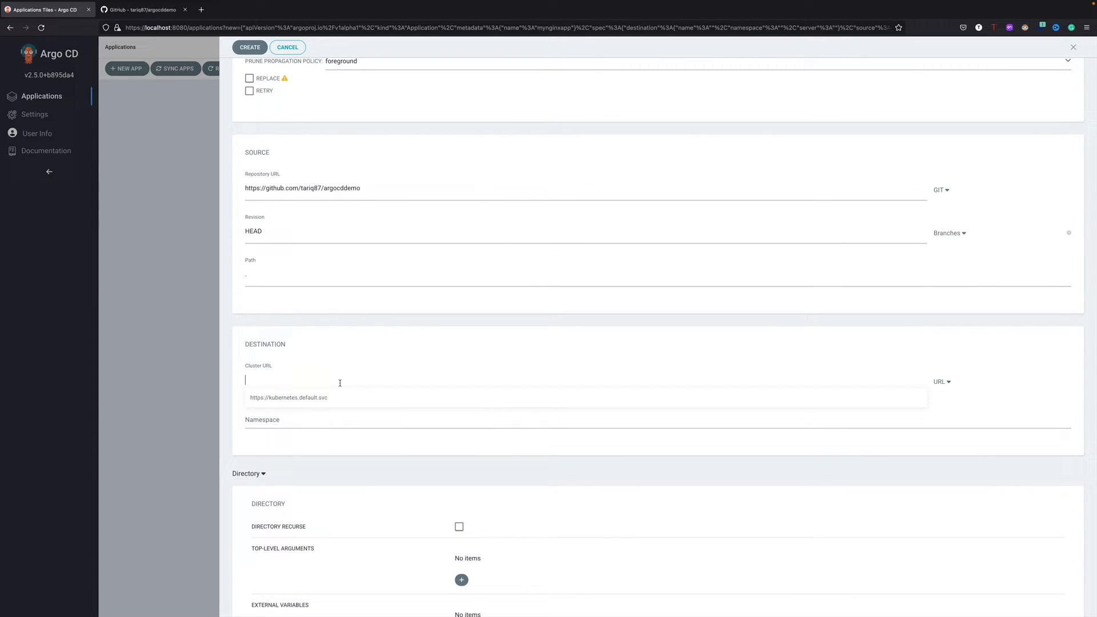
left_click(288, 397)
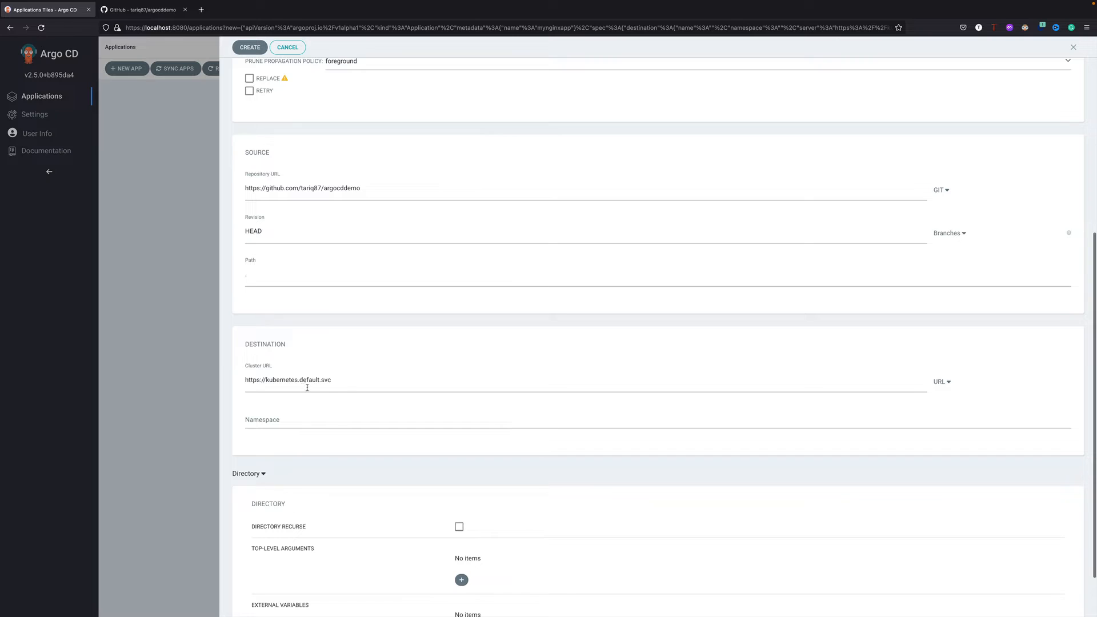
mouse_move(398, 403)
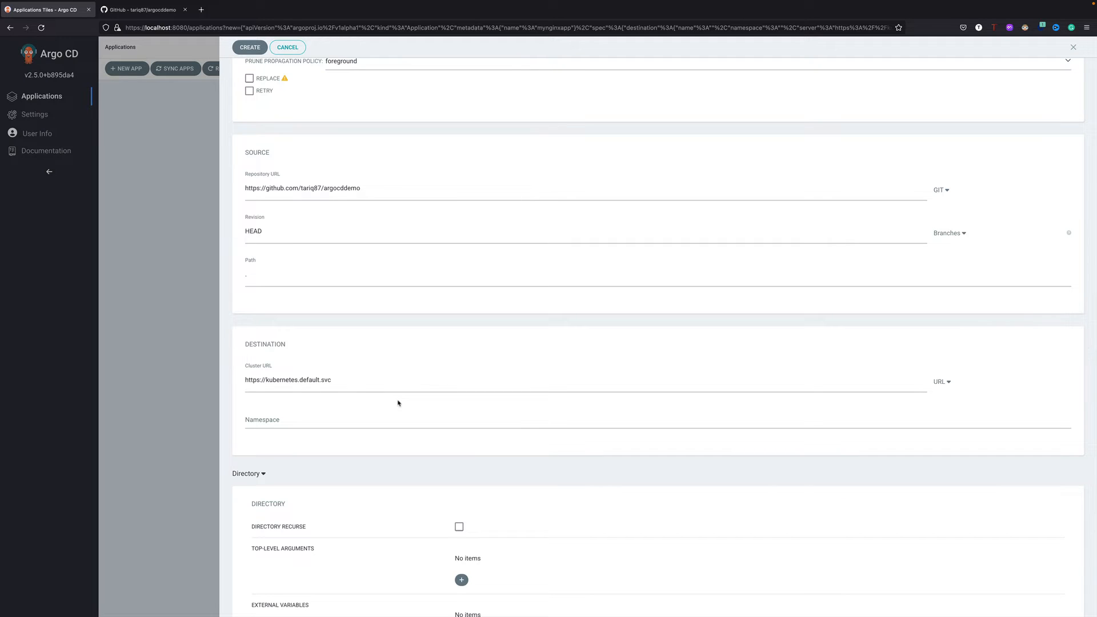
mouse_move(350, 395)
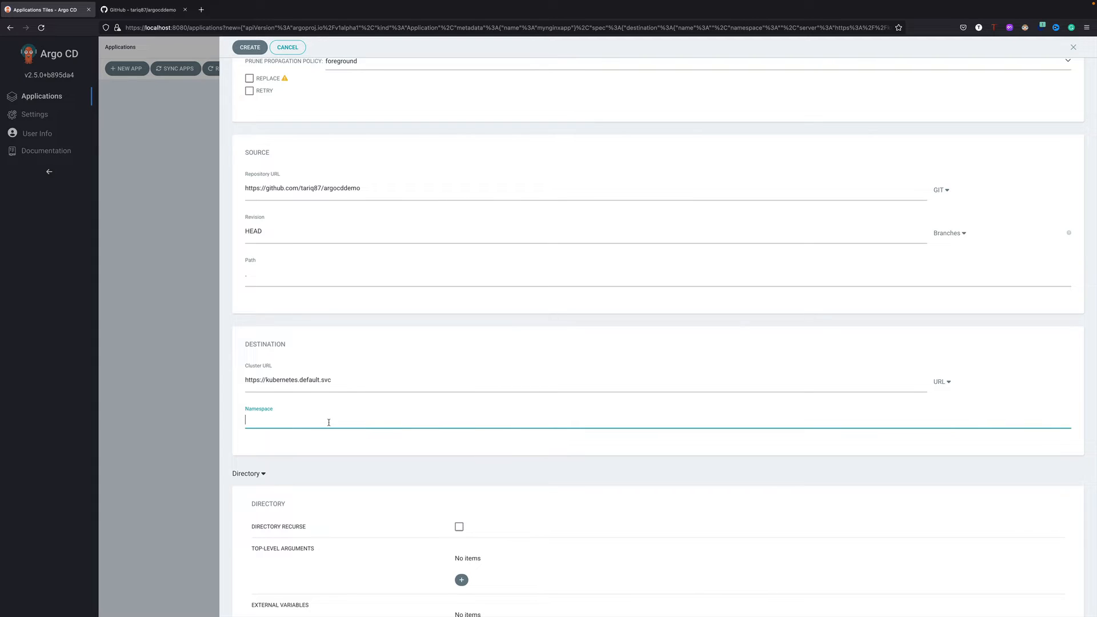
type("default")
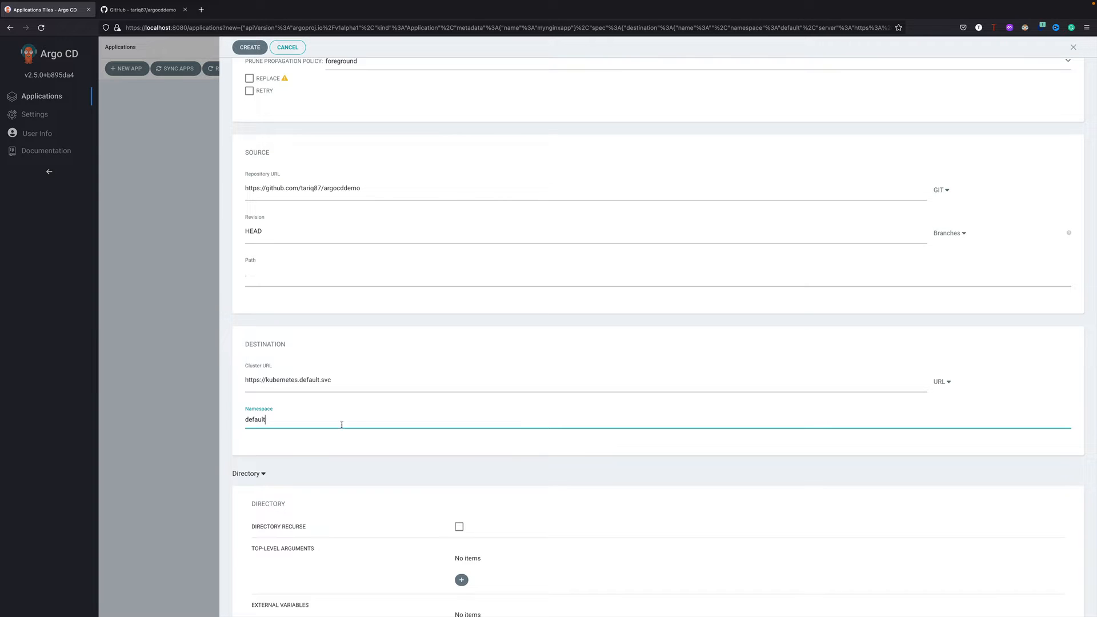
scroll("down", 3)
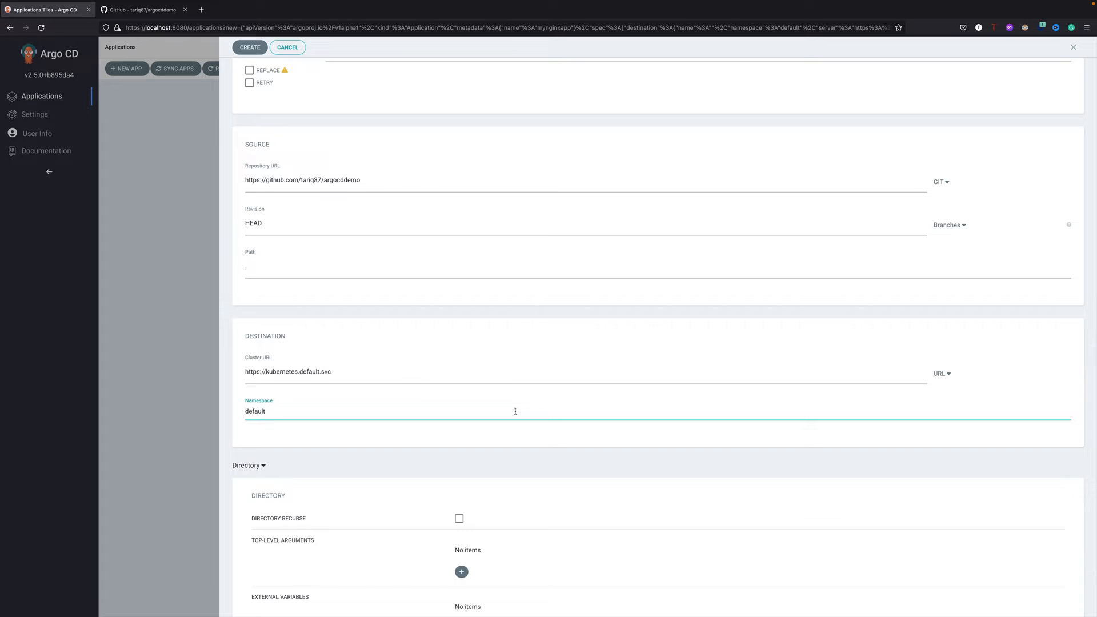
mouse_move(370, 404)
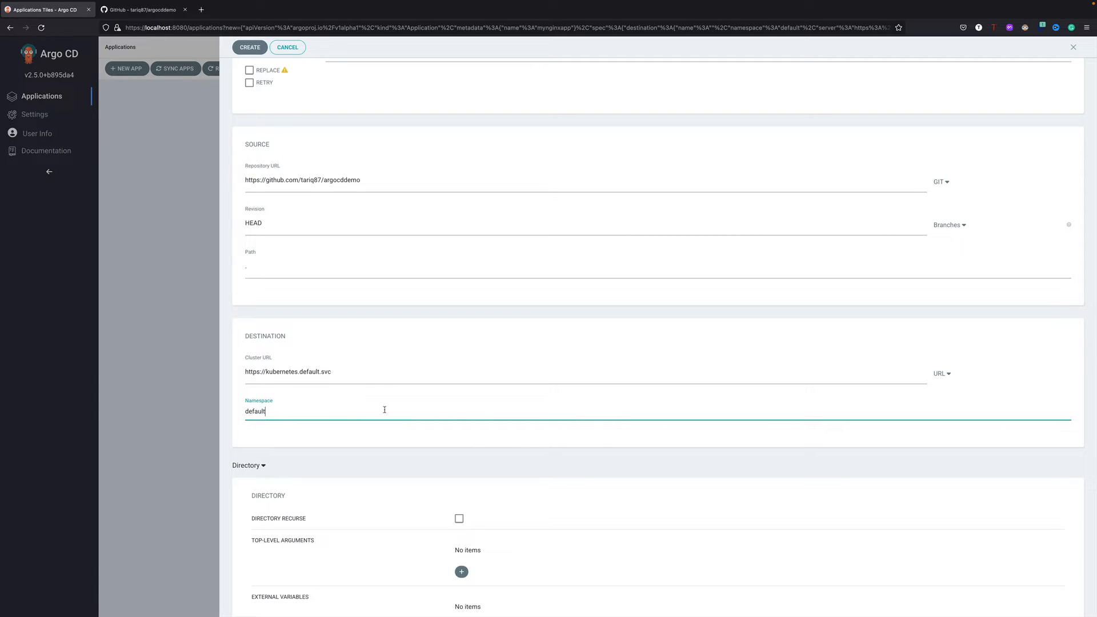
mouse_move(302, 439)
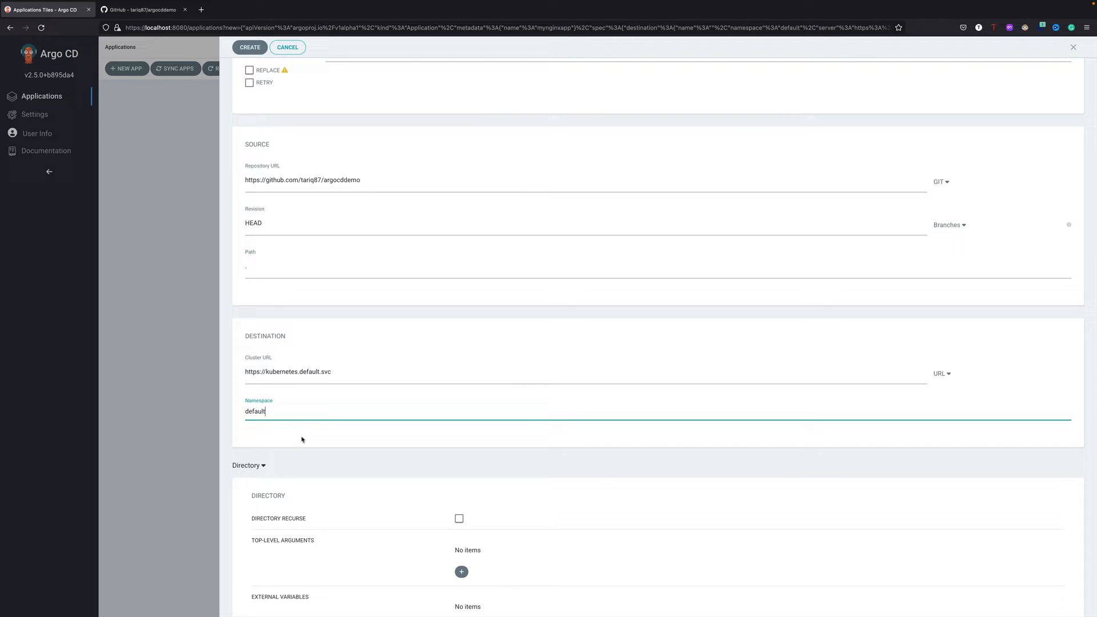
scroll("down", 3)
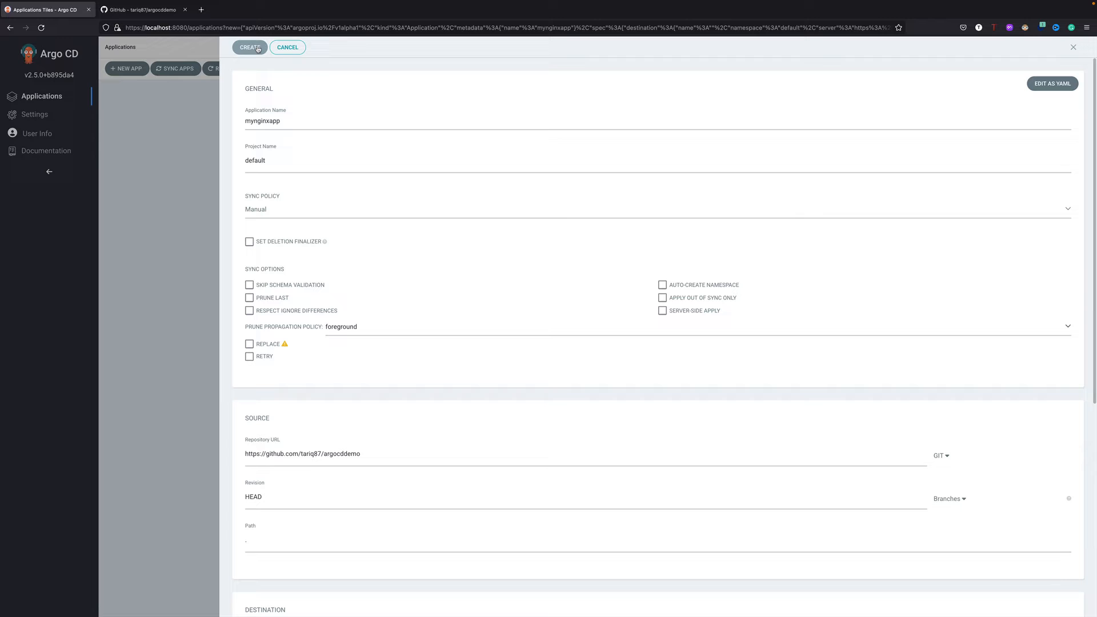
- Create mynginxapp and open its resource tree showing nginx-pod and nginx-service
left_click(250, 47)
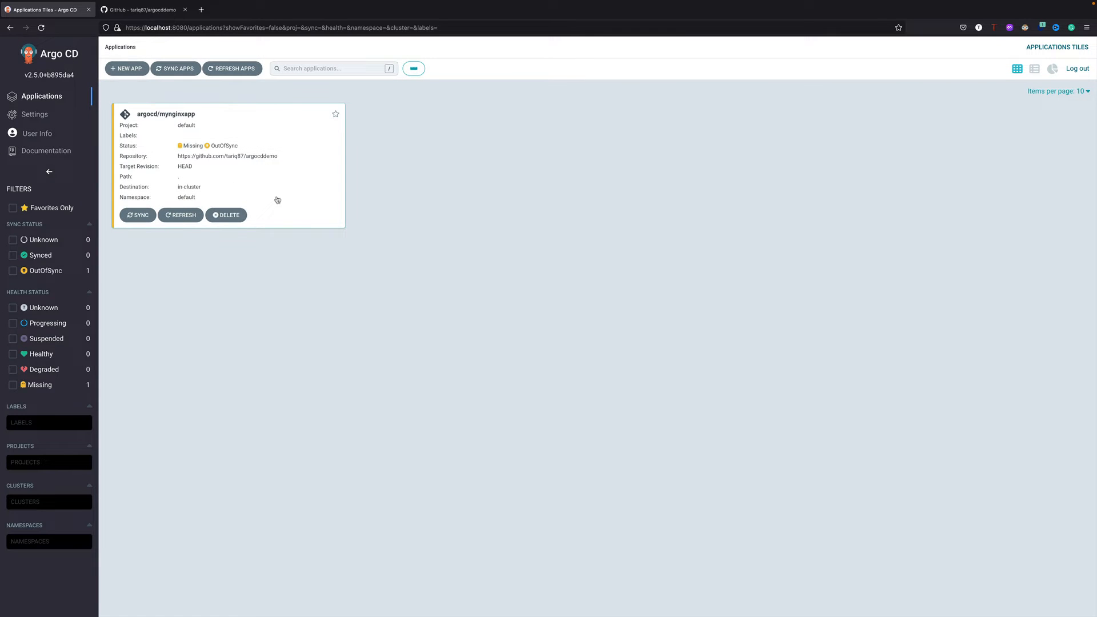
mouse_move(166, 113)
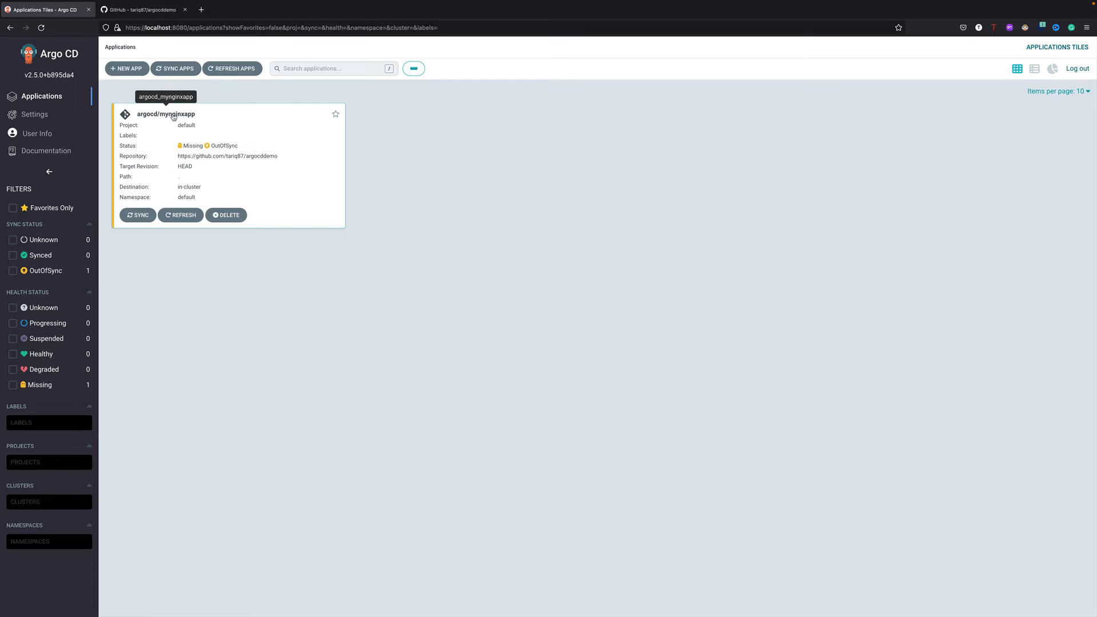
left_click(166, 113)
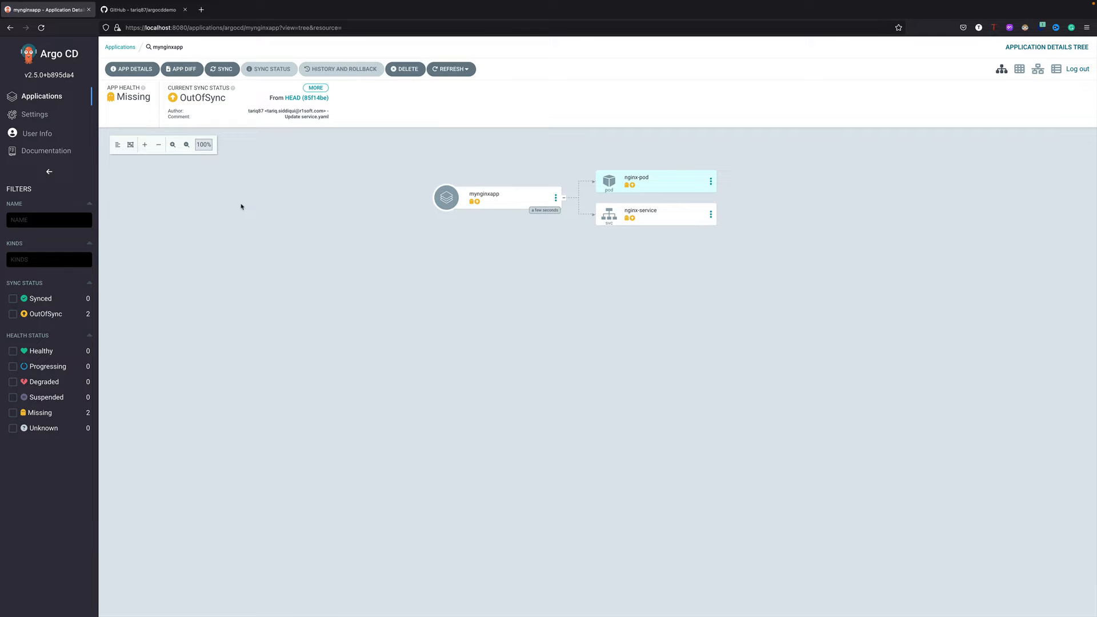
mouse_move(648, 184)
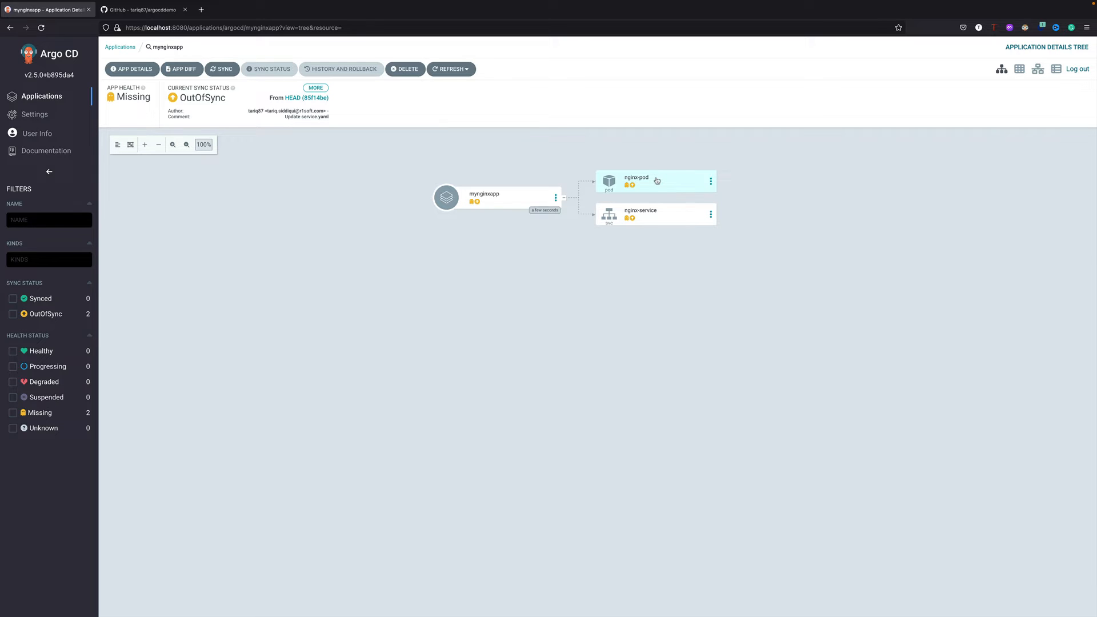
mouse_move(441, 223)
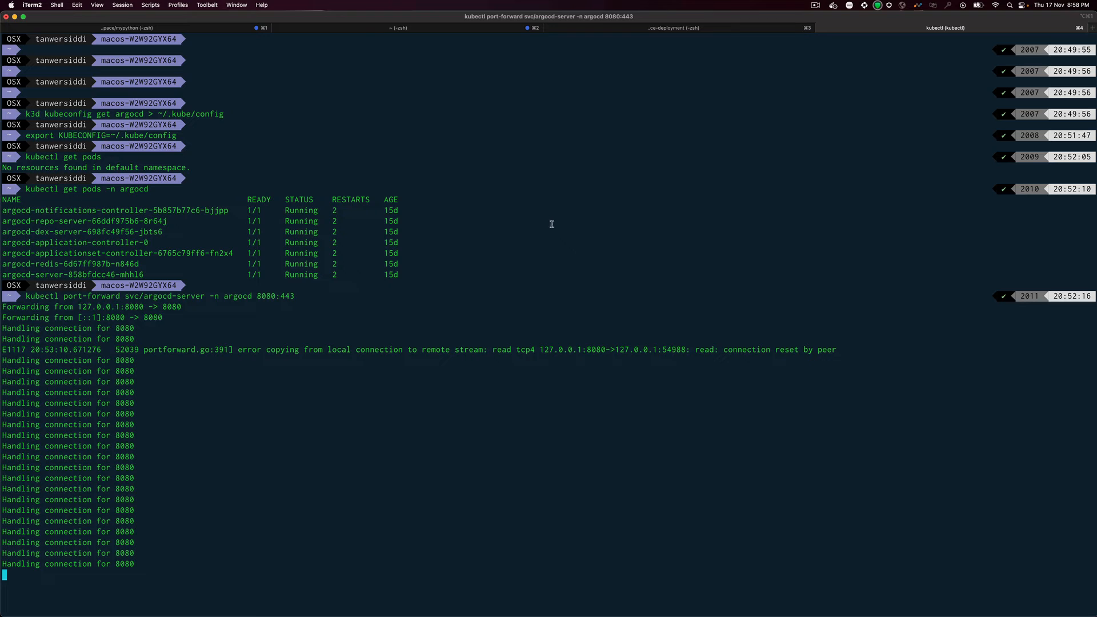
mouse_move(517, 192)
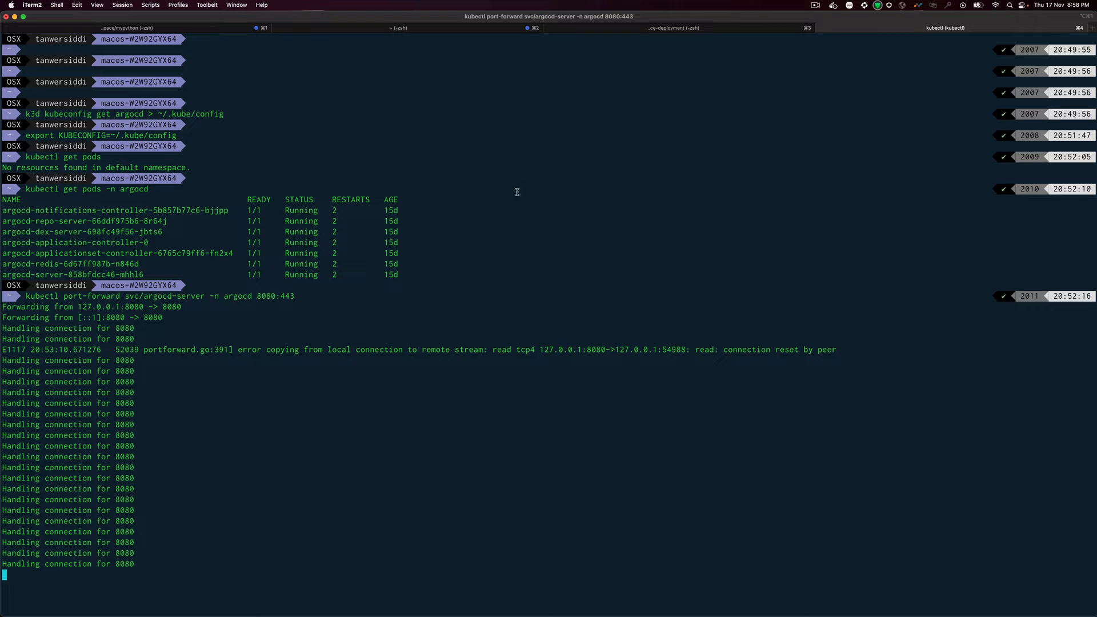
mouse_move(459, 231)
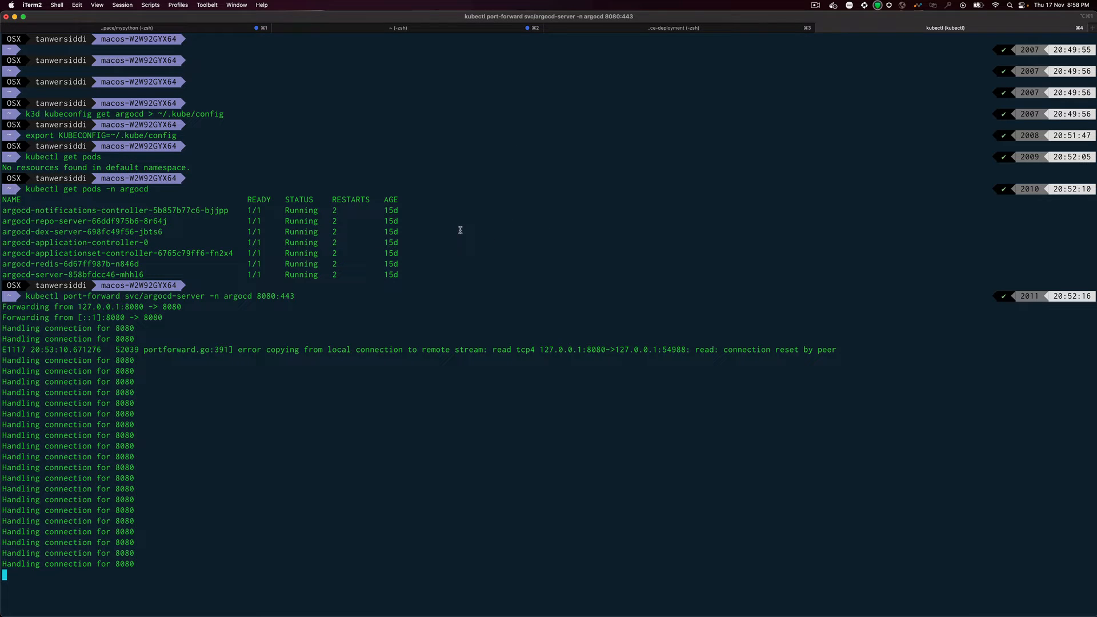
mouse_move(1041, 49)
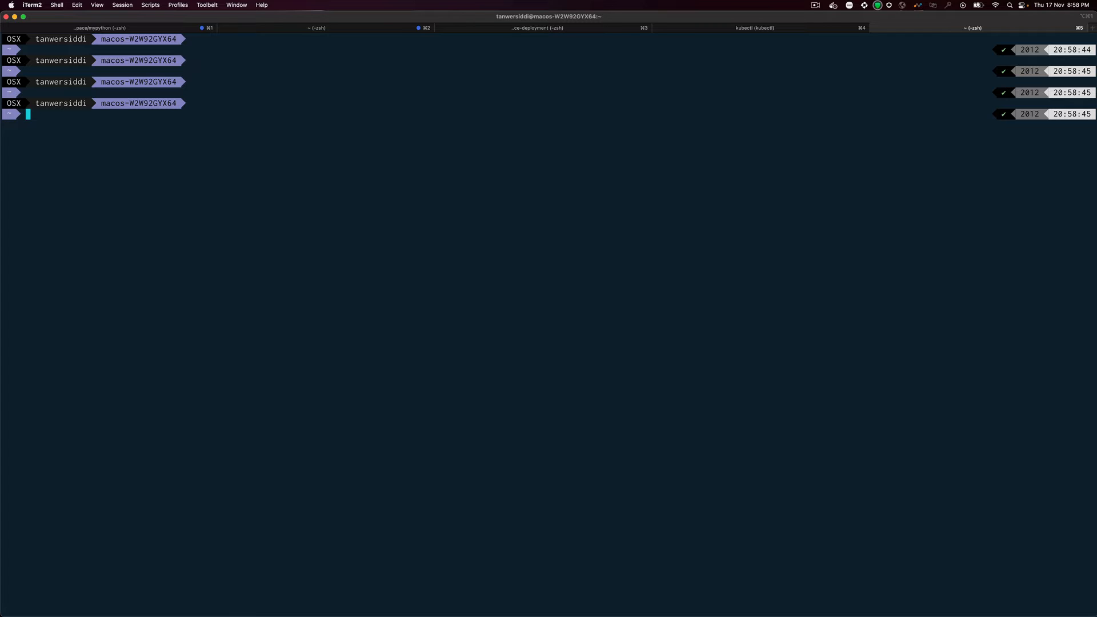
- Export KUBECONFIG=~/.kube/config in a new iTerm2 tab and type kubectl get pods
type("e")
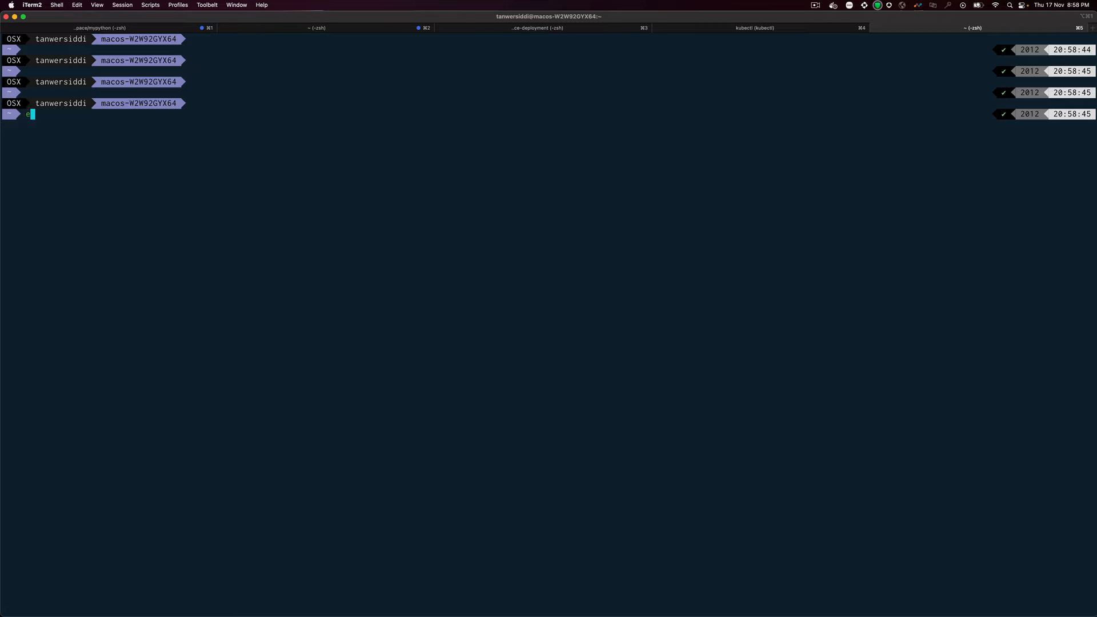
type("xport")
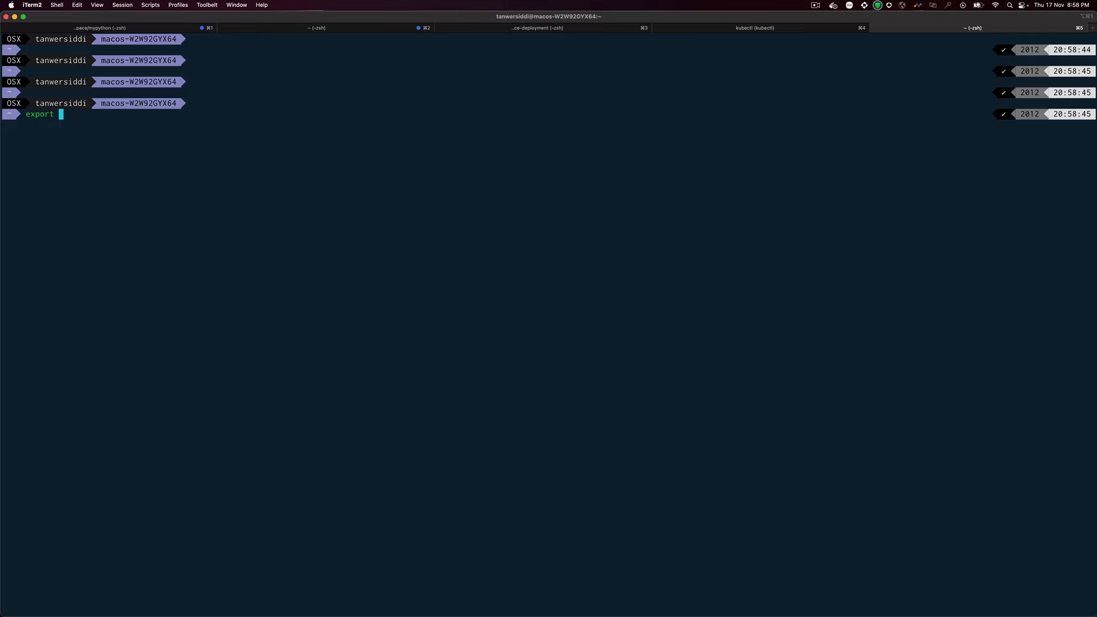
type("KUBECO")
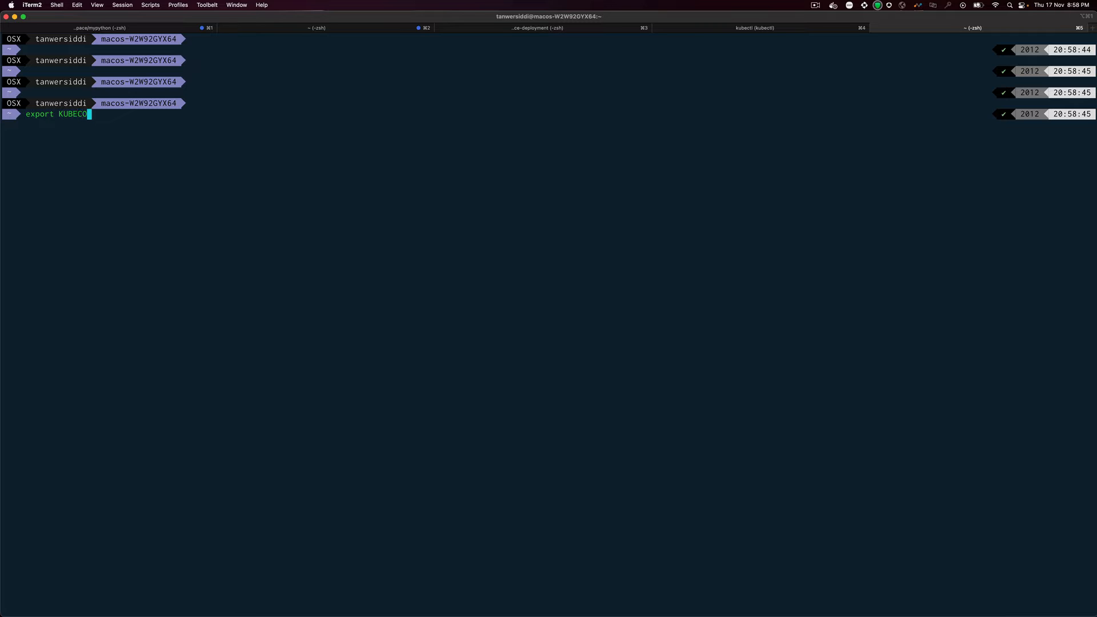
type("NFIG=")
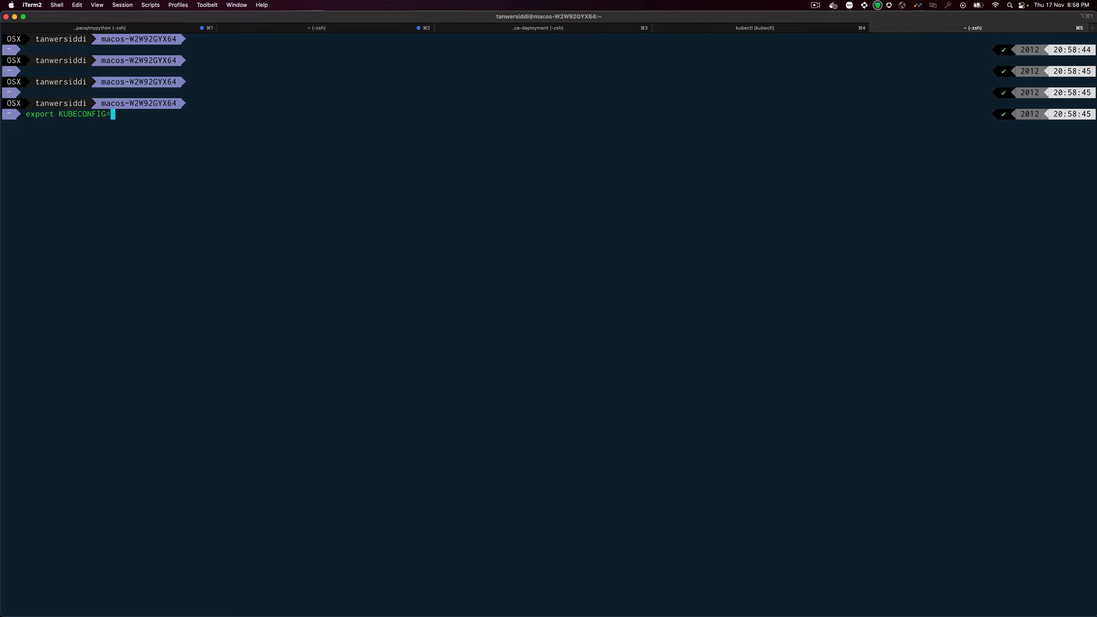
type("~/")
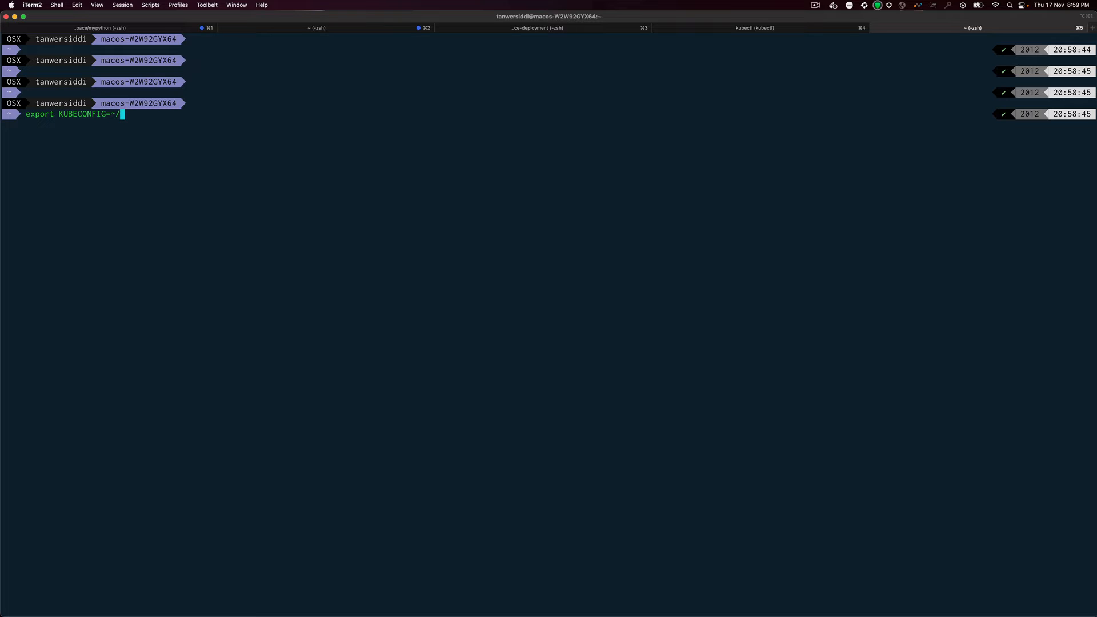
type(".kube/config")
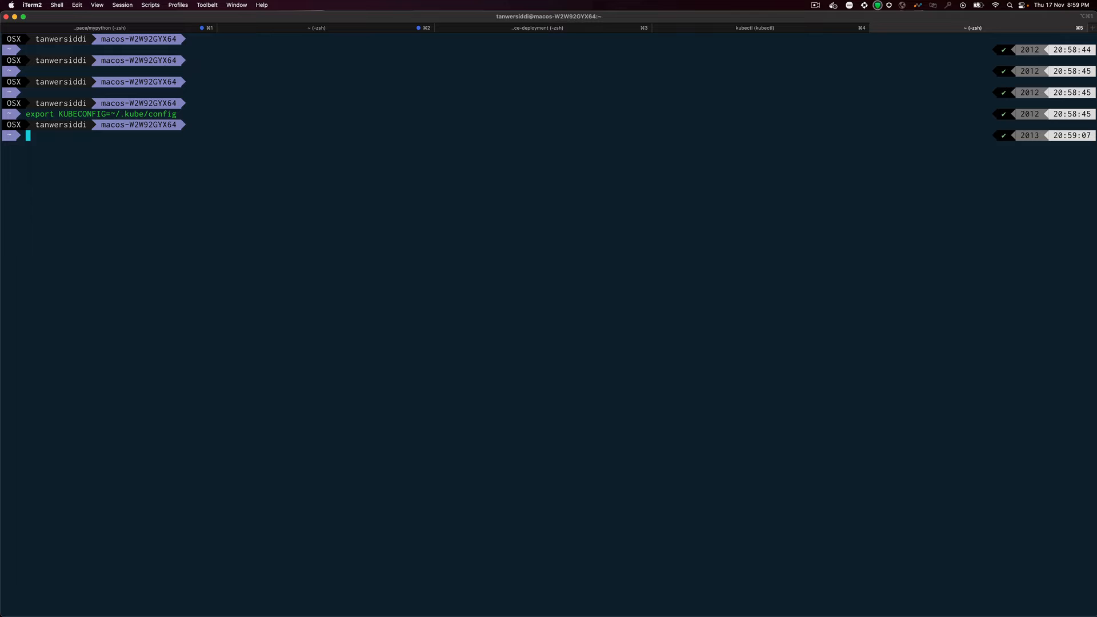
type("kubec")
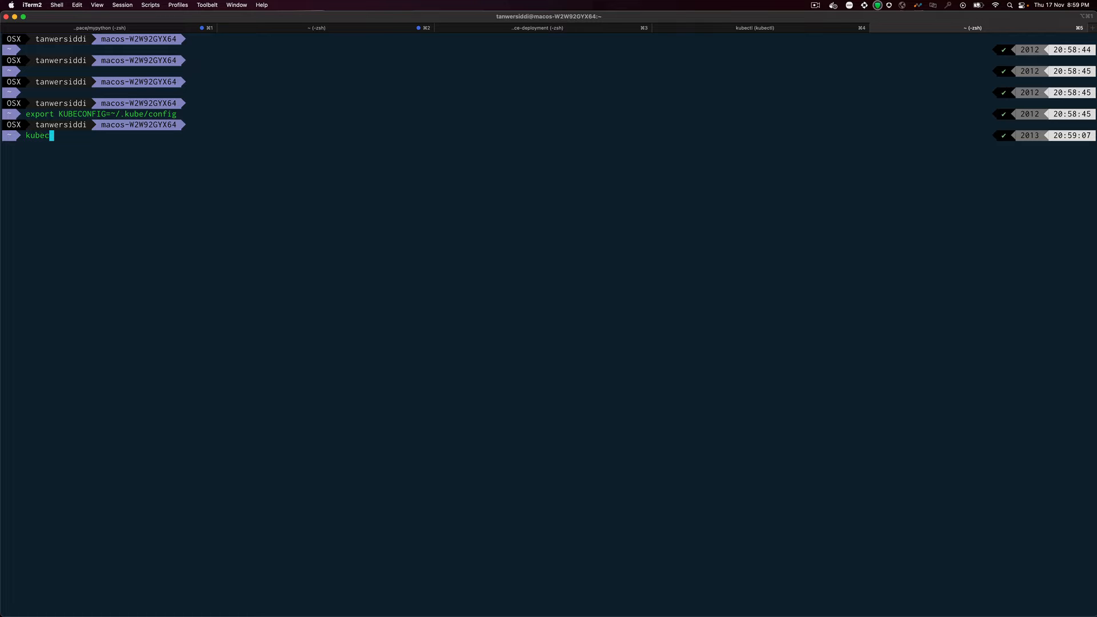
type("tl get p")
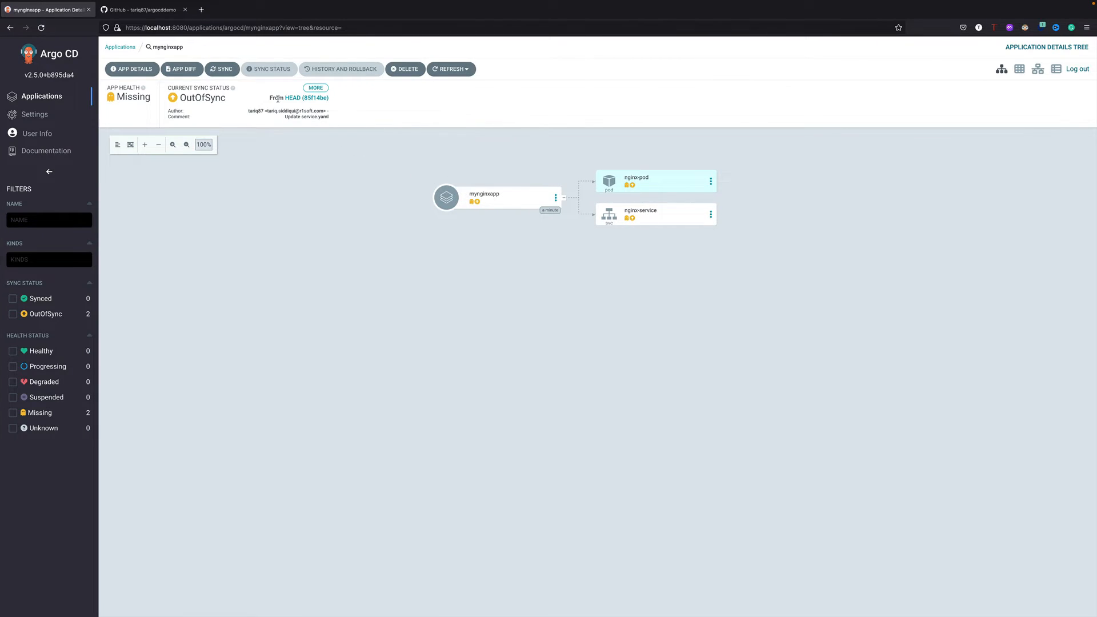
- Synchronize mynginxapp with Prune left off, reaching Synced and Sync OK
left_click(222, 69)
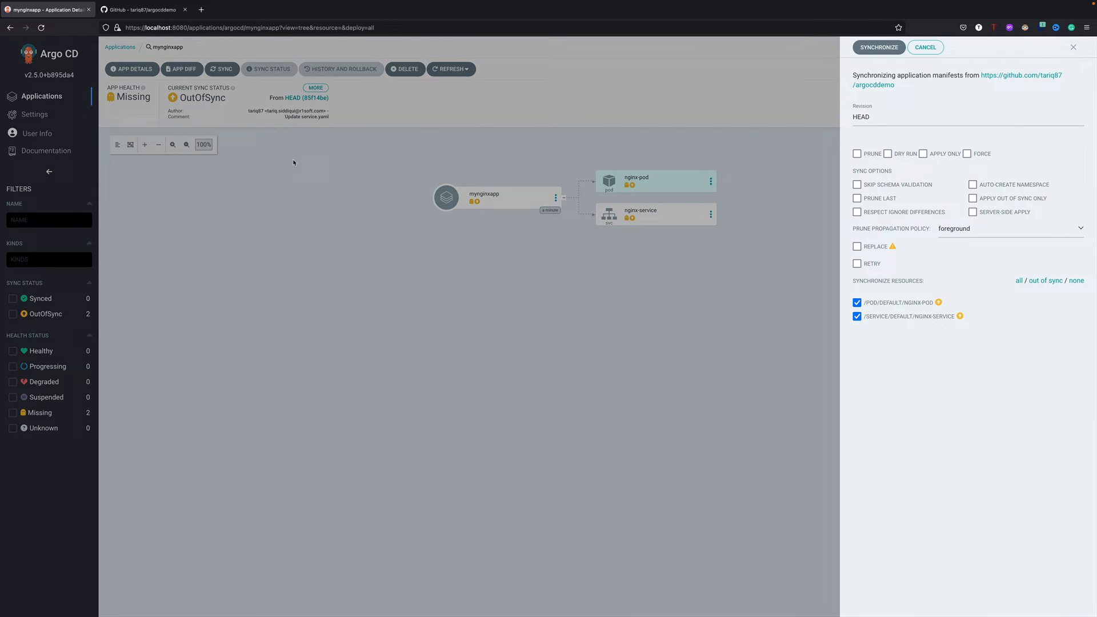
left_click(856, 153)
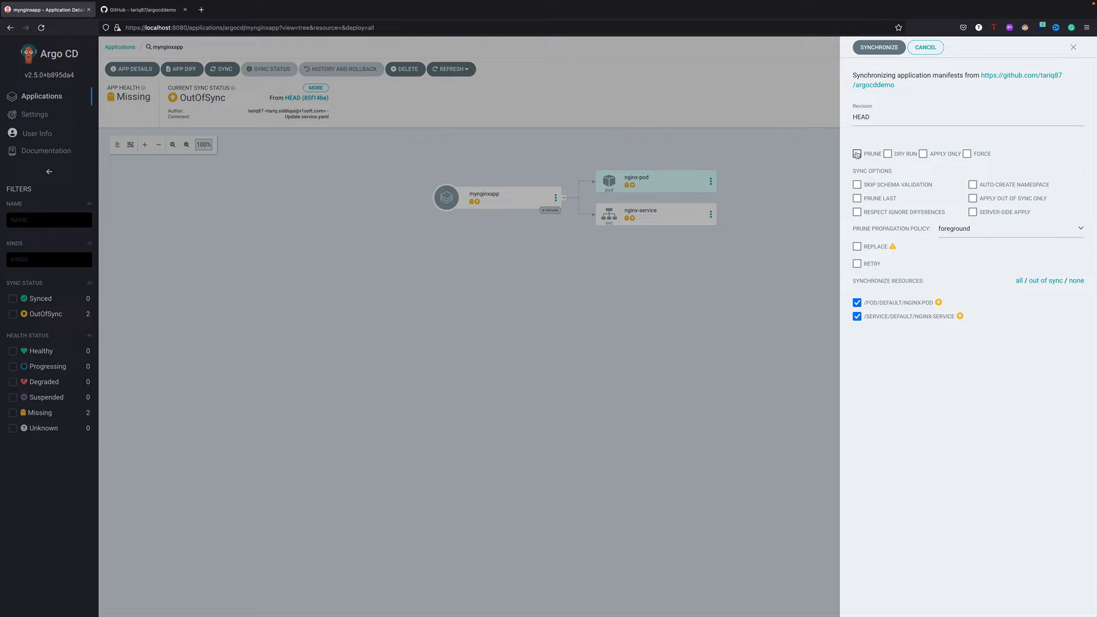
left_click(857, 153)
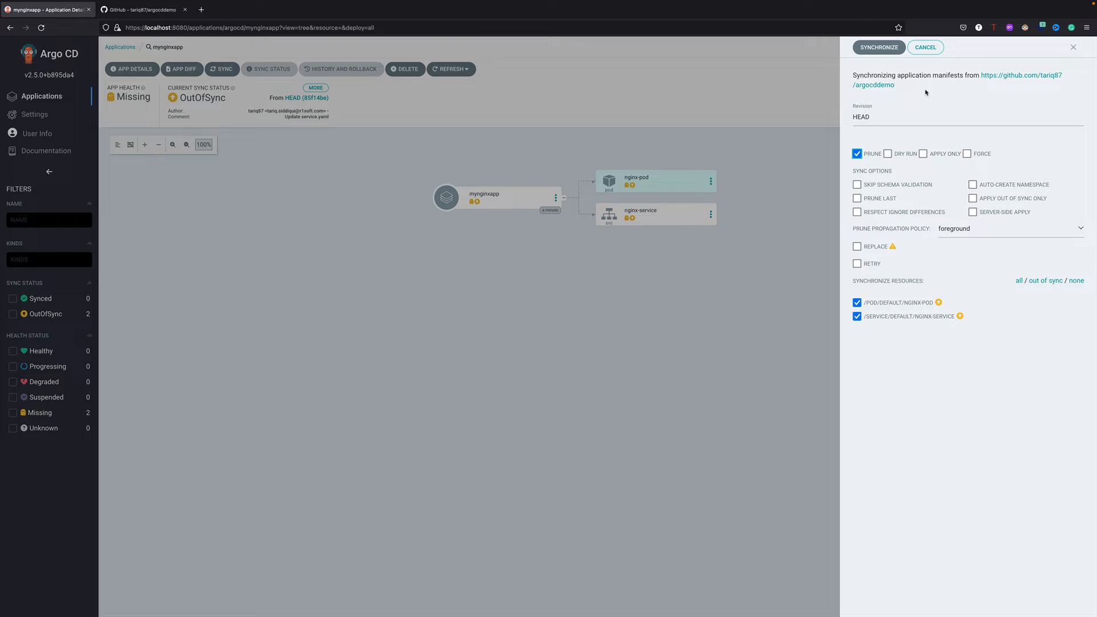
left_click(857, 153)
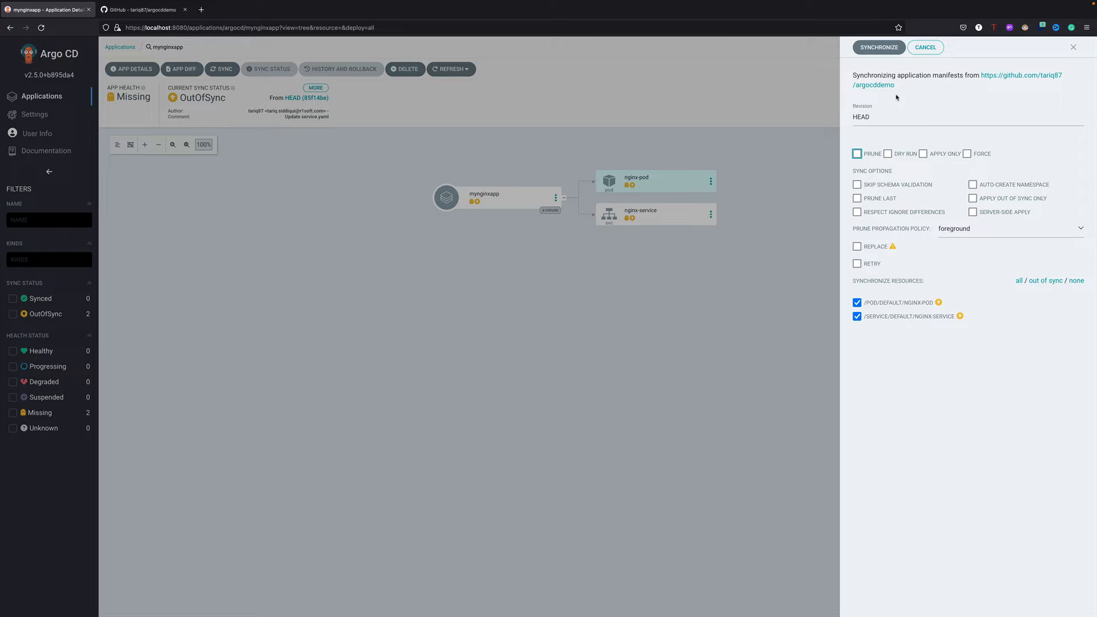
mouse_move(890, 60)
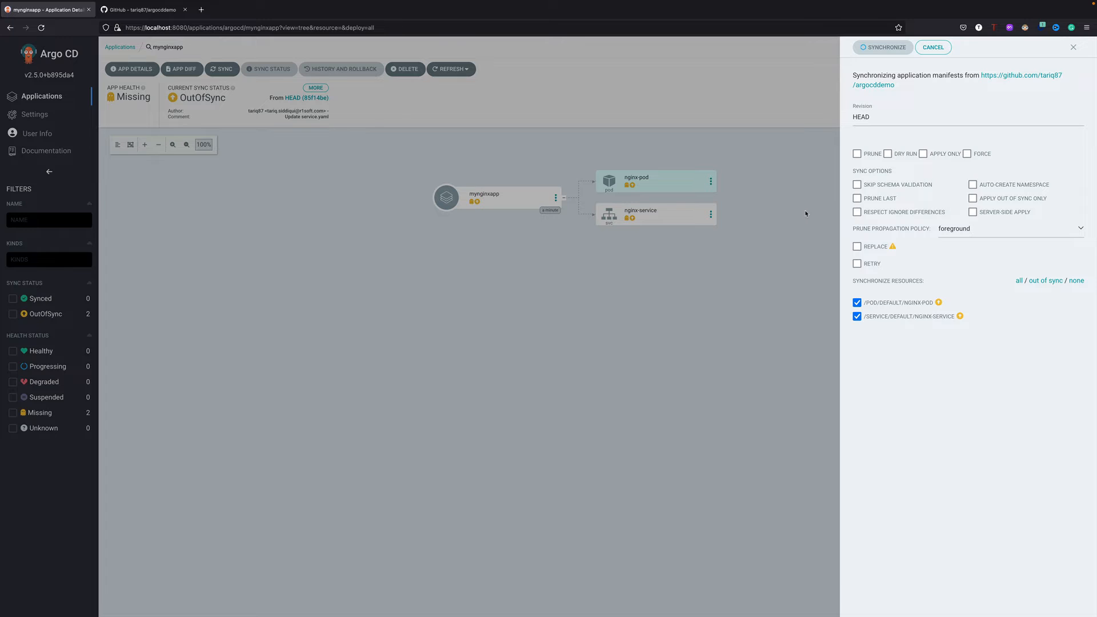
left_click(882, 47)
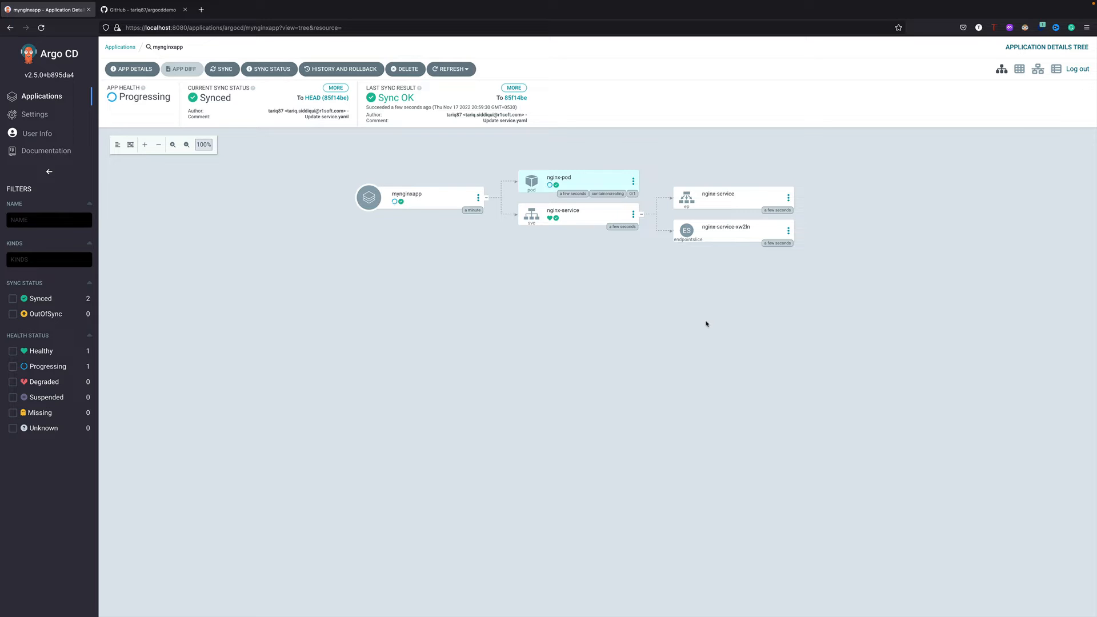
mouse_move(646, 264)
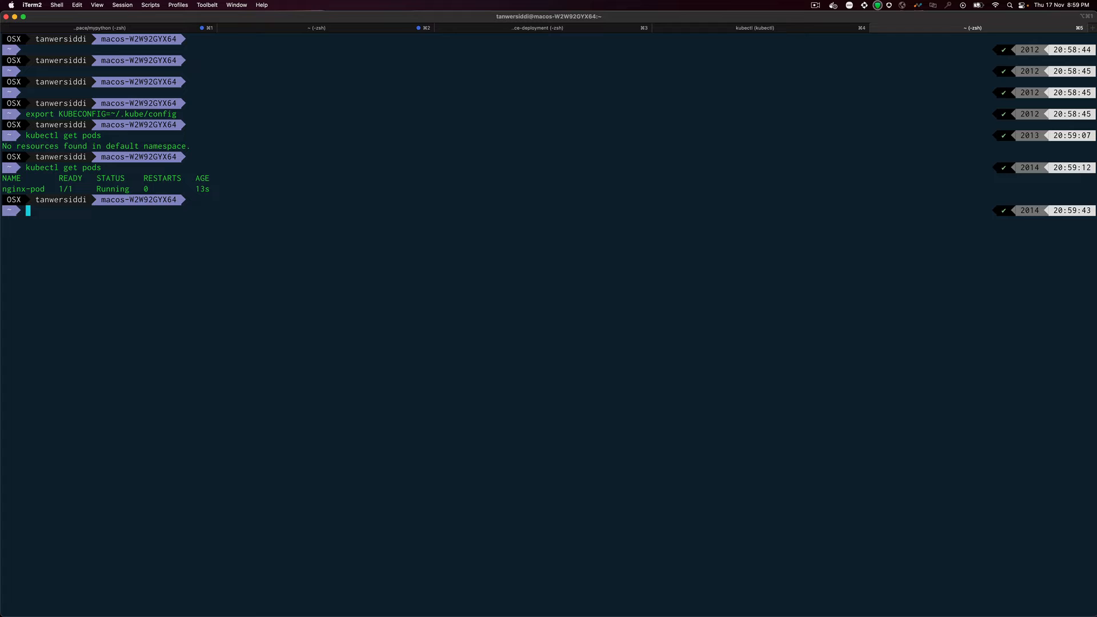
- Run kubectl get pods to confirm nginx-pod is Running 1/1
type("kubectl get s")
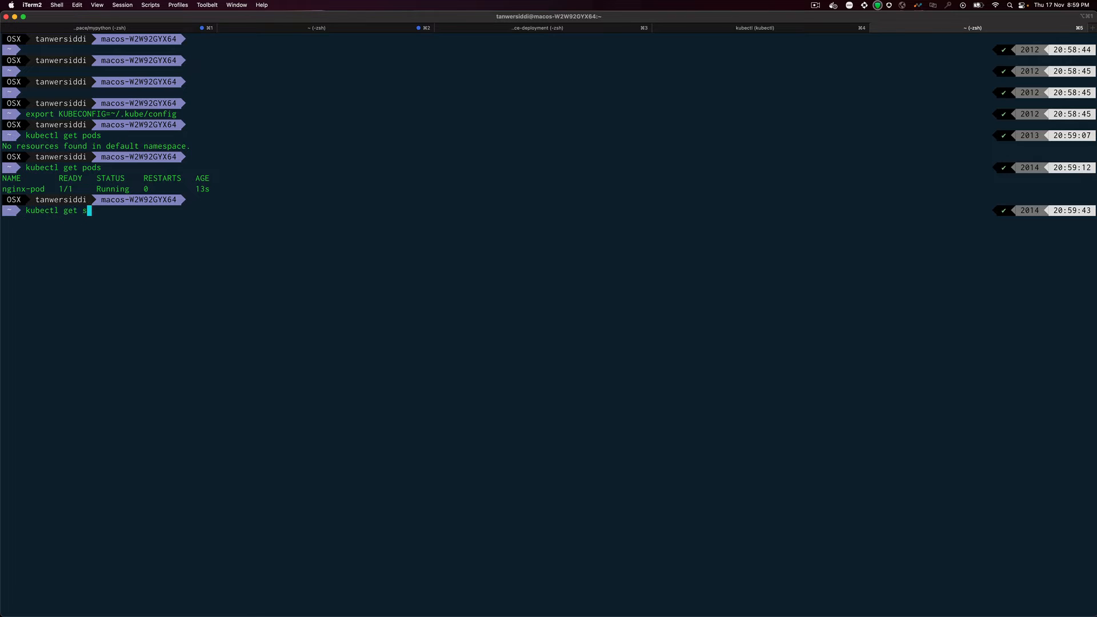
key("enter")
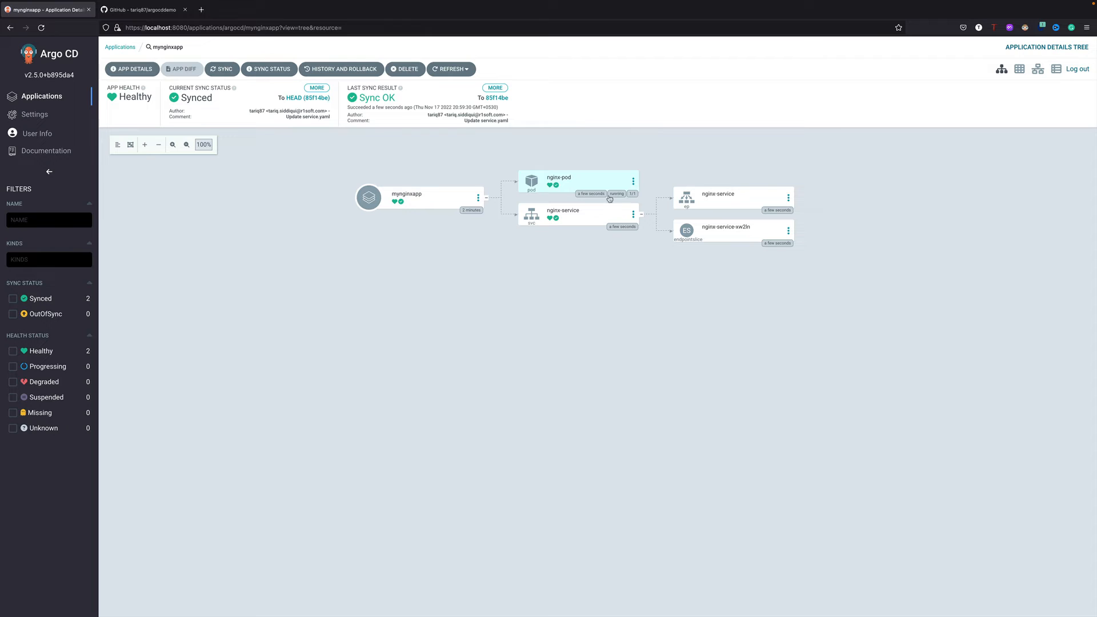
mouse_move(752, 174)
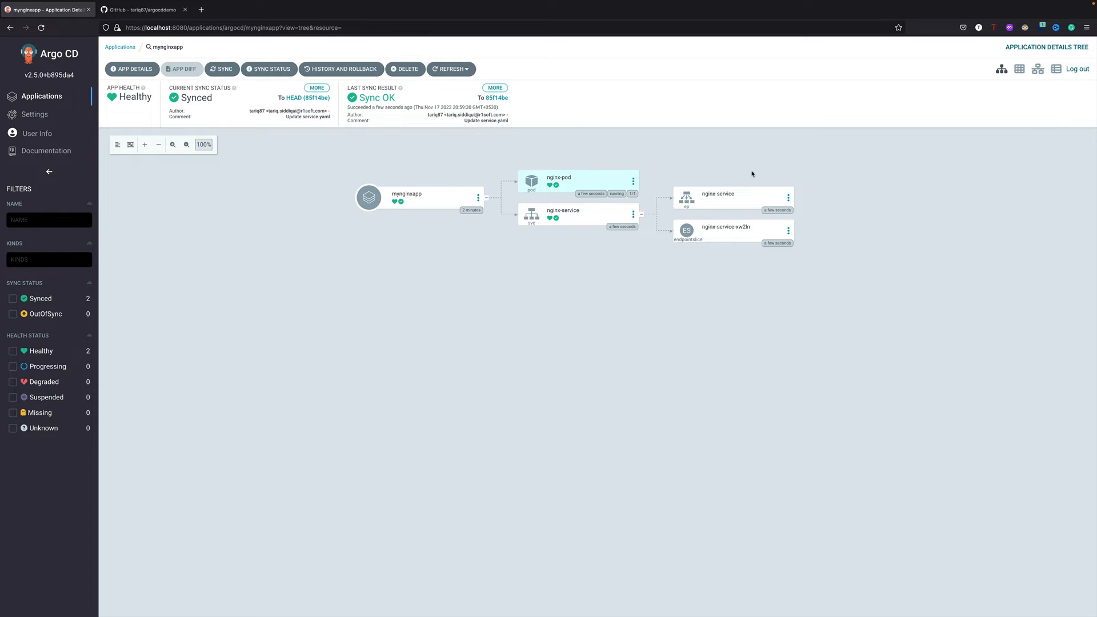
mouse_move(527, 241)
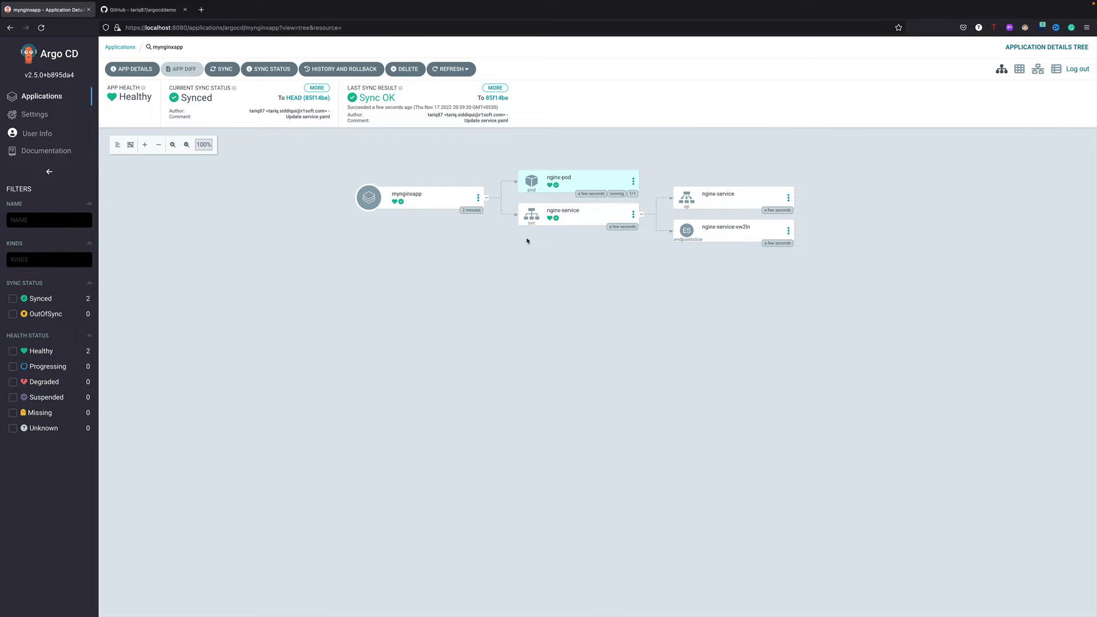
mouse_move(511, 233)
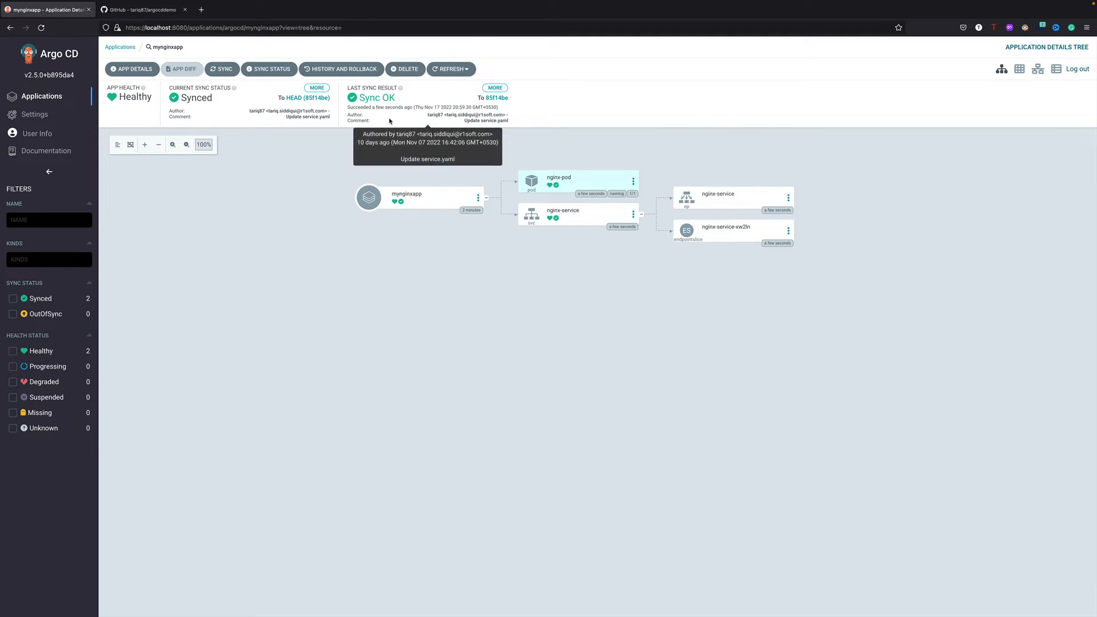
mouse_move(425, 153)
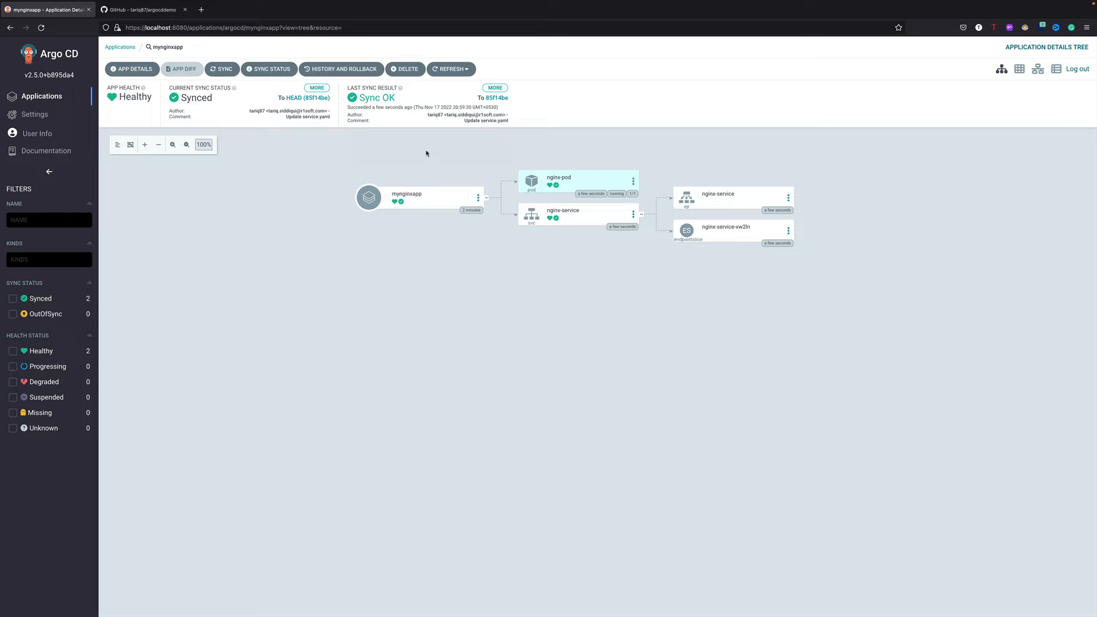
mouse_move(452, 171)
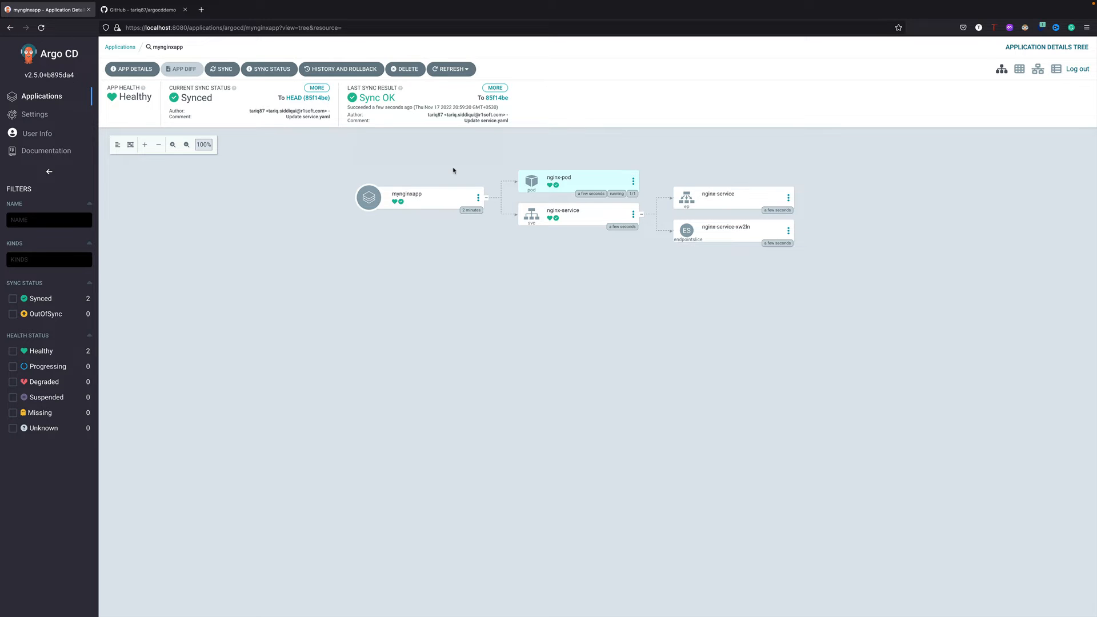
mouse_move(416, 217)
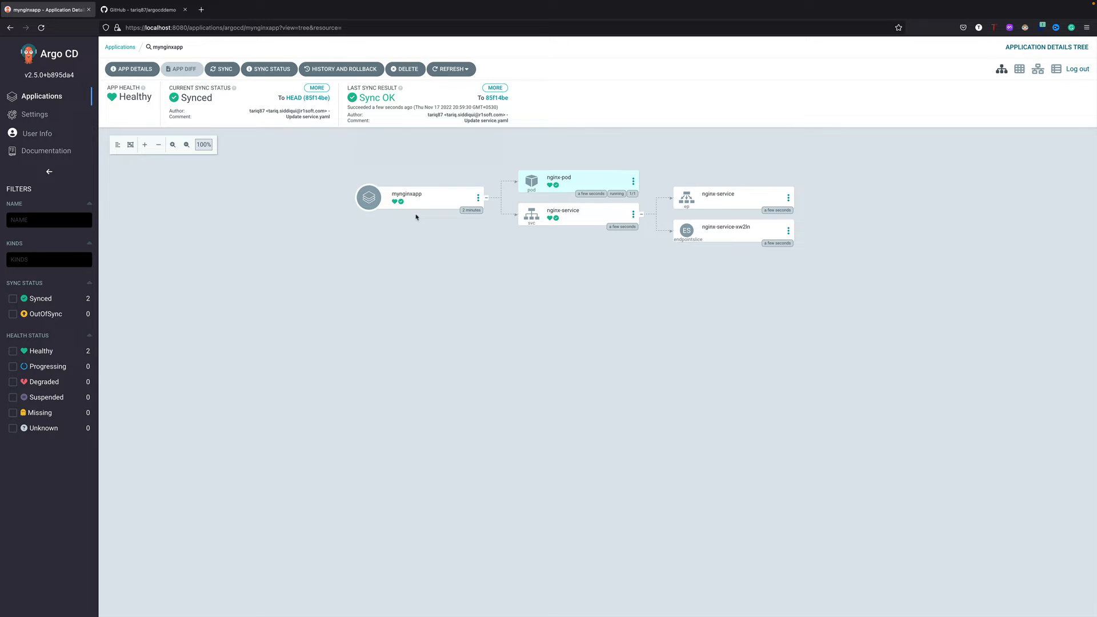
mouse_move(500, 172)
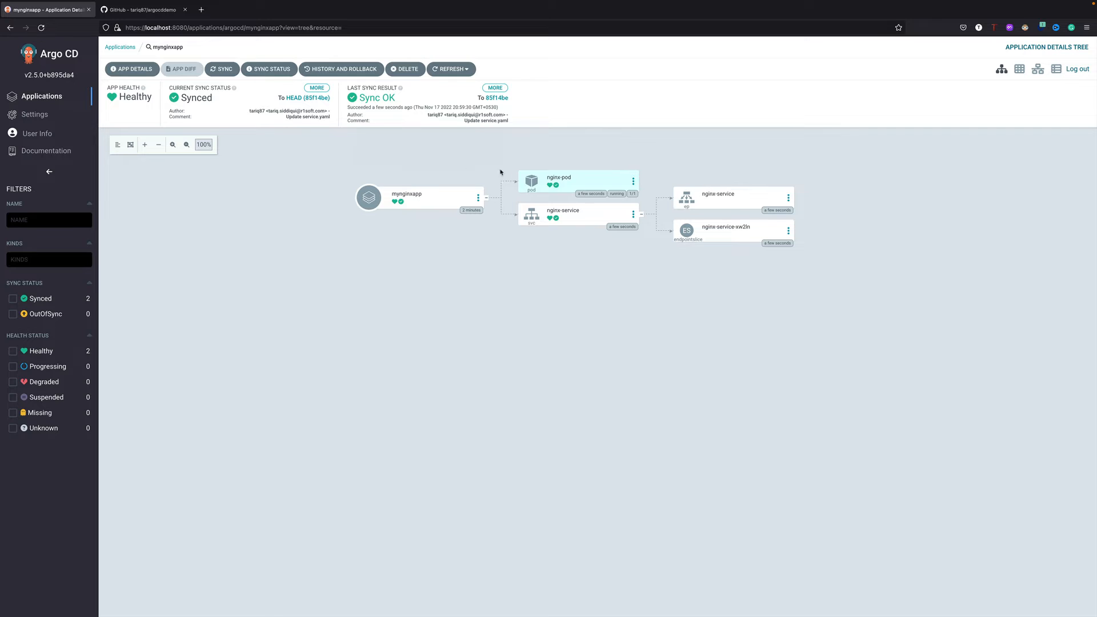
mouse_move(579, 202)
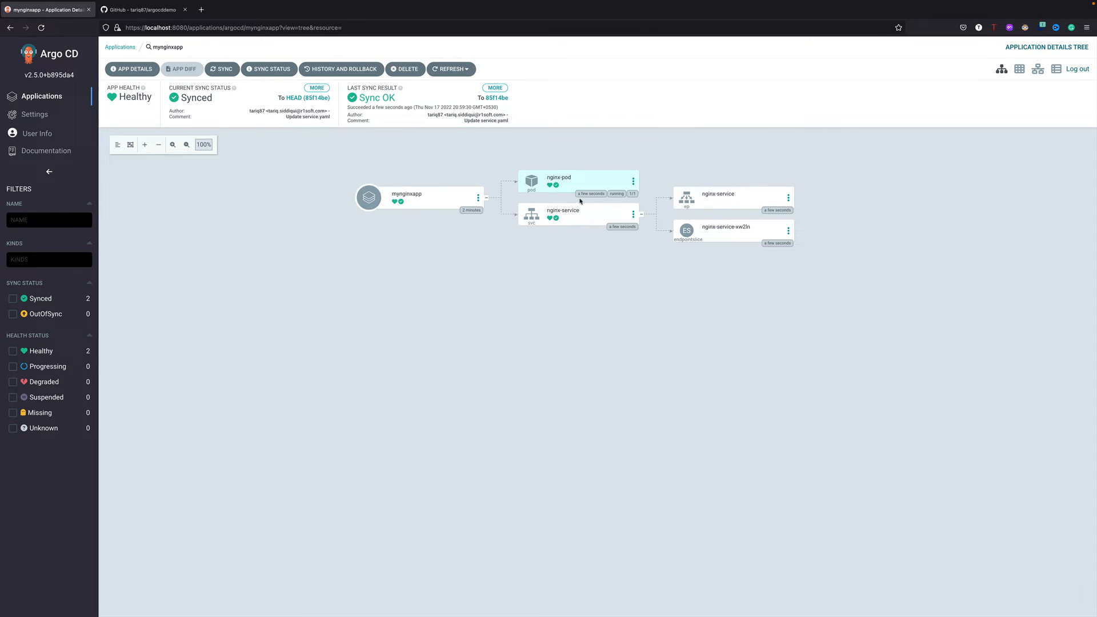
mouse_move(330, 152)
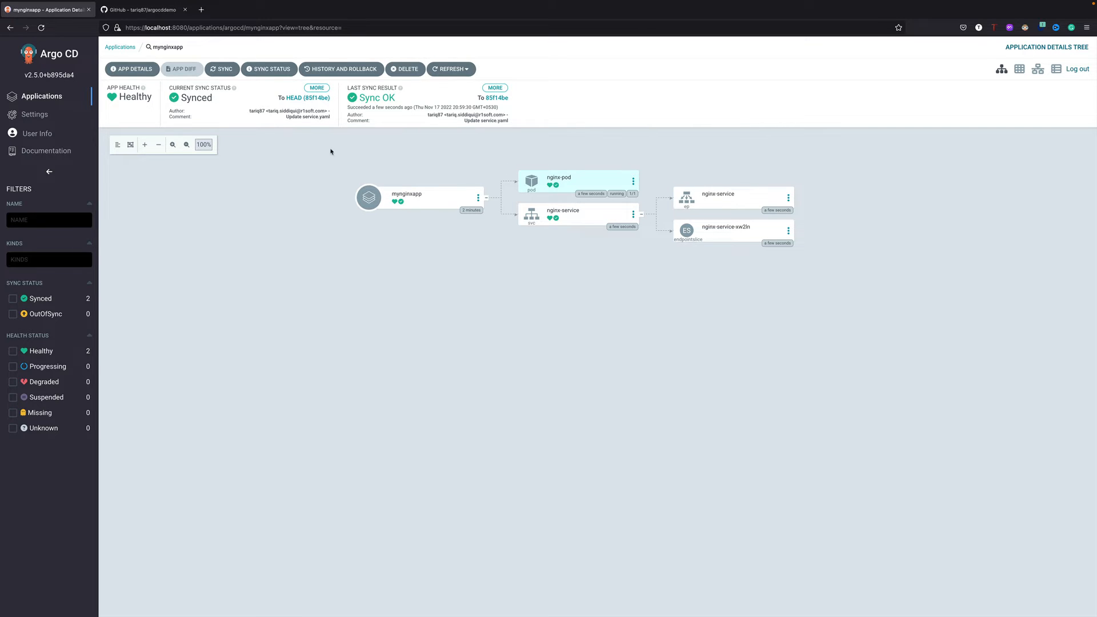
mouse_move(439, 168)
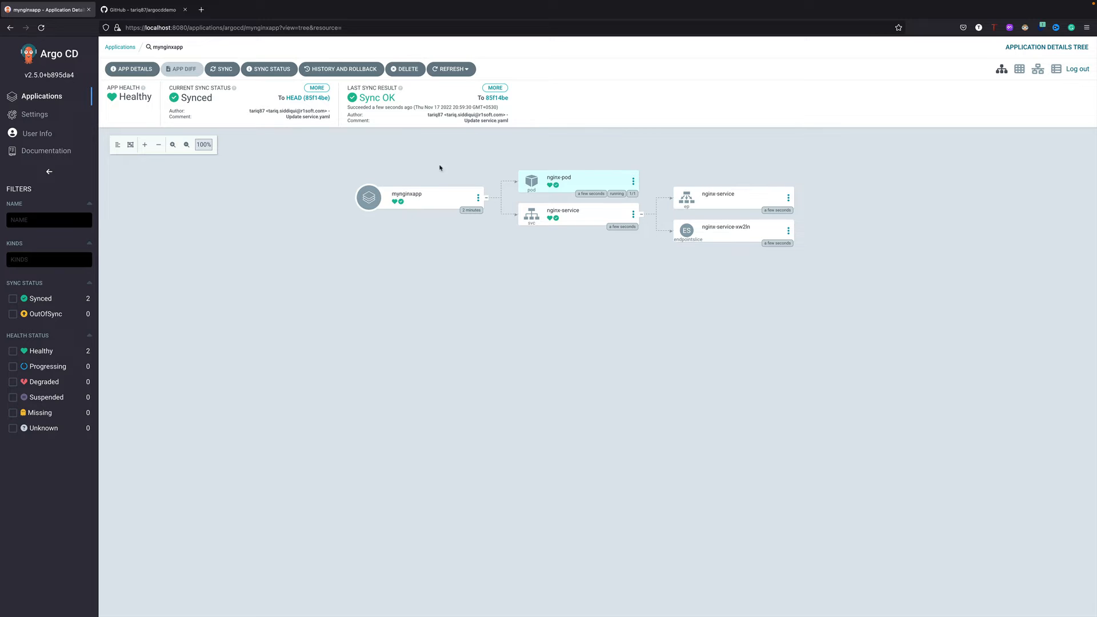
mouse_move(233, 96)
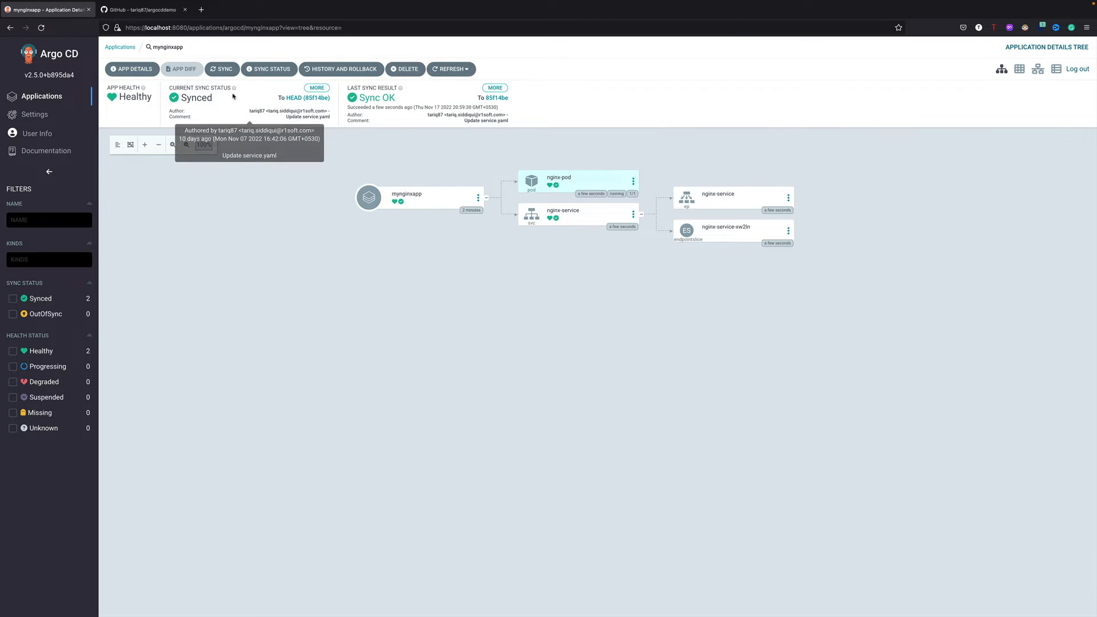
- From the mynginxapp resource tree, start deleting the application
left_click(405, 68)
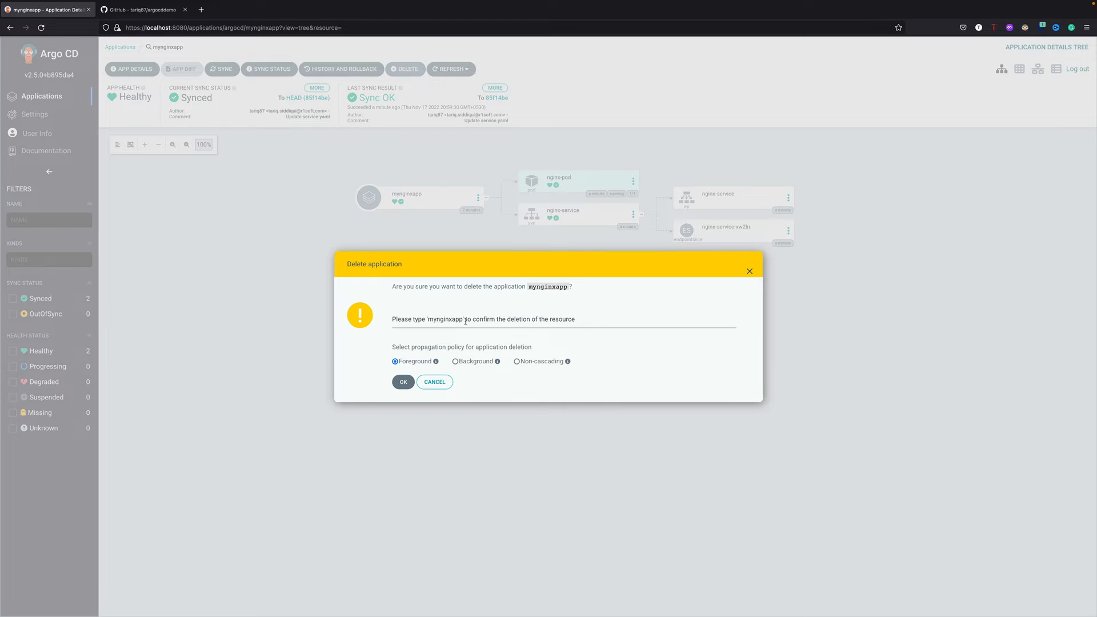
- Confirm deletion by entering 'mynginxapp', keeping Foreground propagation
type("my")
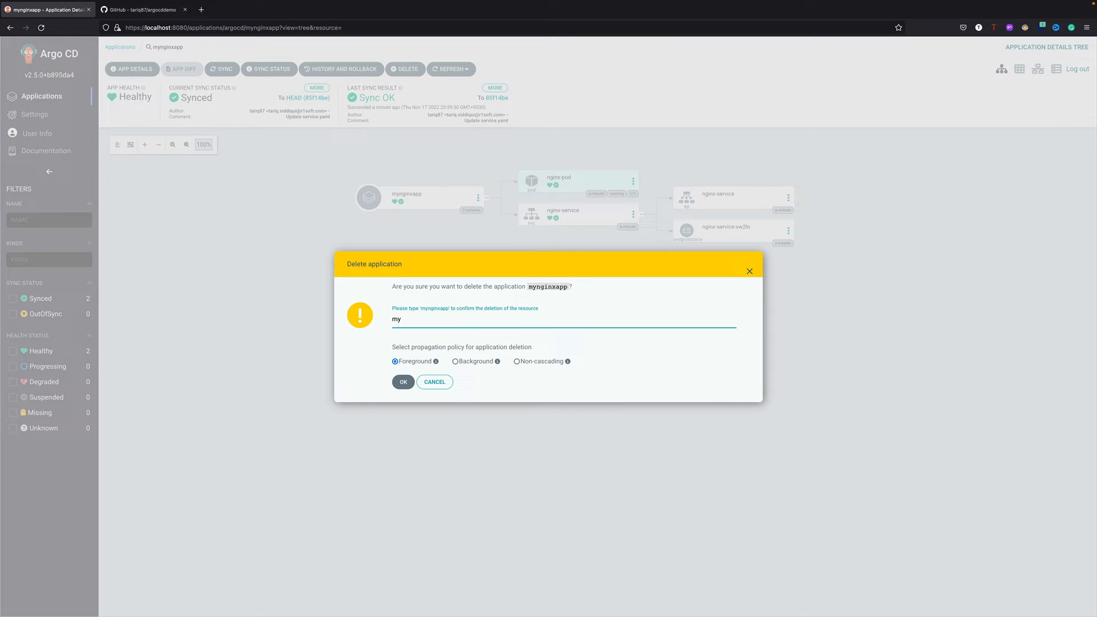
type("nginxapp")
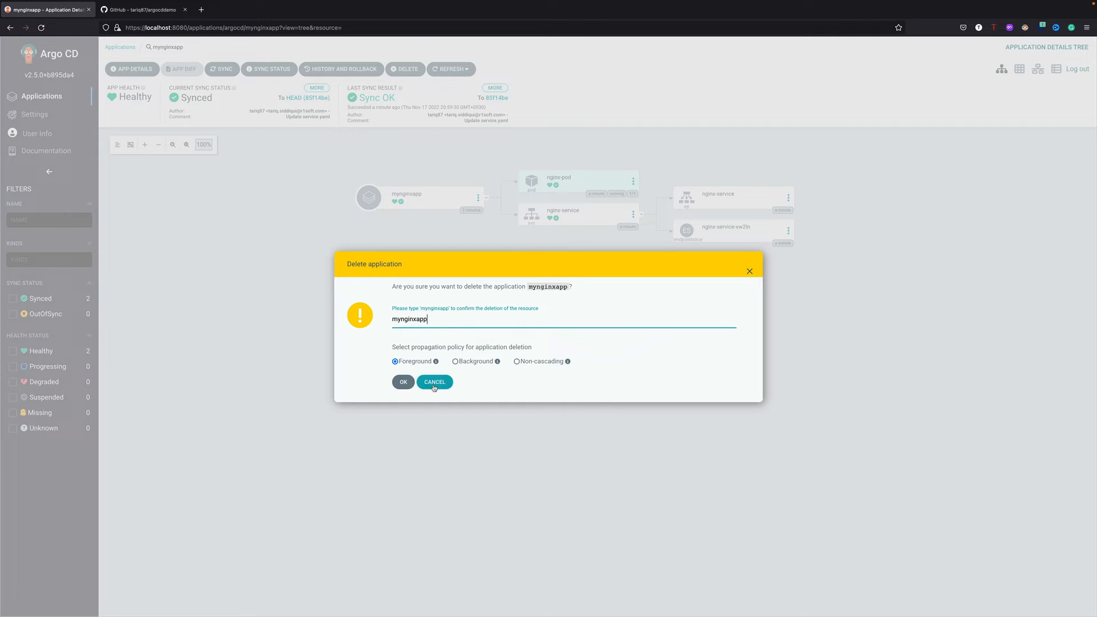
left_click(403, 381)
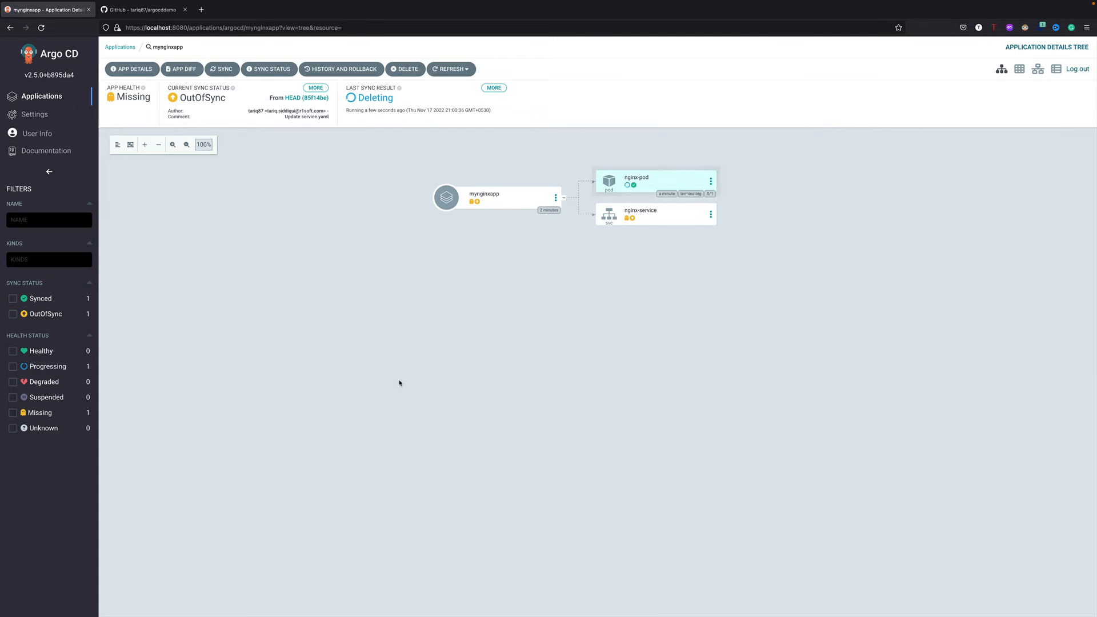
mouse_move(461, 301)
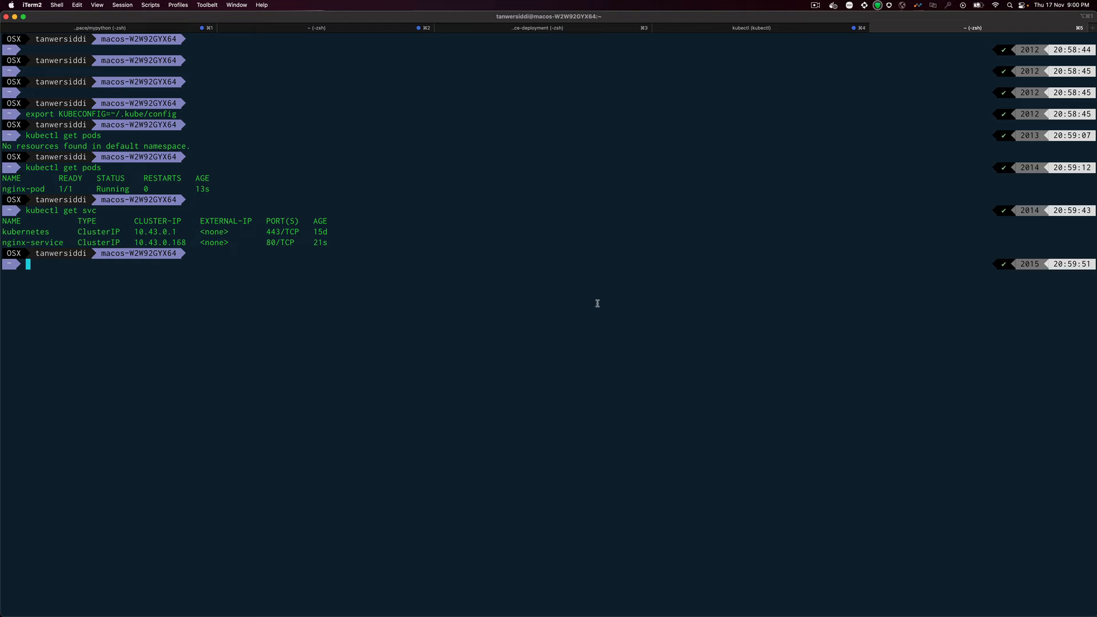
- Run argocd with no arguments to print its command help, marking the app command
type("kubectl get pods")
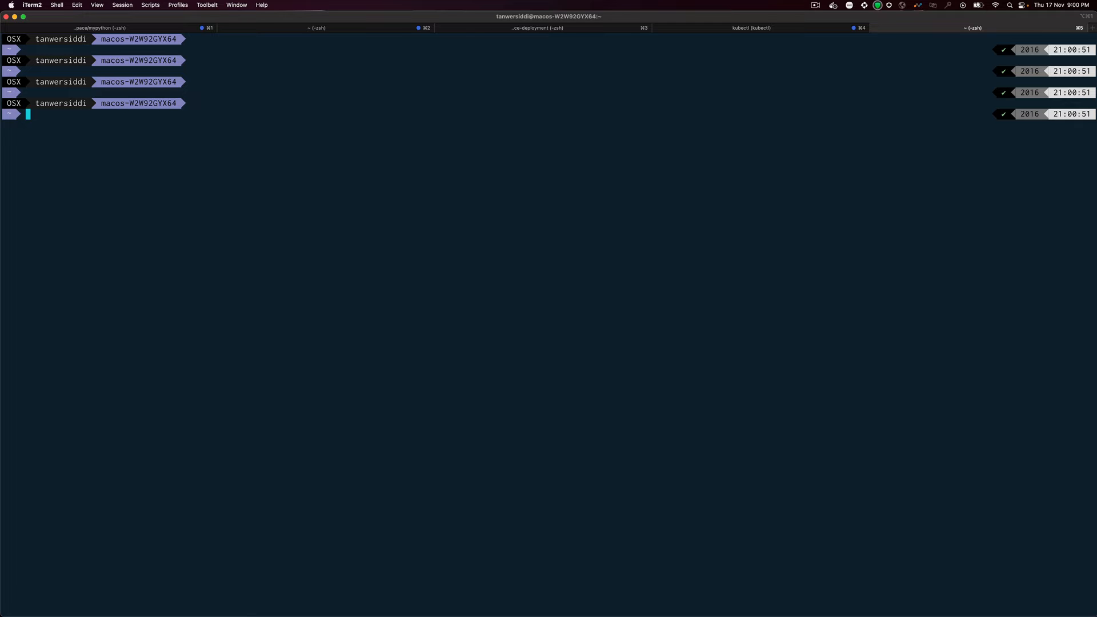
type("ar")
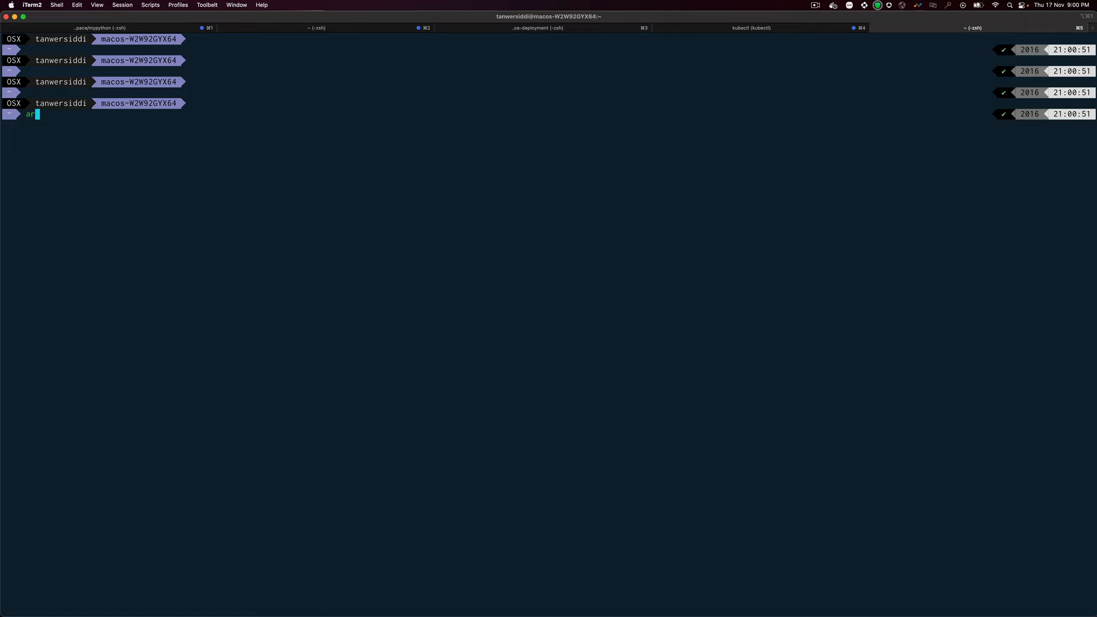
type("gocd")
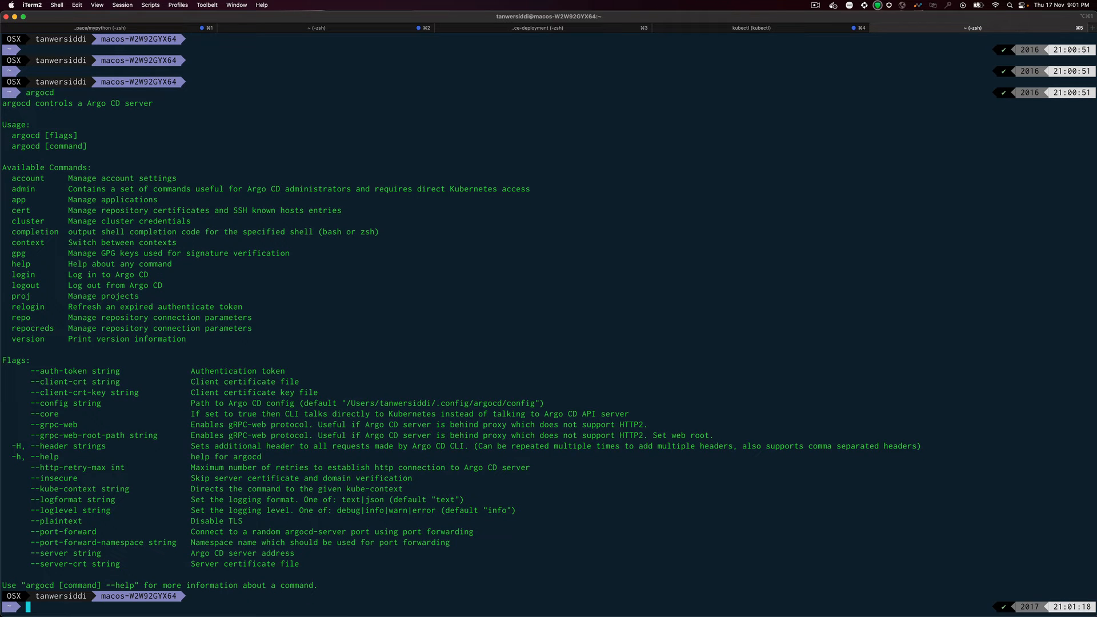
mouse_move(551, 171)
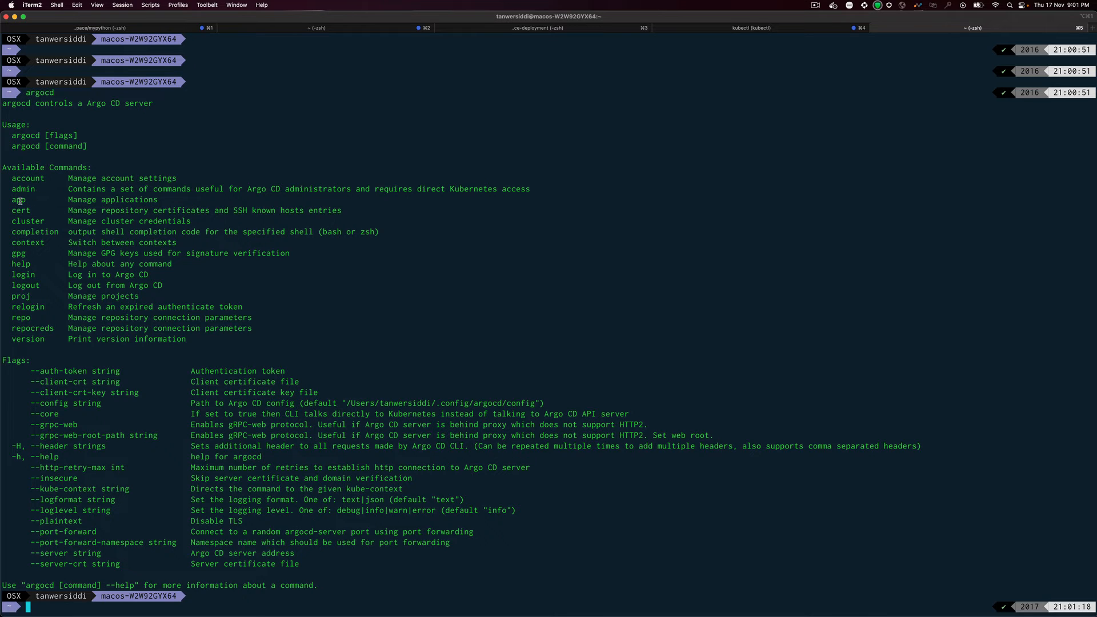
double_click(17, 199)
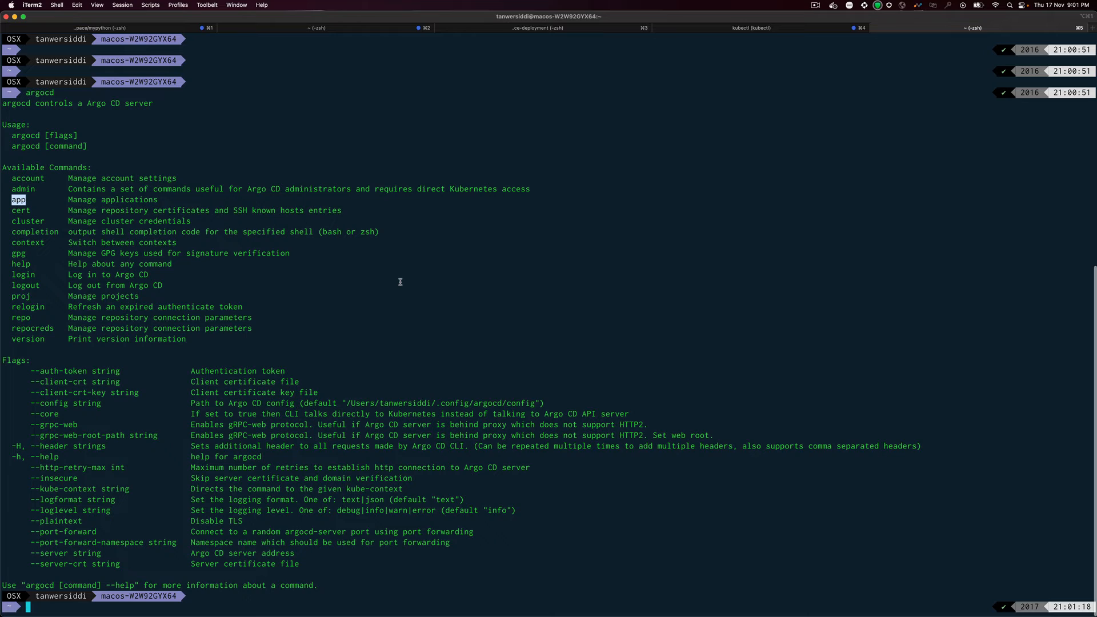
type("argocd")
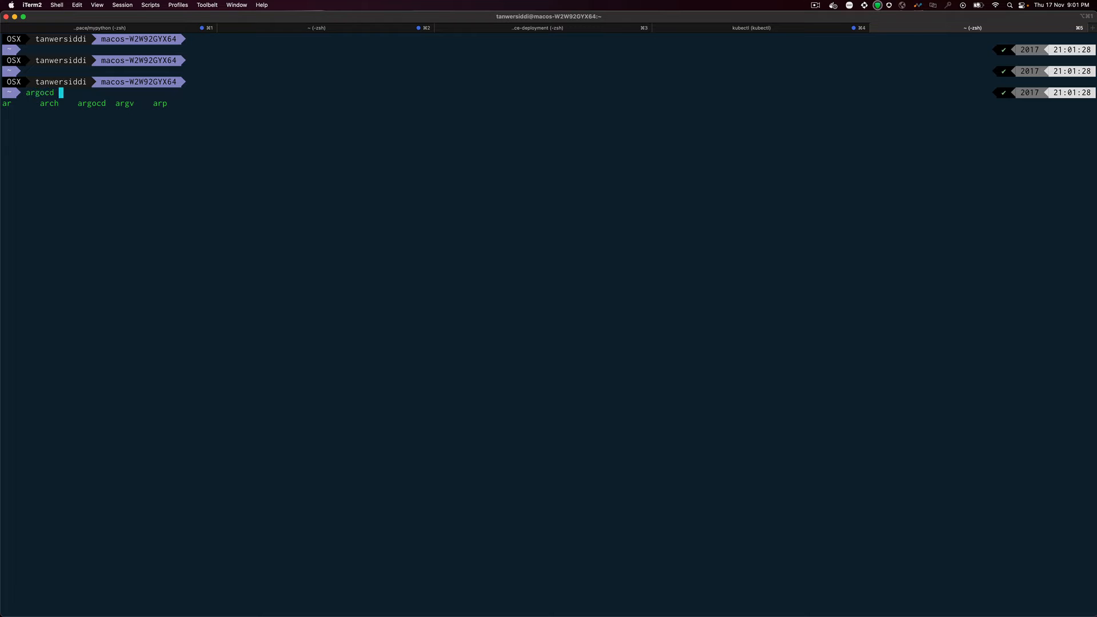
- Print the argocd app create help and scroll its flags, marking --repo
type("app")
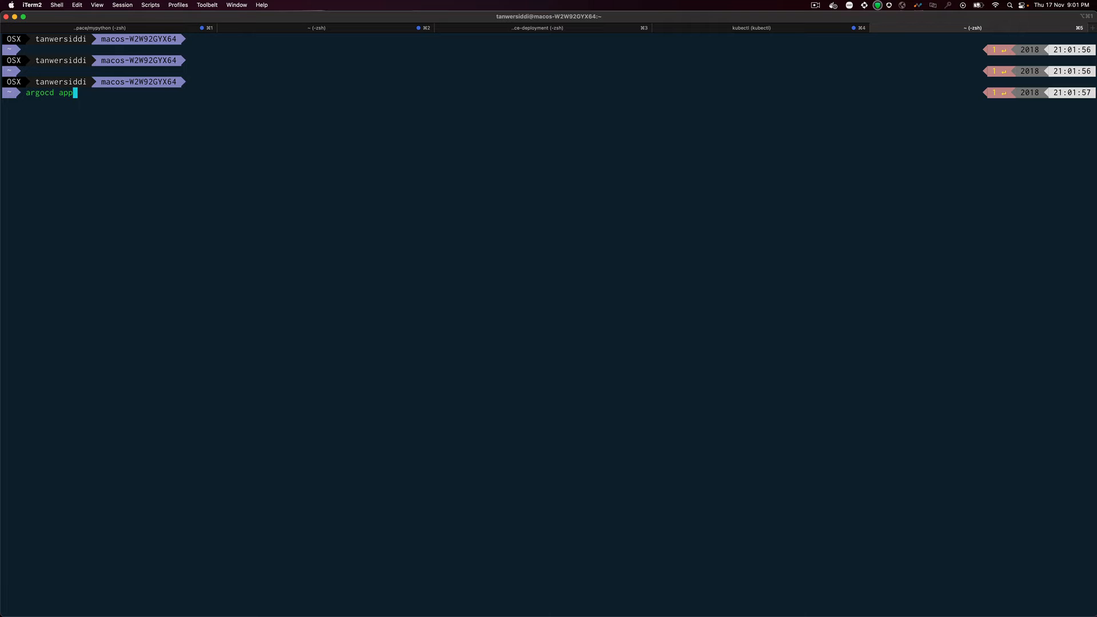
type("create")
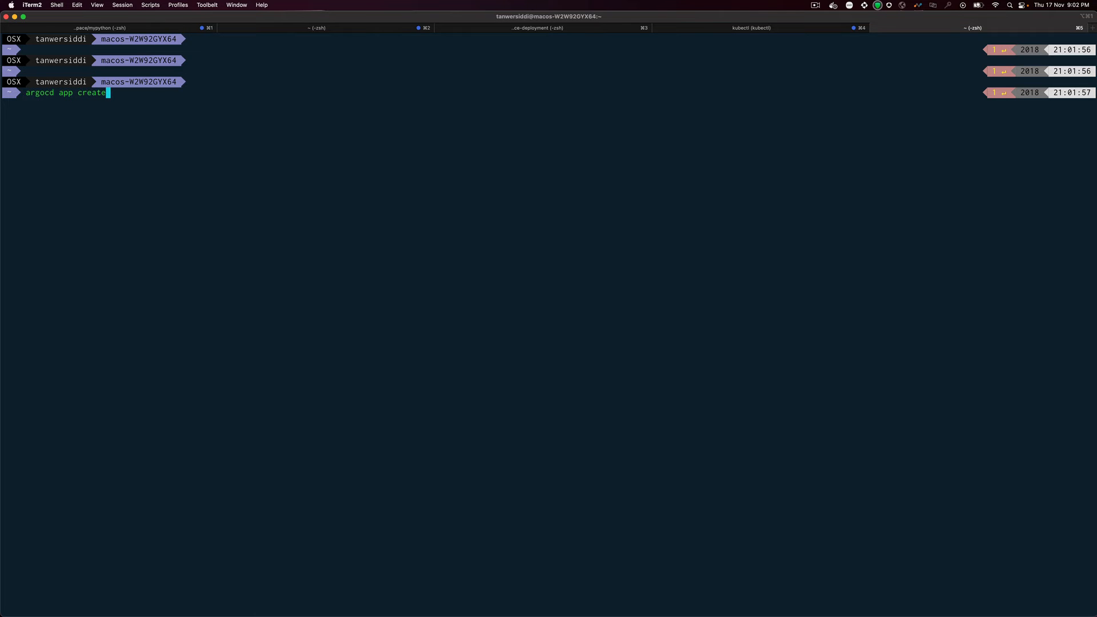
key("Return")
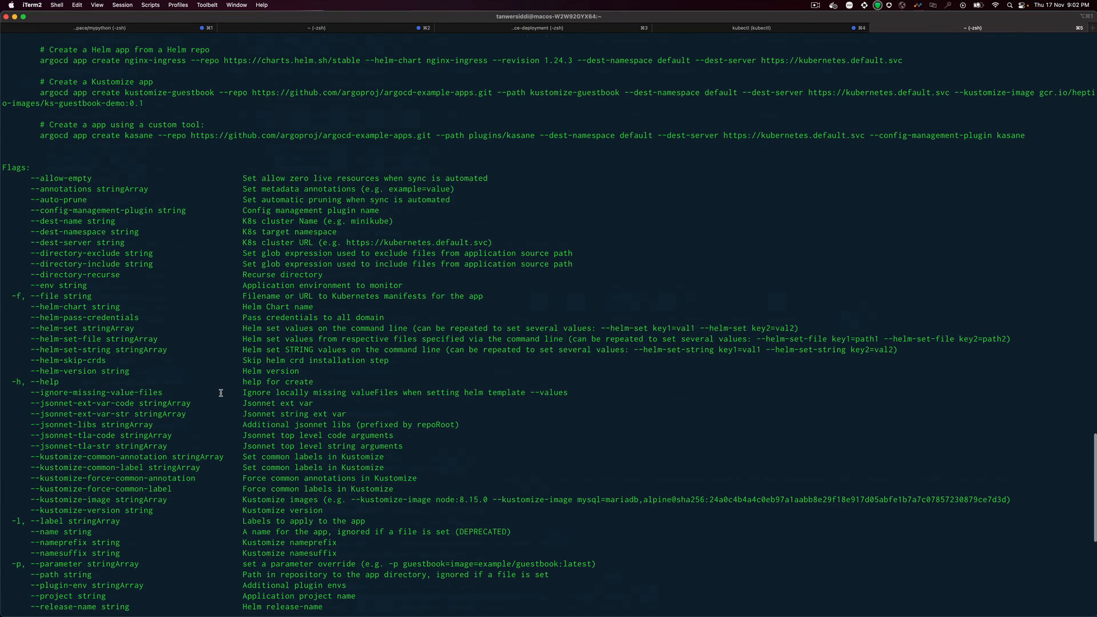
mouse_move(61, 203)
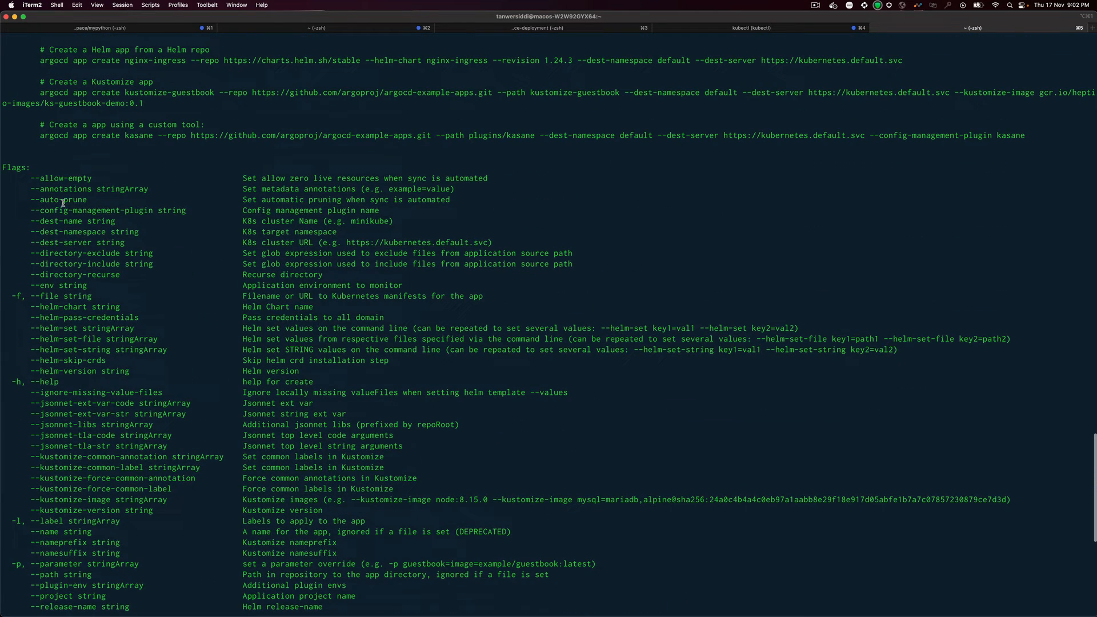
scroll("down", 3)
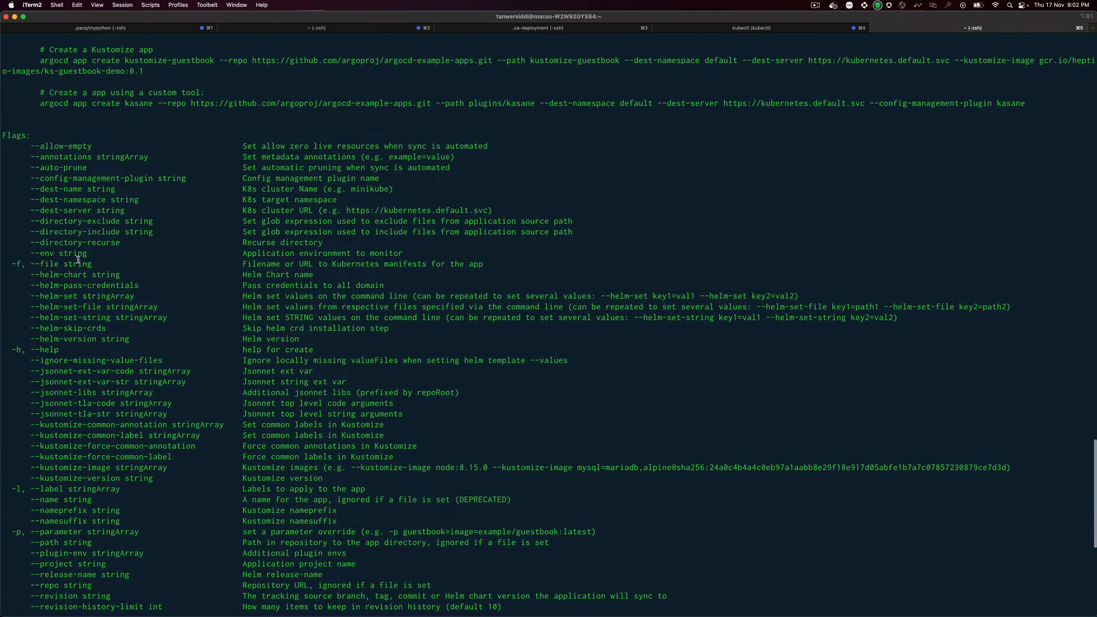
scroll("down", 3)
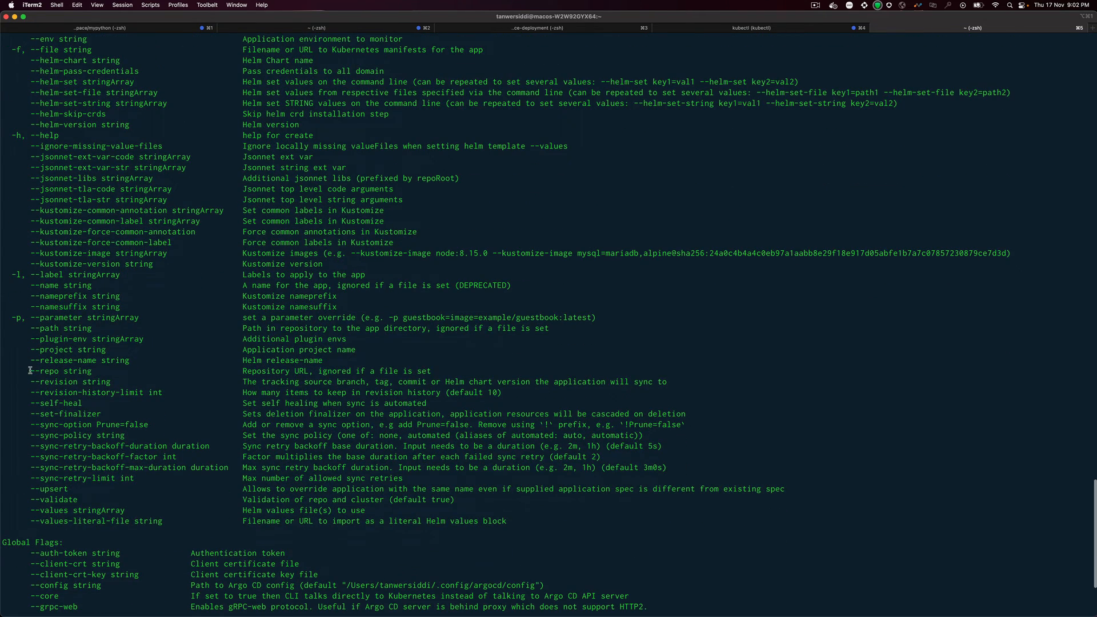
double_click(45, 370)
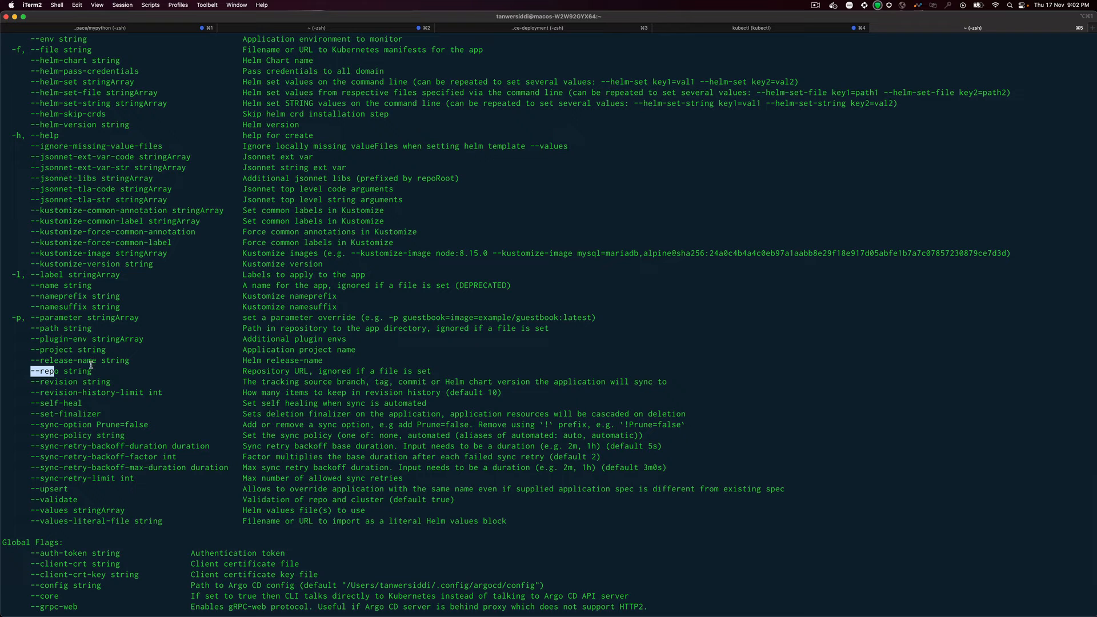
mouse_move(75, 329)
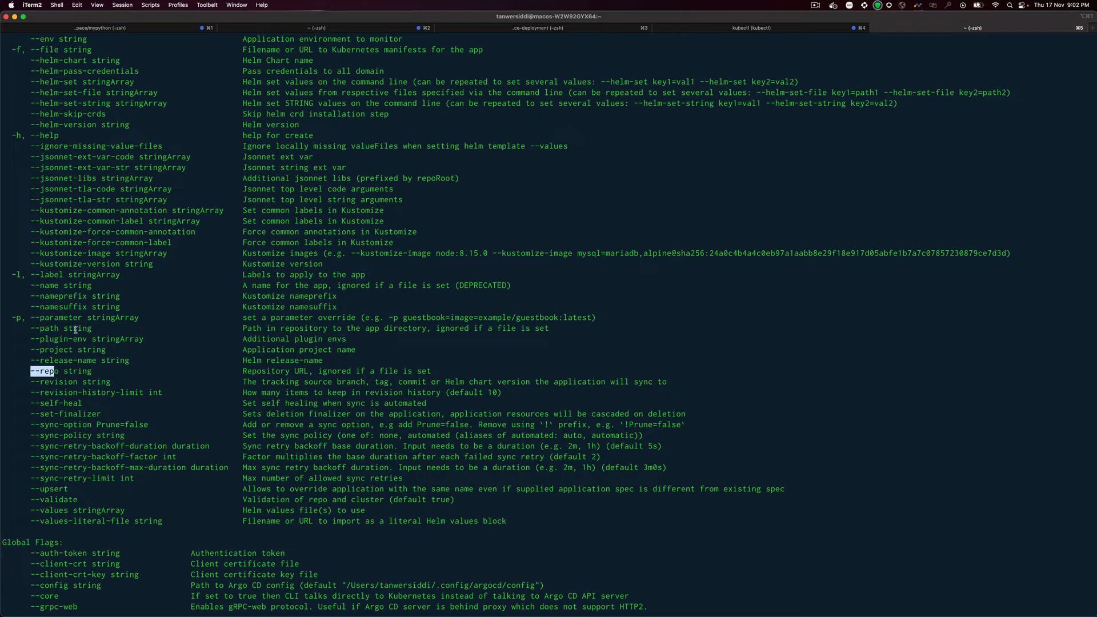
scroll("down", 3)
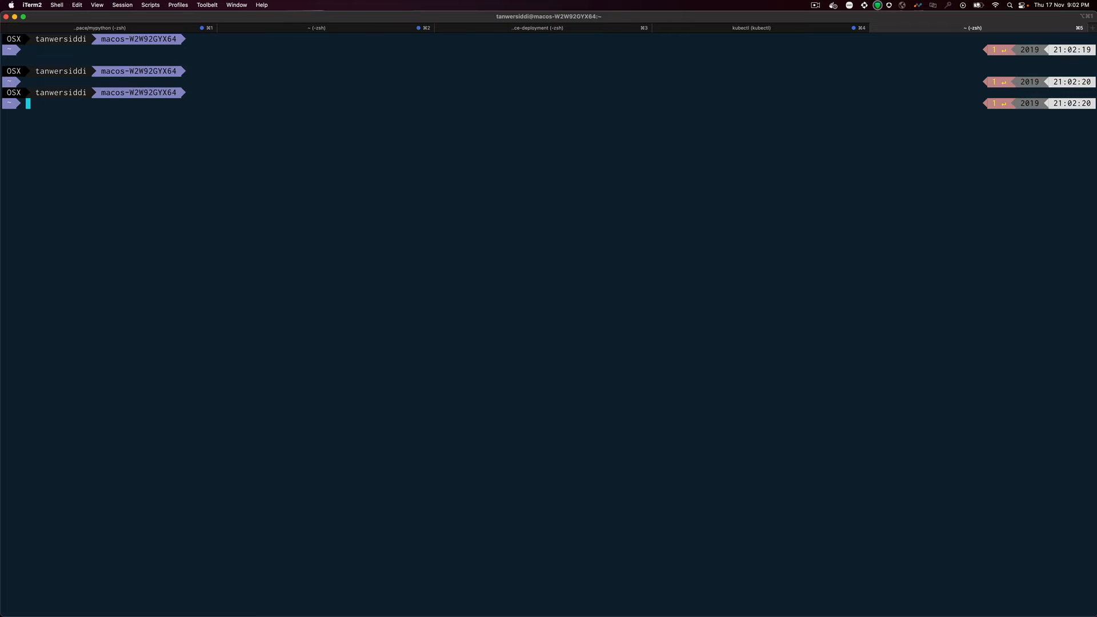
type("argocd app create")
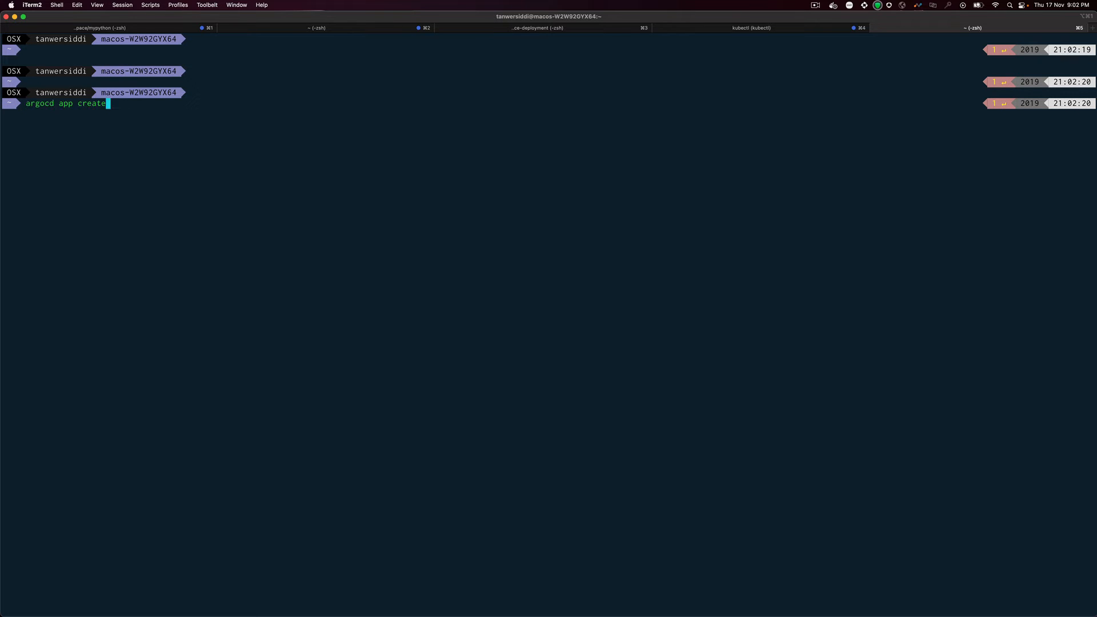
type("--re")
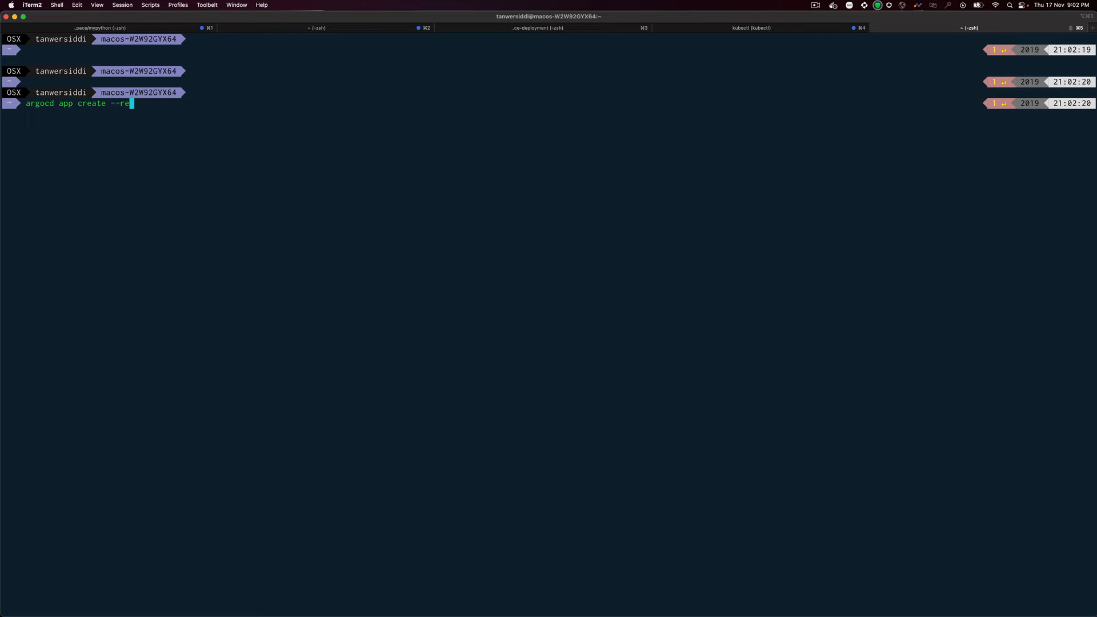
type("po")
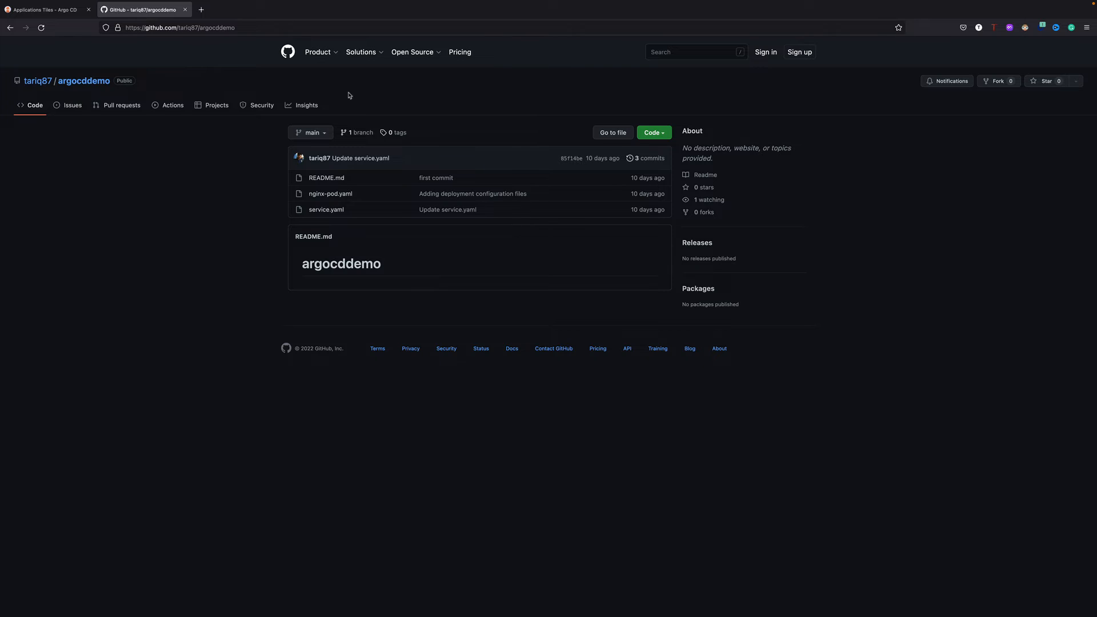
left_click(178, 27)
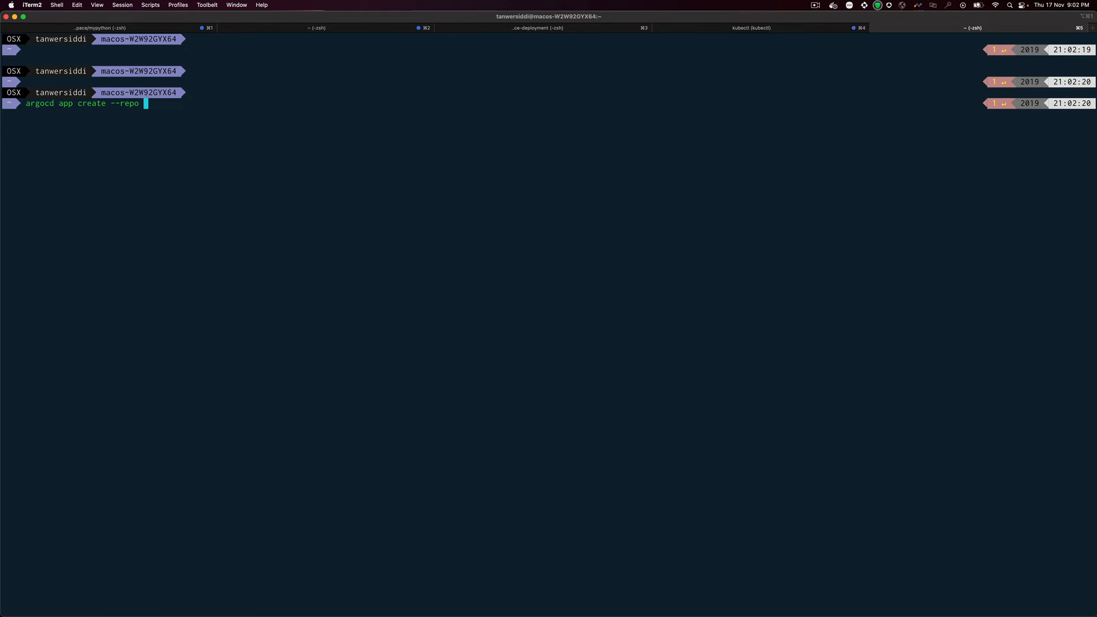
type("https://github.com/tariq87/argocddemo")
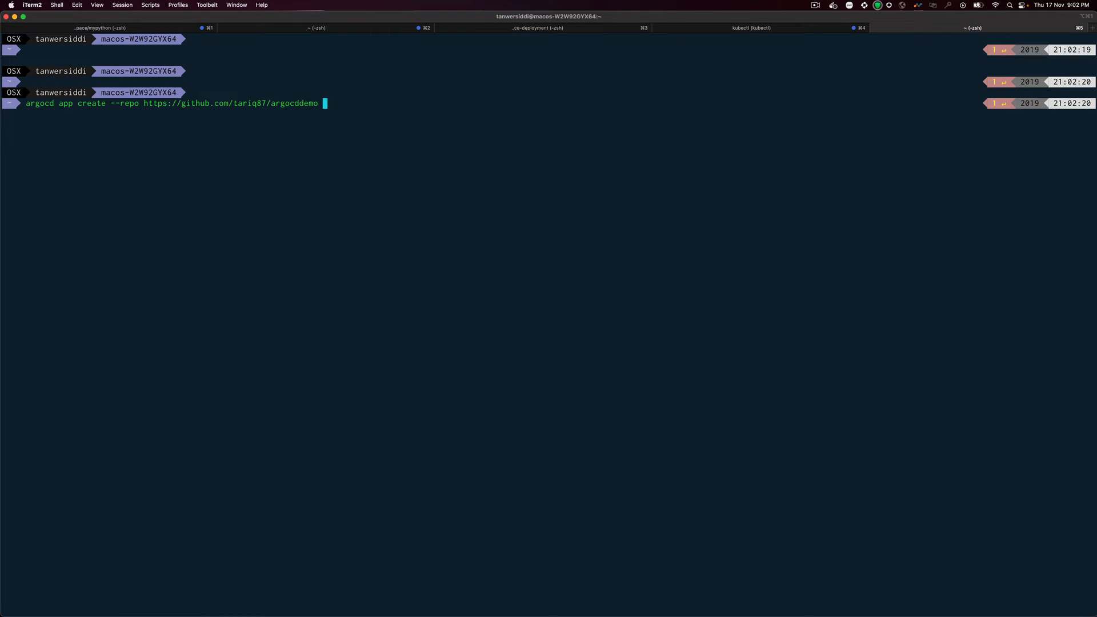
- Add --path . and --project default to the command
type("--path")
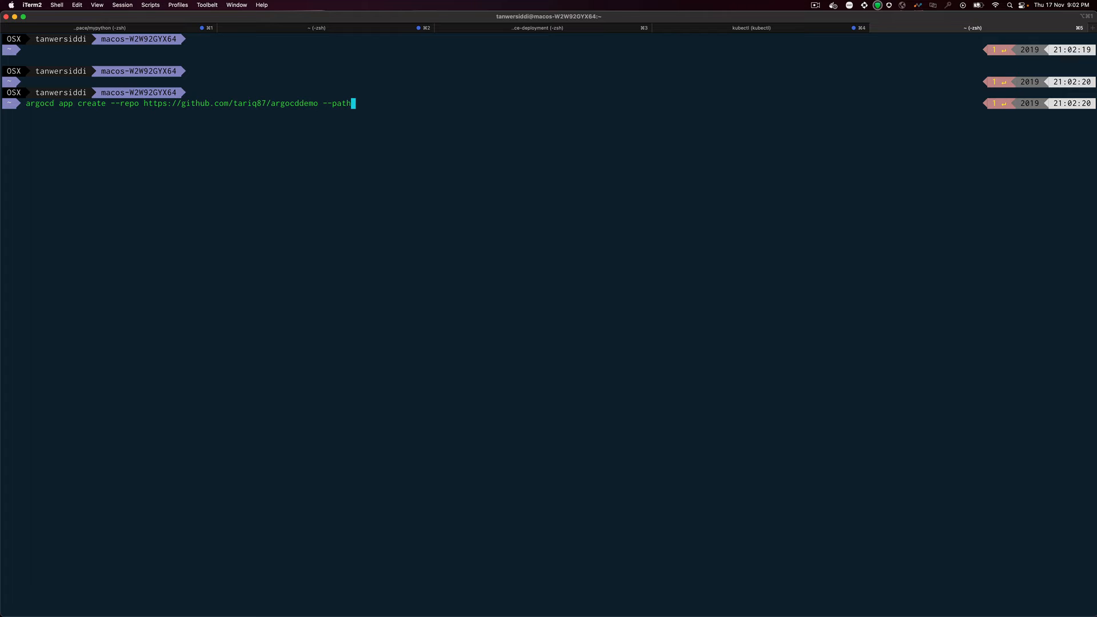
type(".")
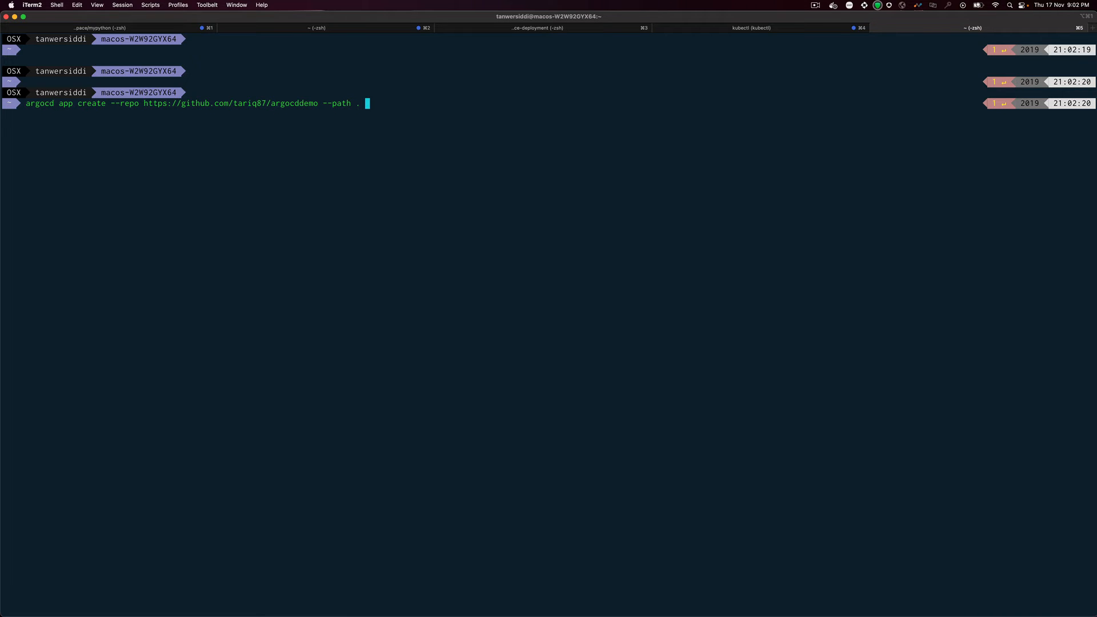
type("--")
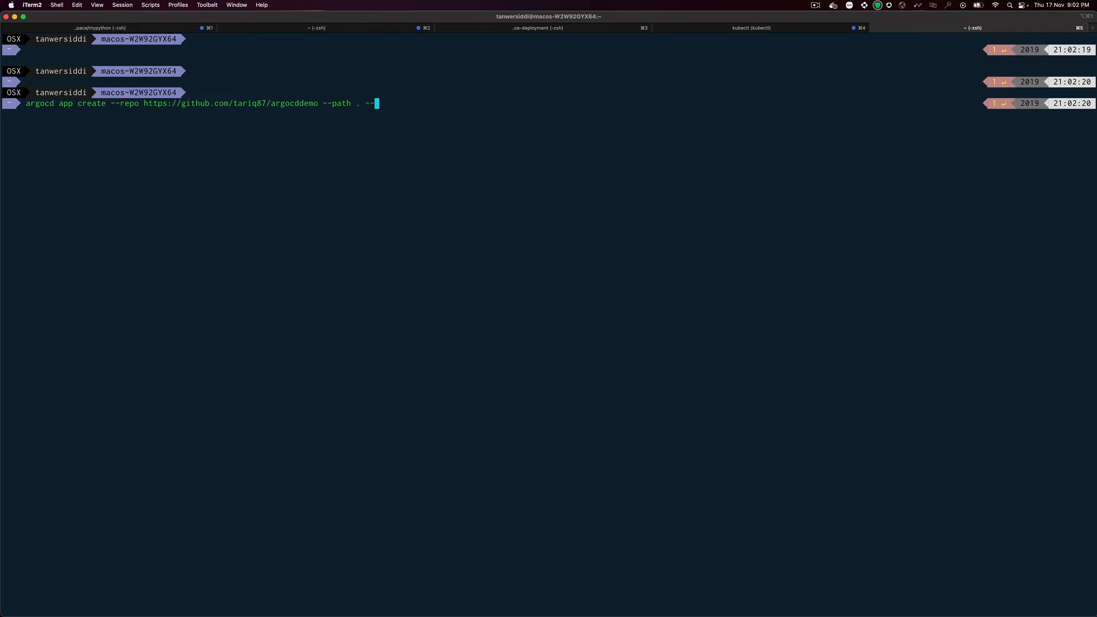
type("p")
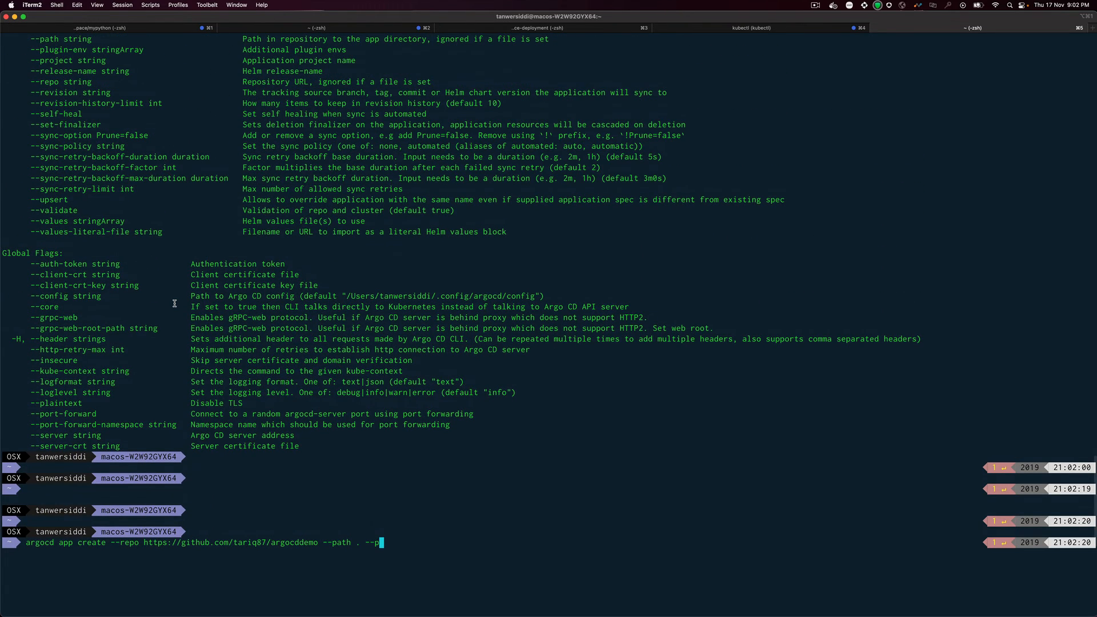
scroll("down", 3)
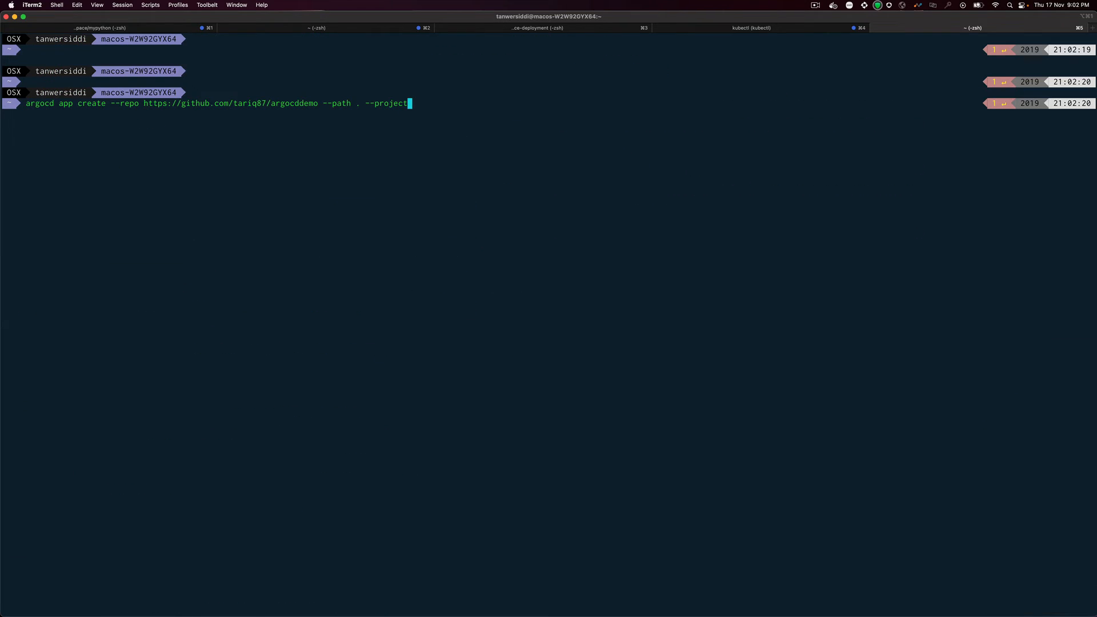
type("de")
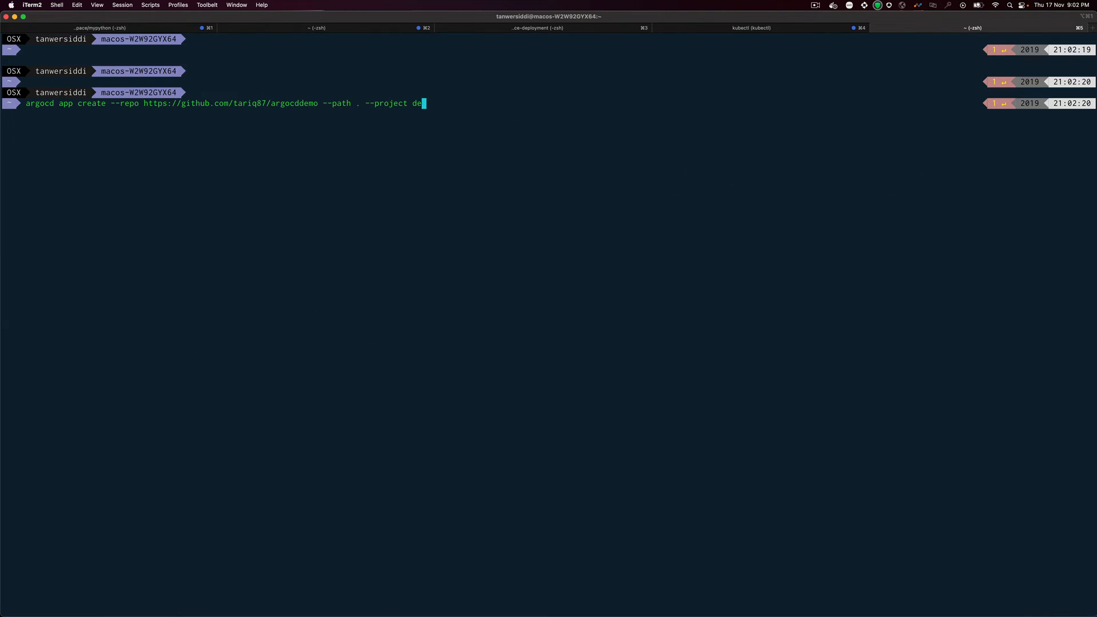
type("ault")
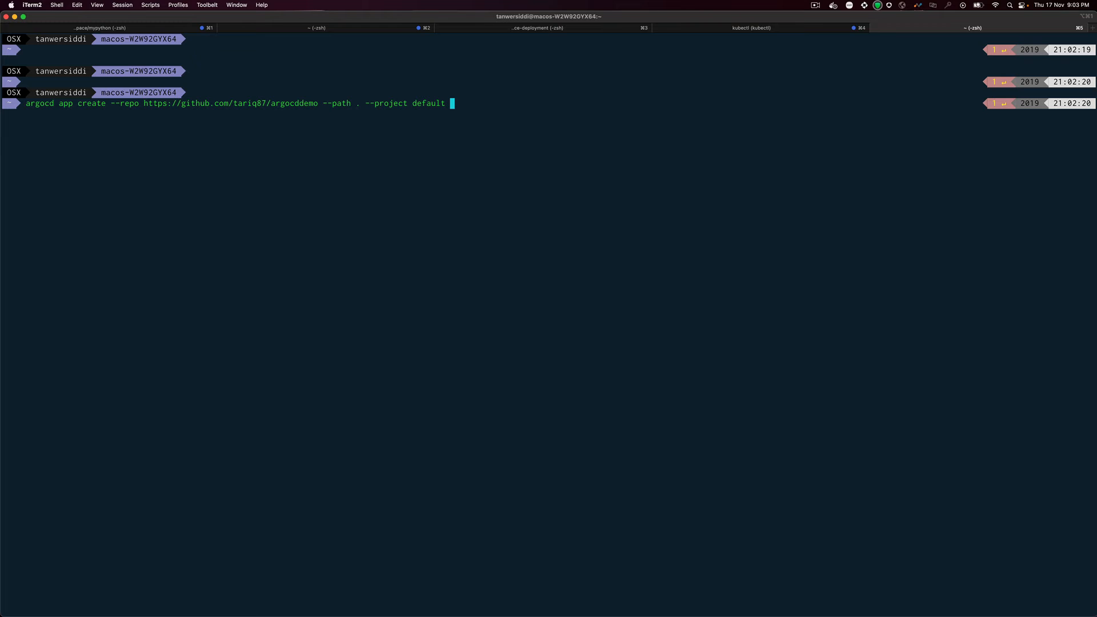
type("--cl")
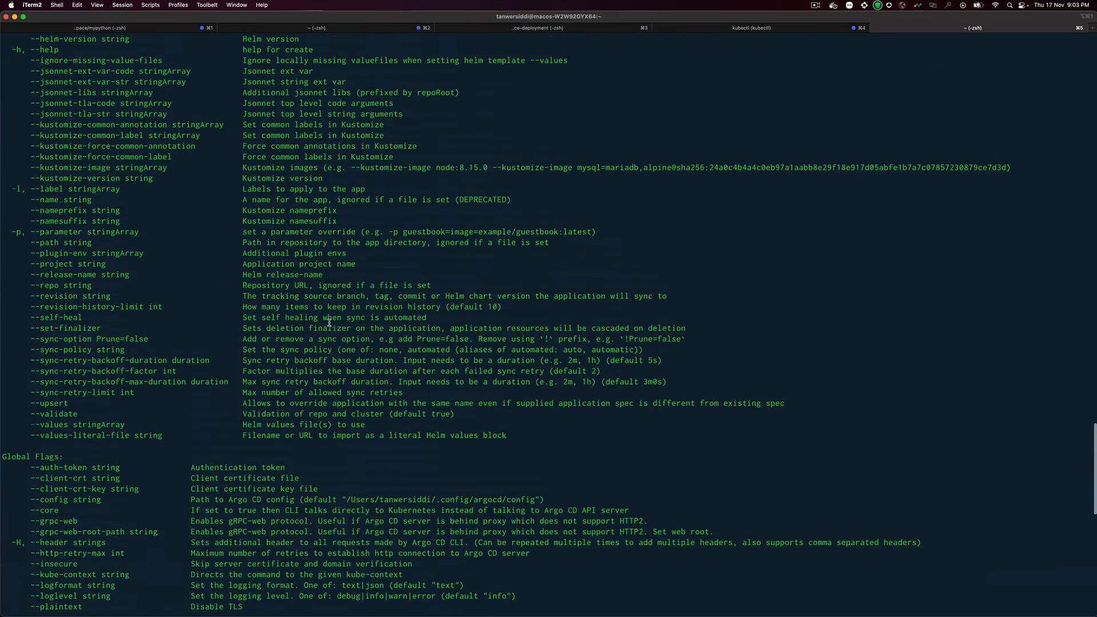
- Scroll the argocd app create flag list to find the --dest-* options
scroll("down", 3)
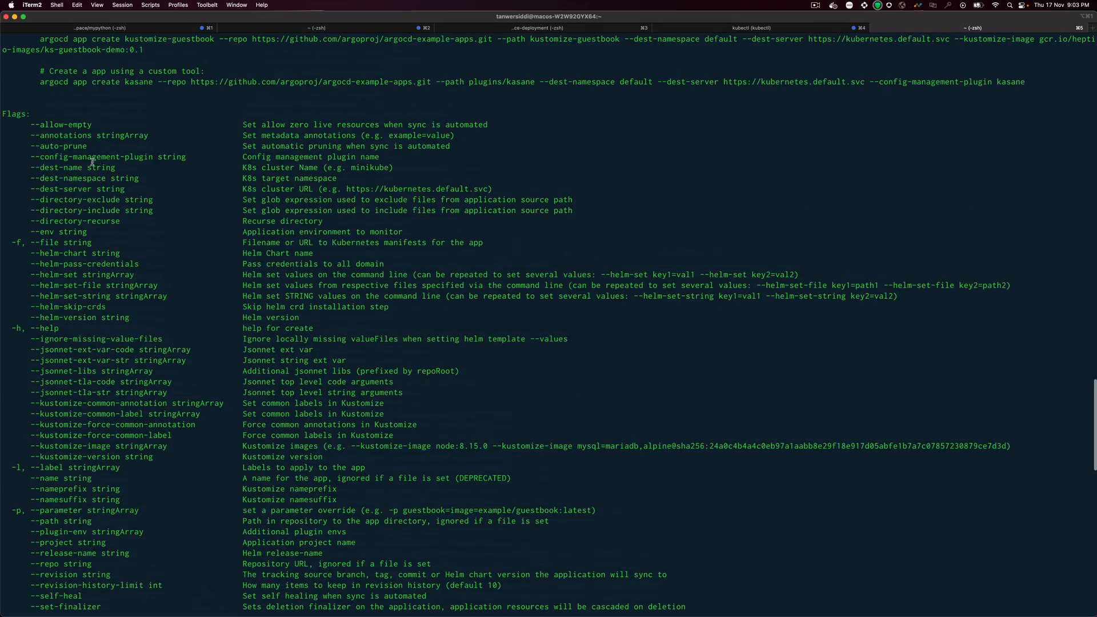
mouse_move(73, 203)
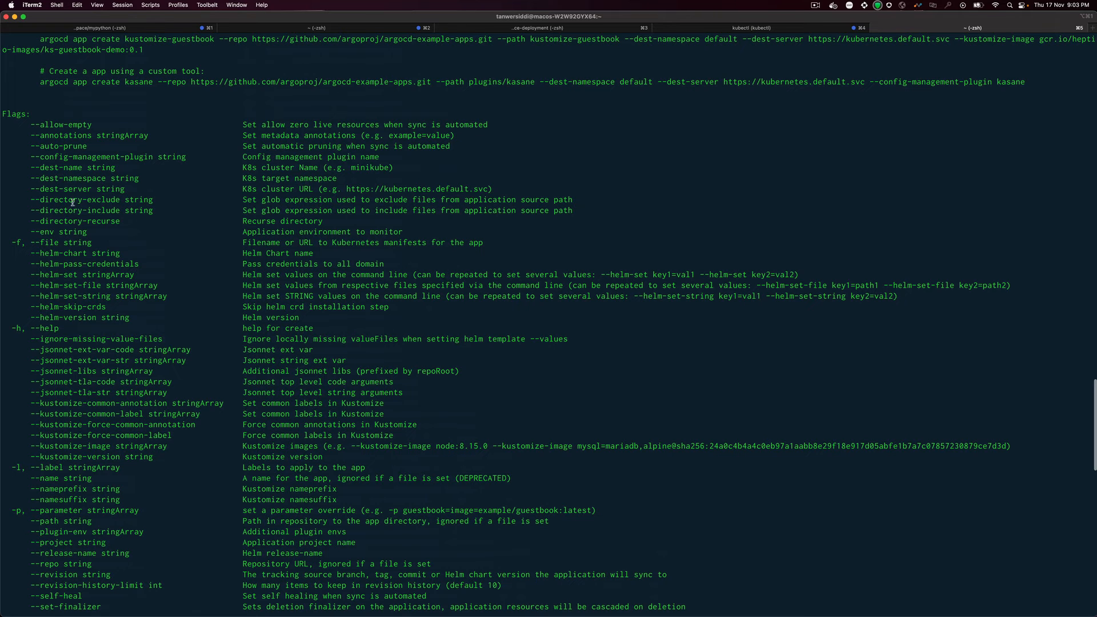
scroll("down", 3)
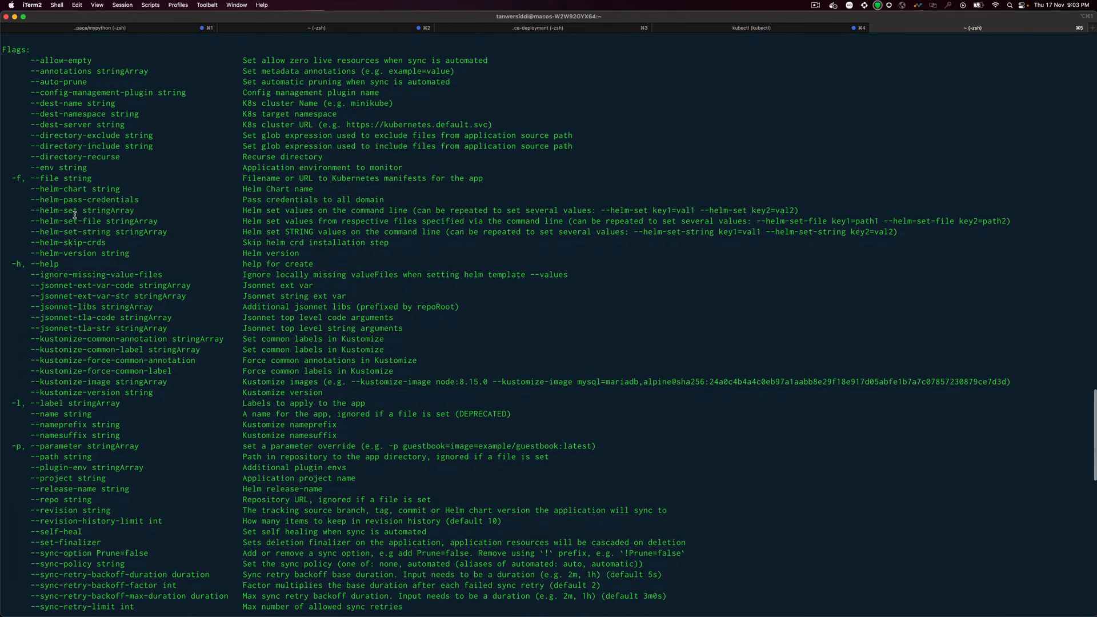
scroll("down", 3)
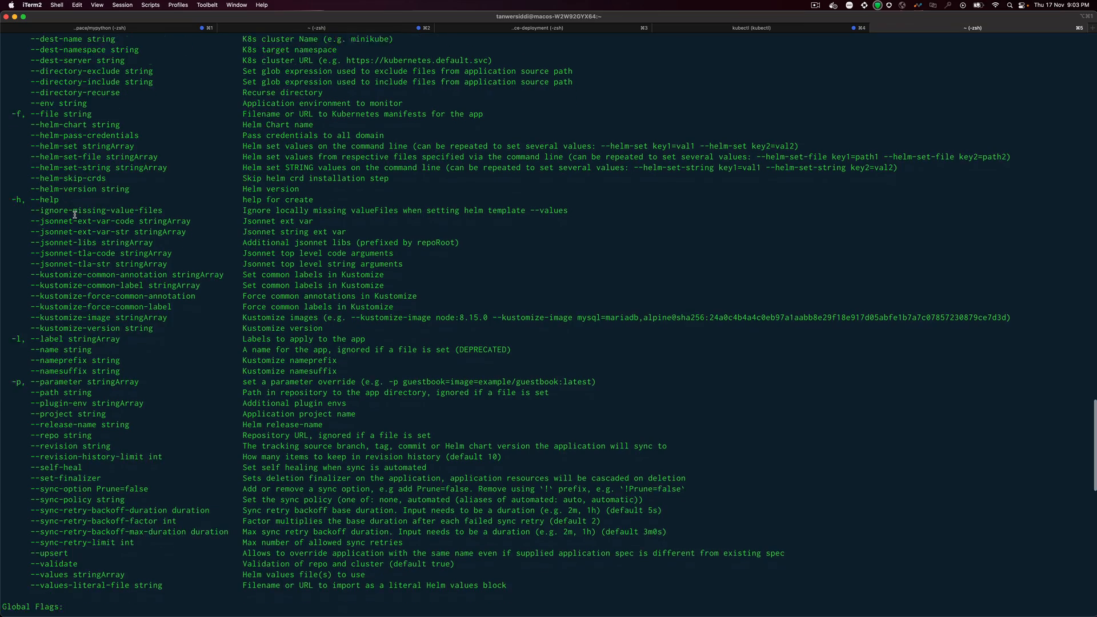
scroll("down", 3)
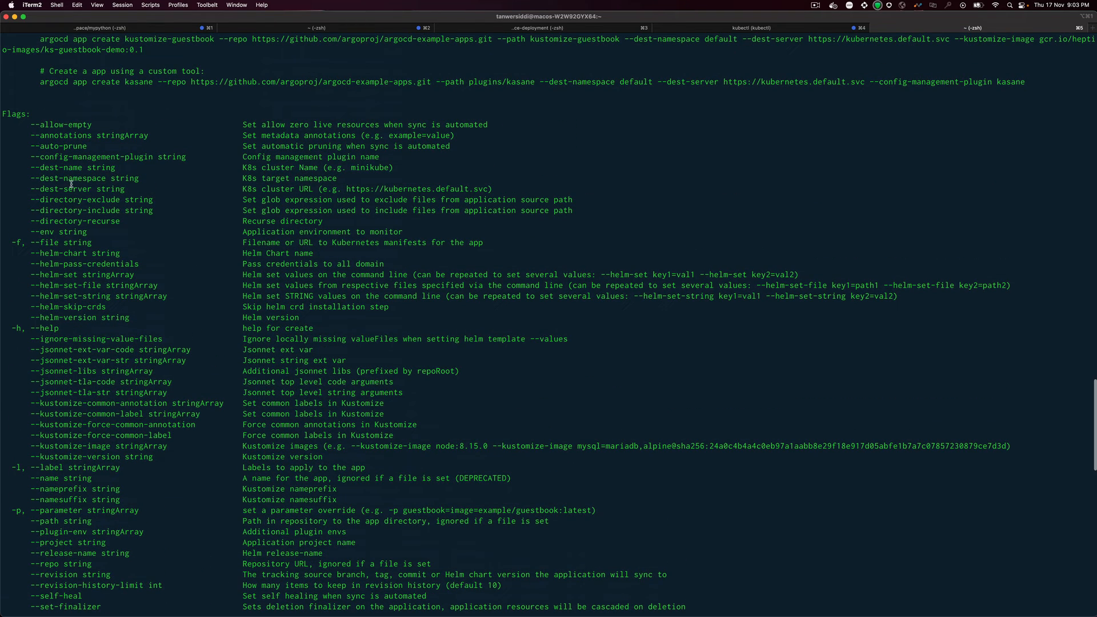
mouse_move(106, 208)
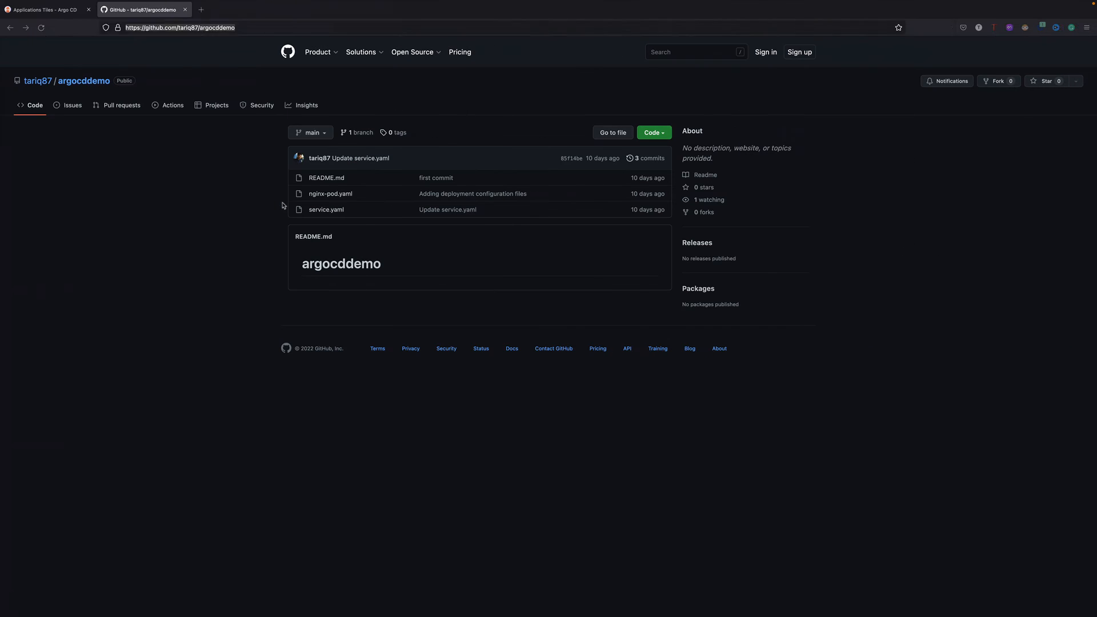
- Open Argo CD's + NEW APP form and scroll through its source and destination fields
left_click(46, 9)
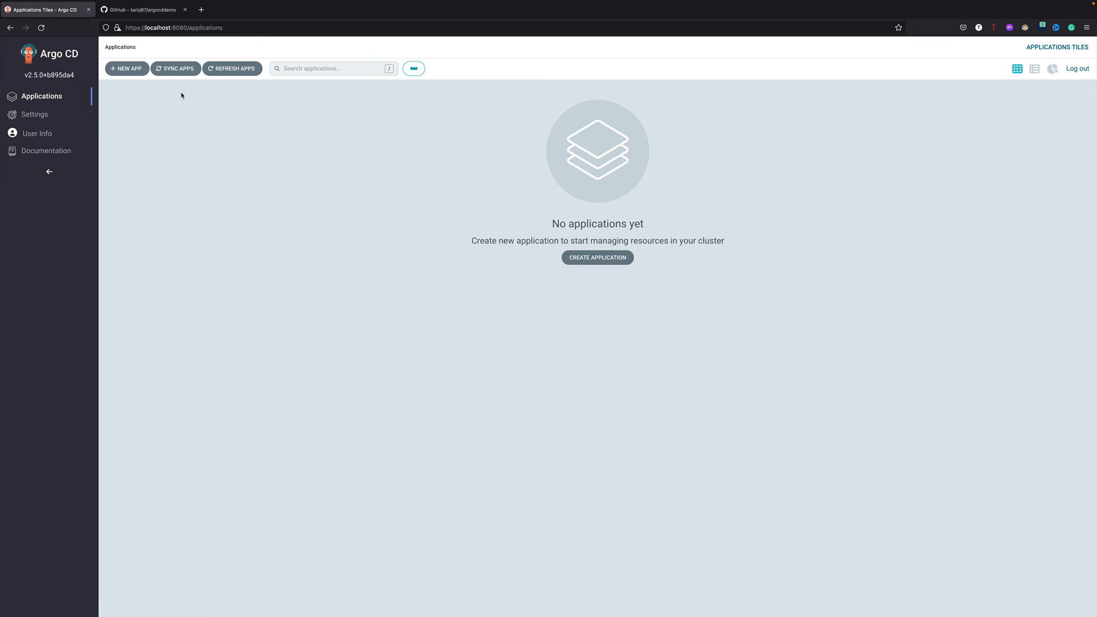
left_click(125, 68)
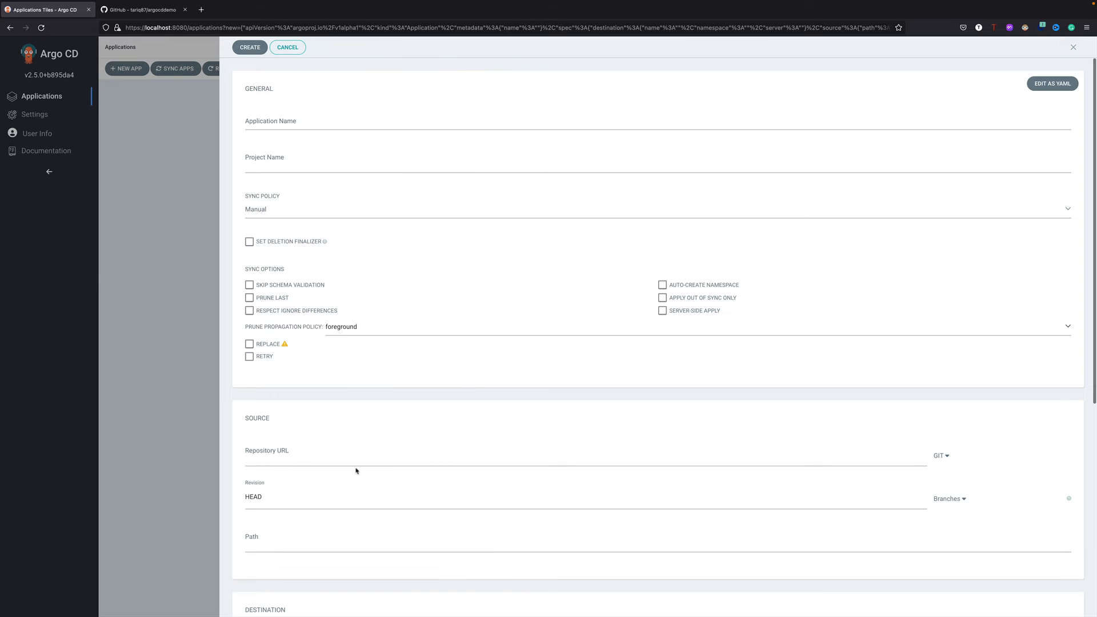
scroll("down", 3)
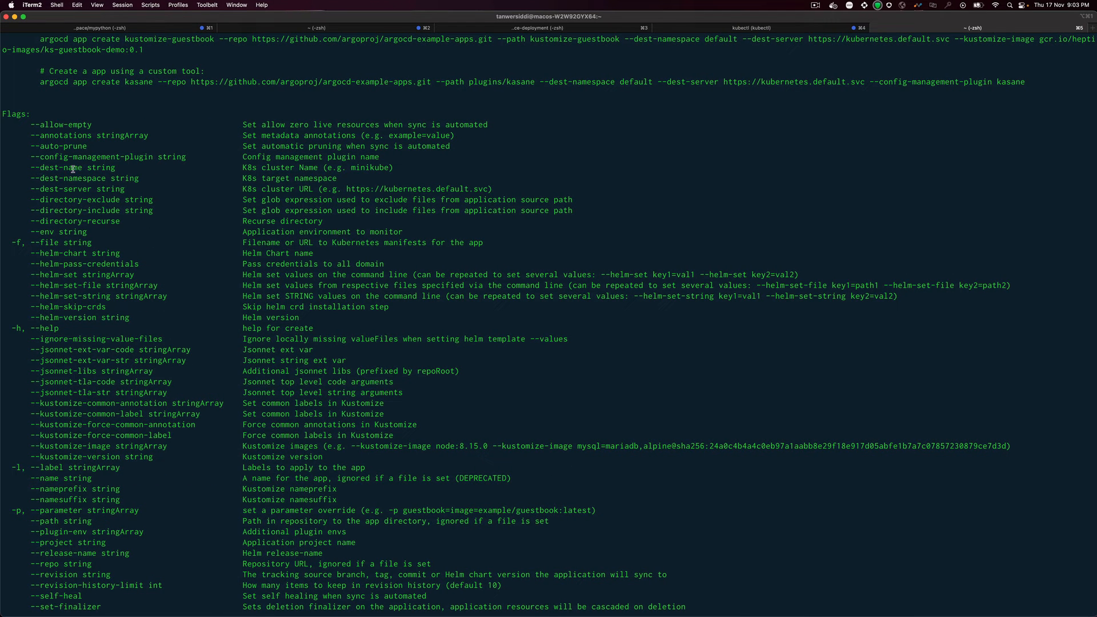
double_click(55, 189)
type("argocd app create --repo https://github.com/tariq87/argocddemo --path . --project default --dest-")
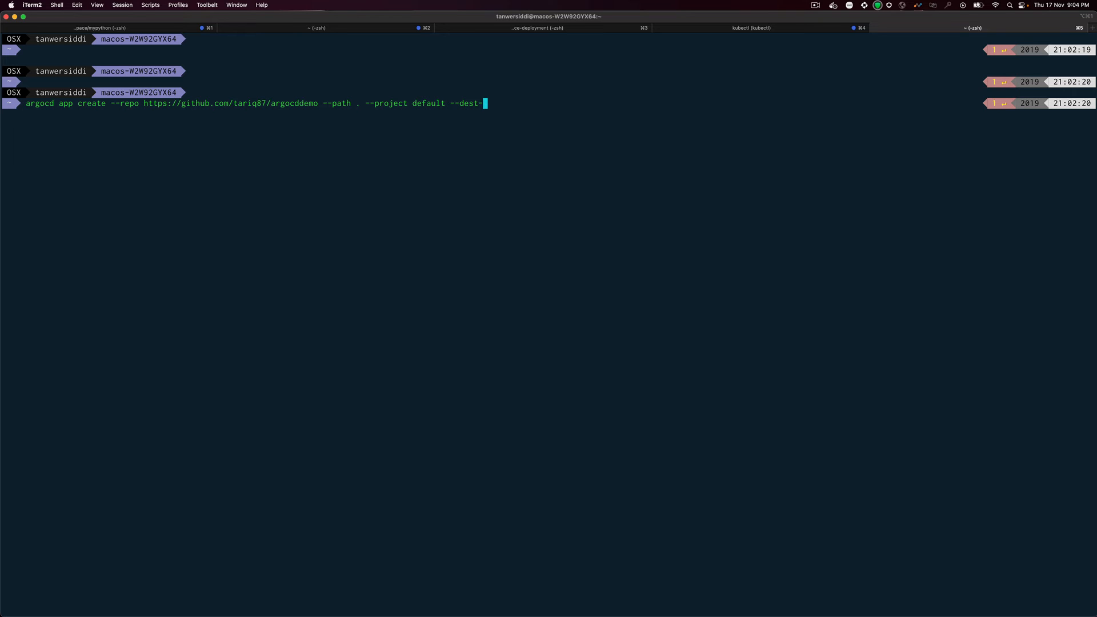
type("server")
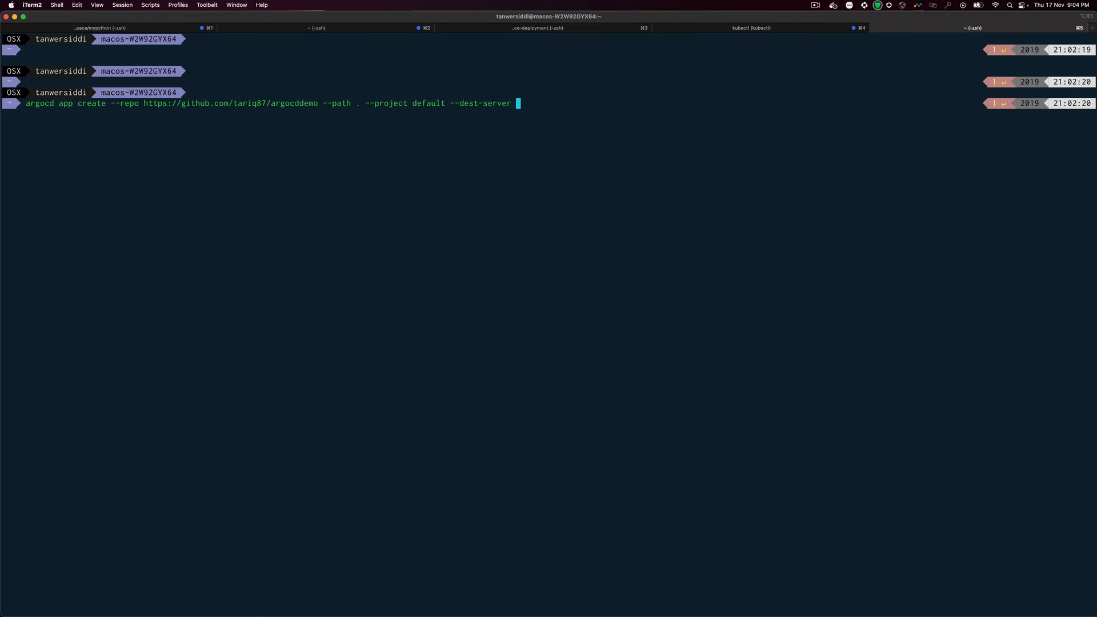
type("https://kubernetes.default.svc --")
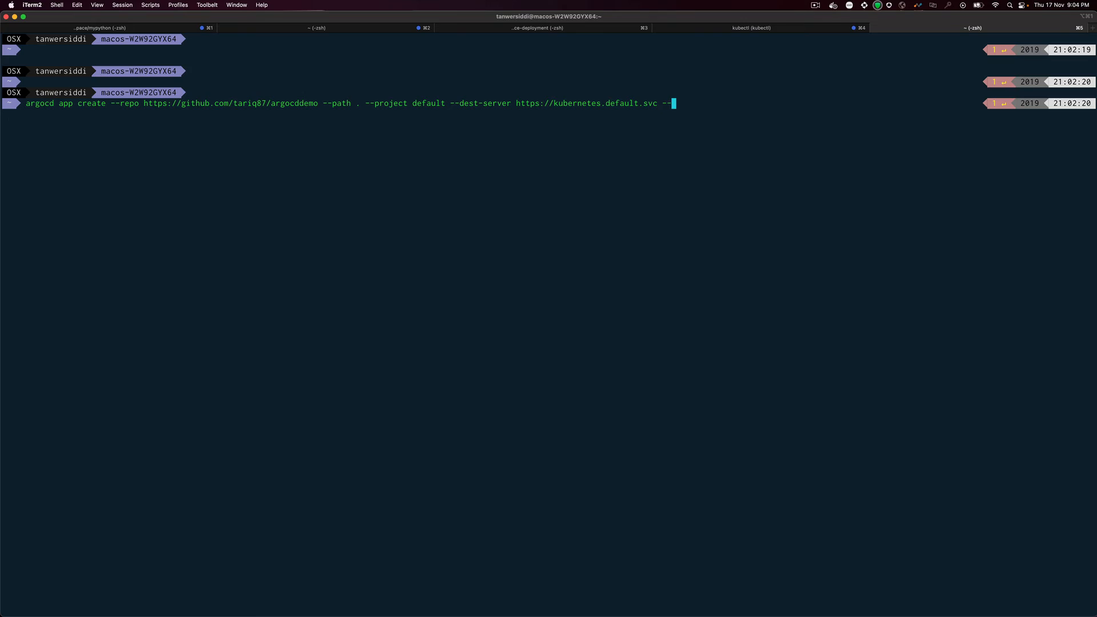
type("dest-")
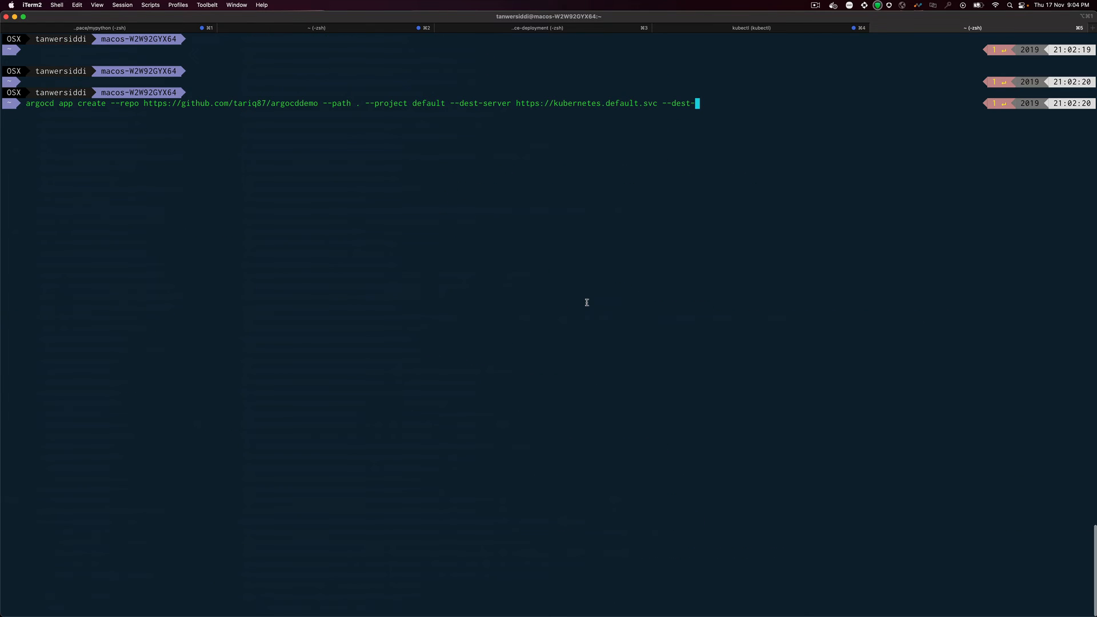
type("namespacv")
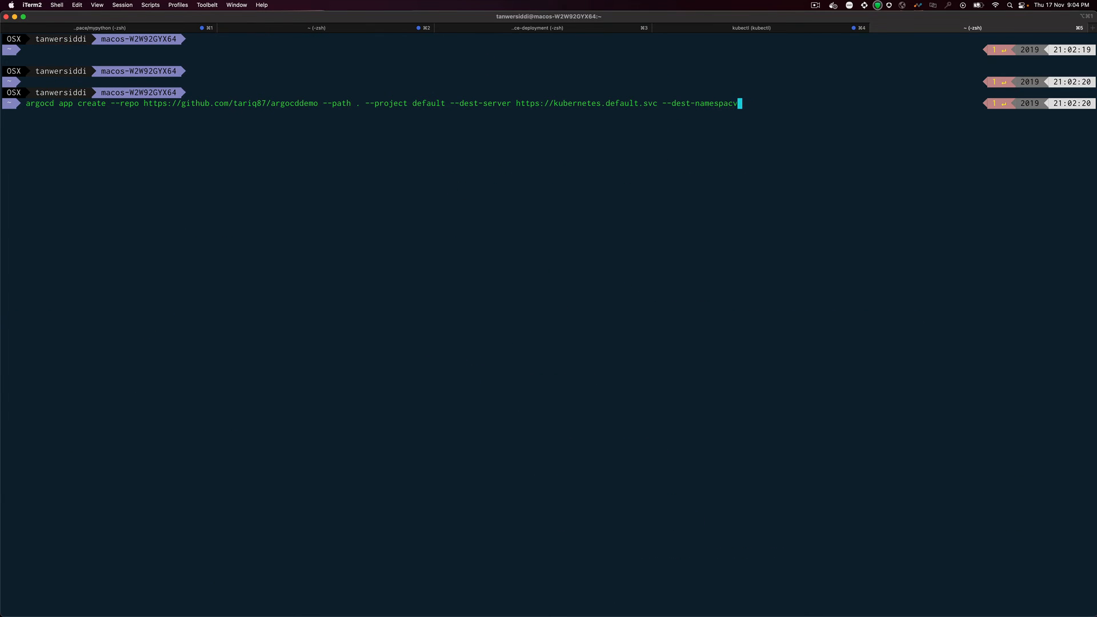
type("def")
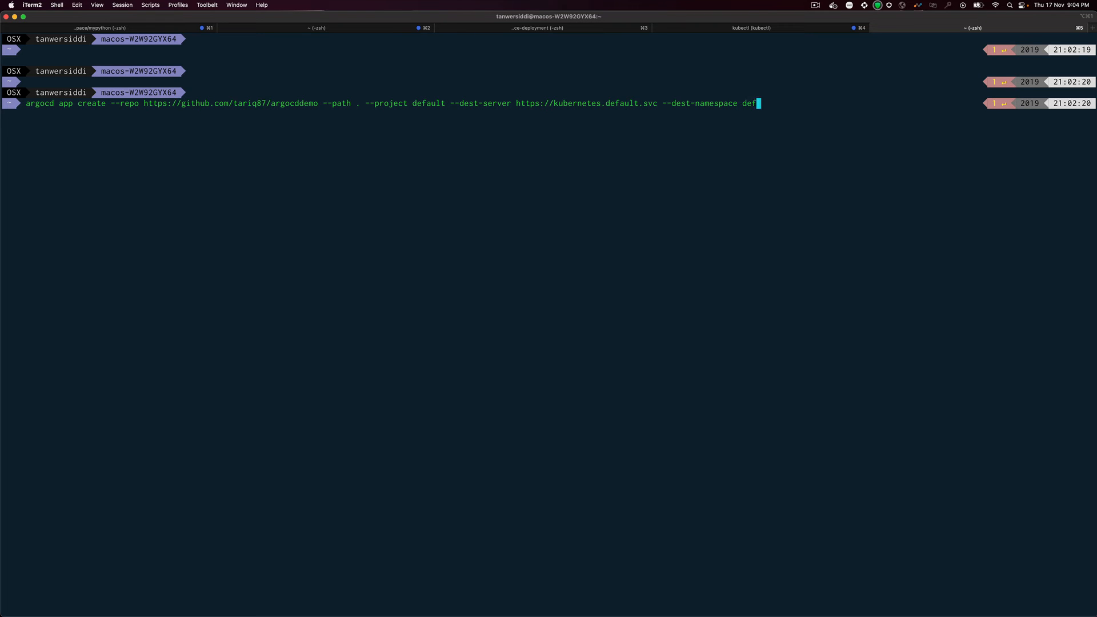
type("ault")
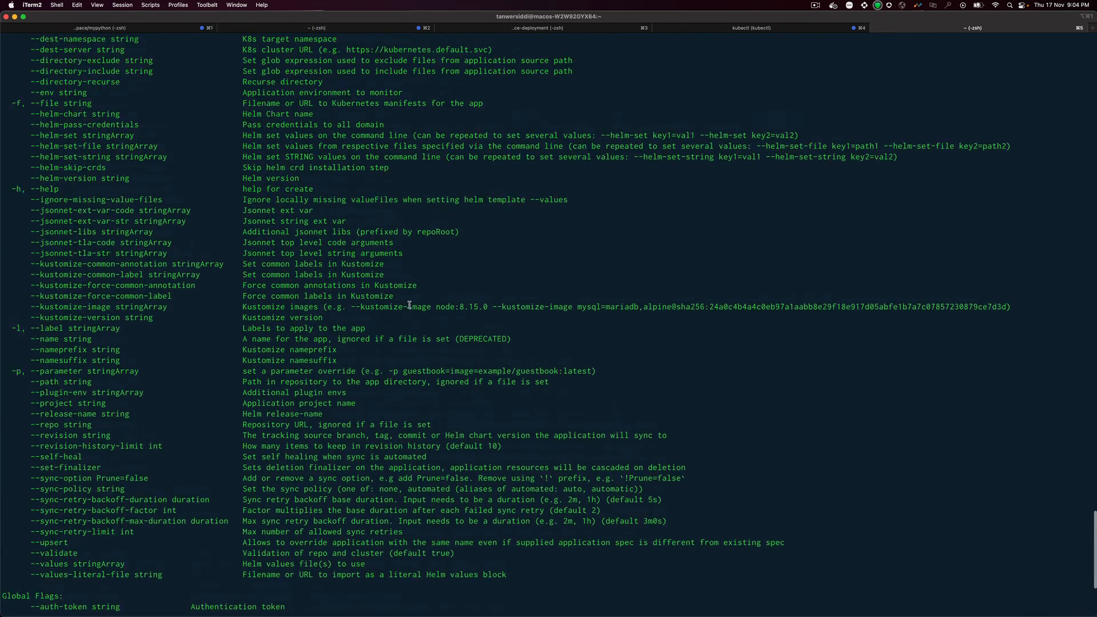
- Insert the name mynginxapp into the recalled argocd app create command and run it
scroll("down", 3)
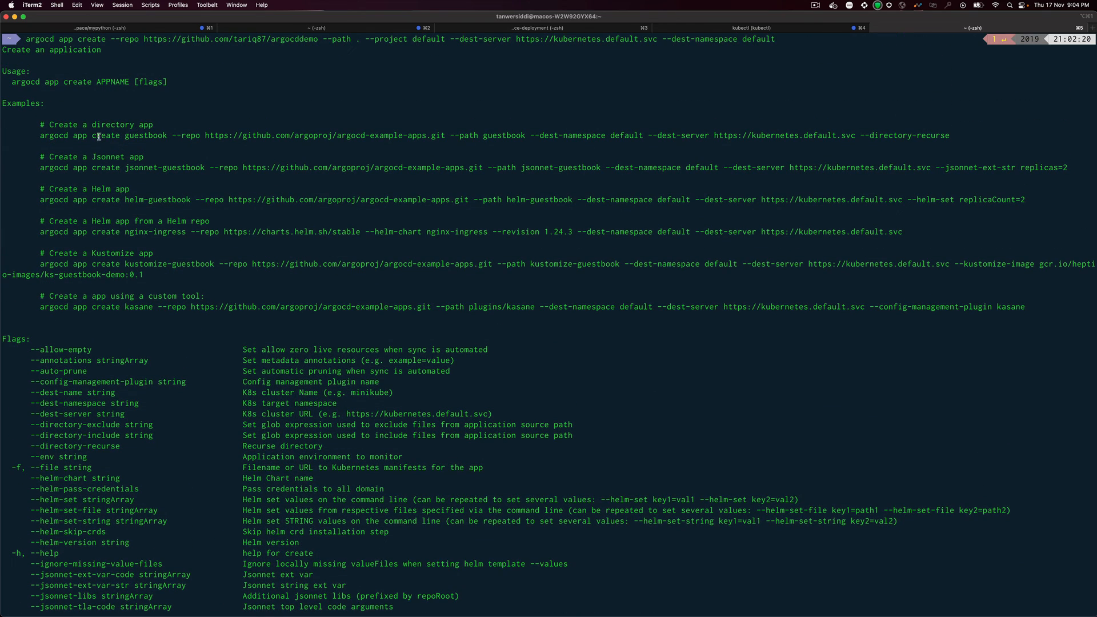
double_click(145, 135)
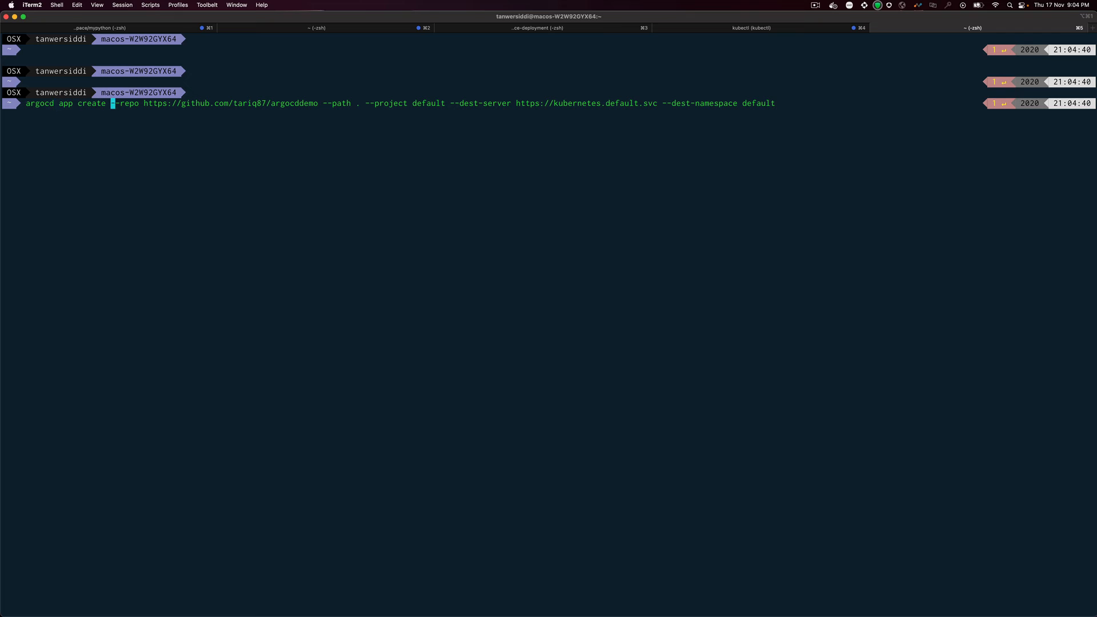
type("myn")
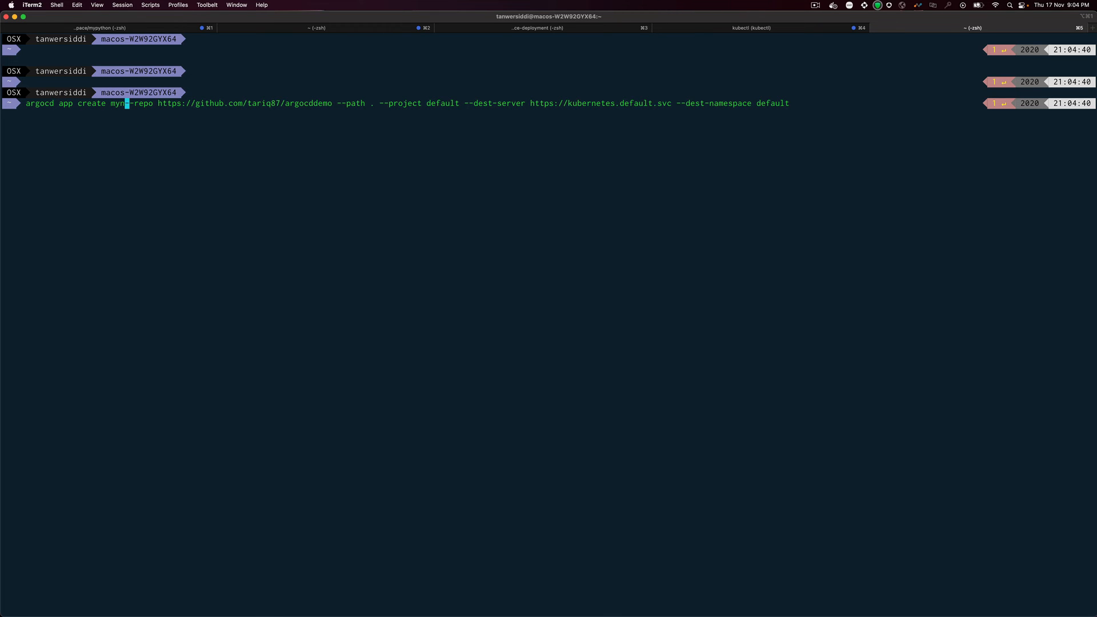
type("ginxapp")
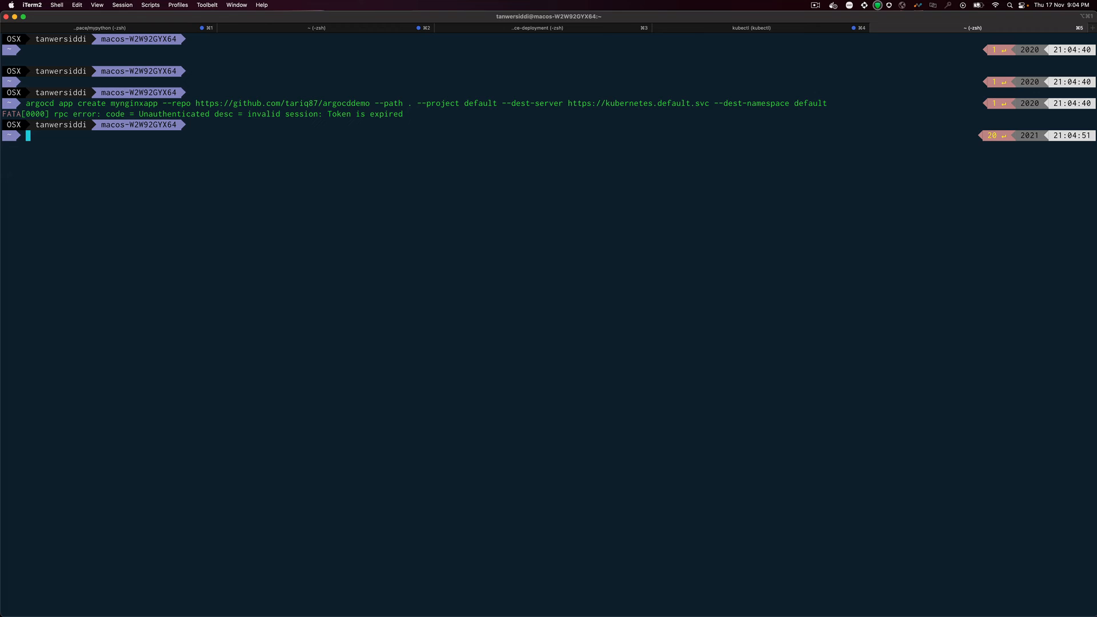
type("argocd l")
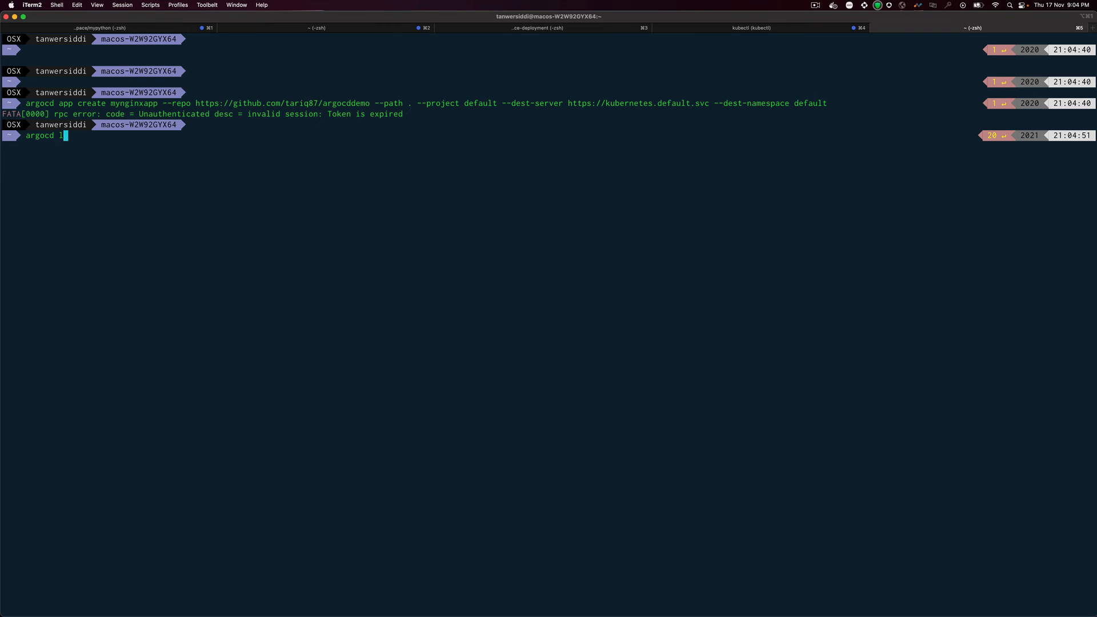
- Run argocd login localhost:8080, accept the insecure certificate, and sign in as admin
type("ogin")
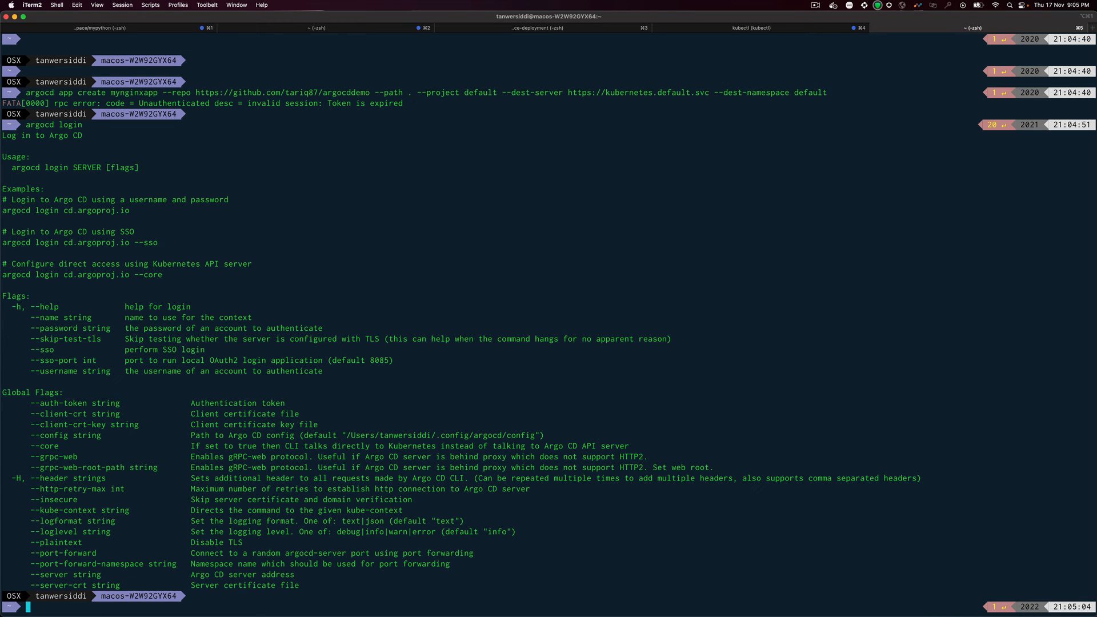
mouse_move(183, 214)
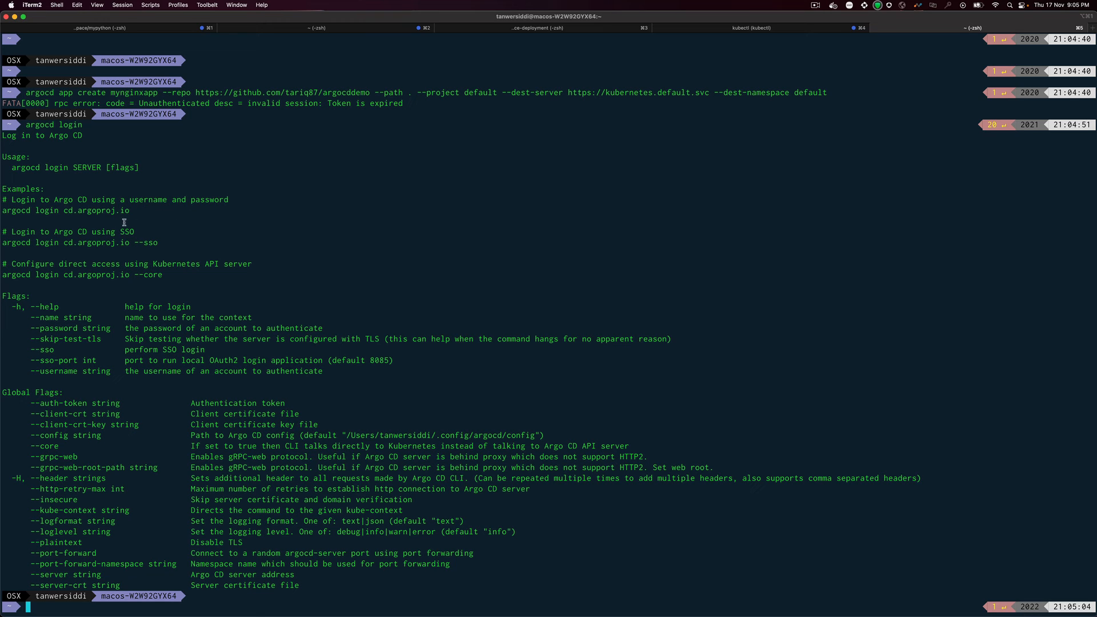
mouse_move(224, 232)
type("arg")
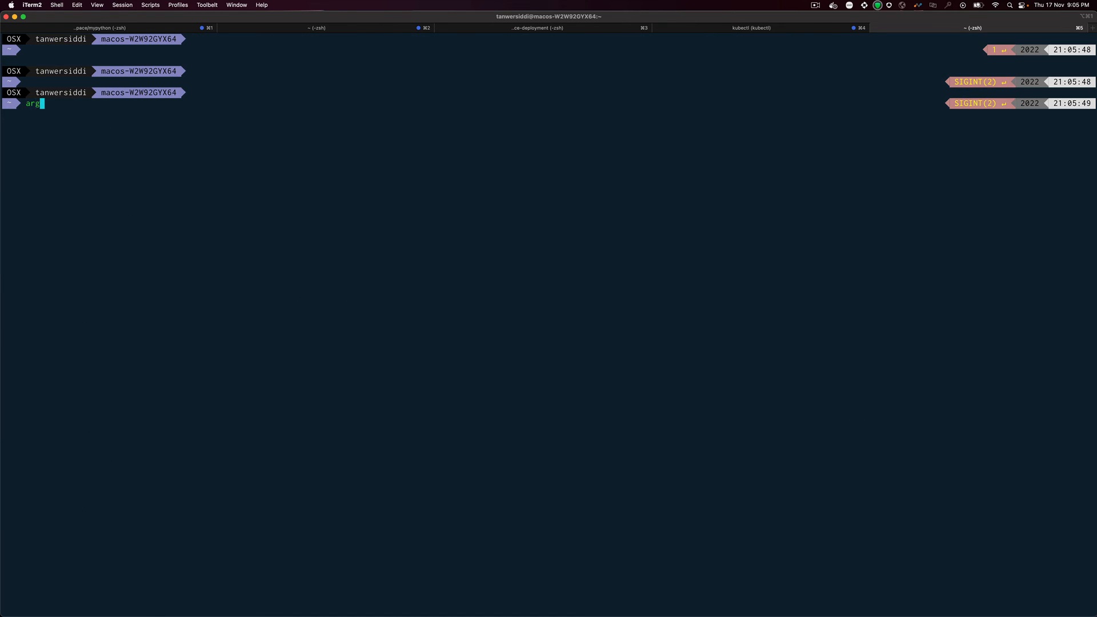
type("ocd")
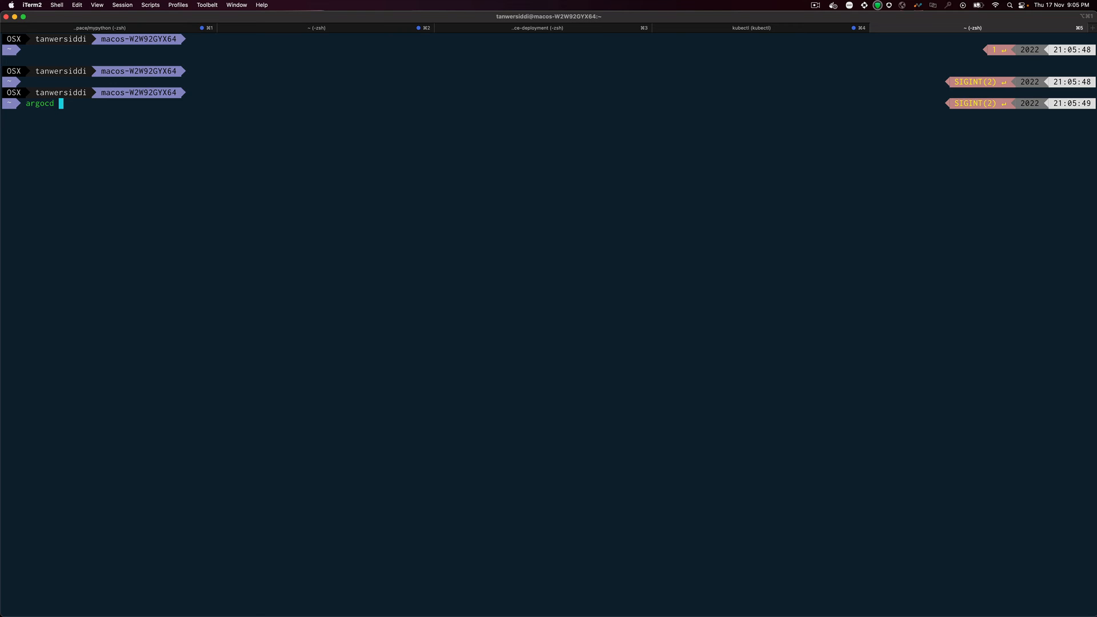
type("login 1")
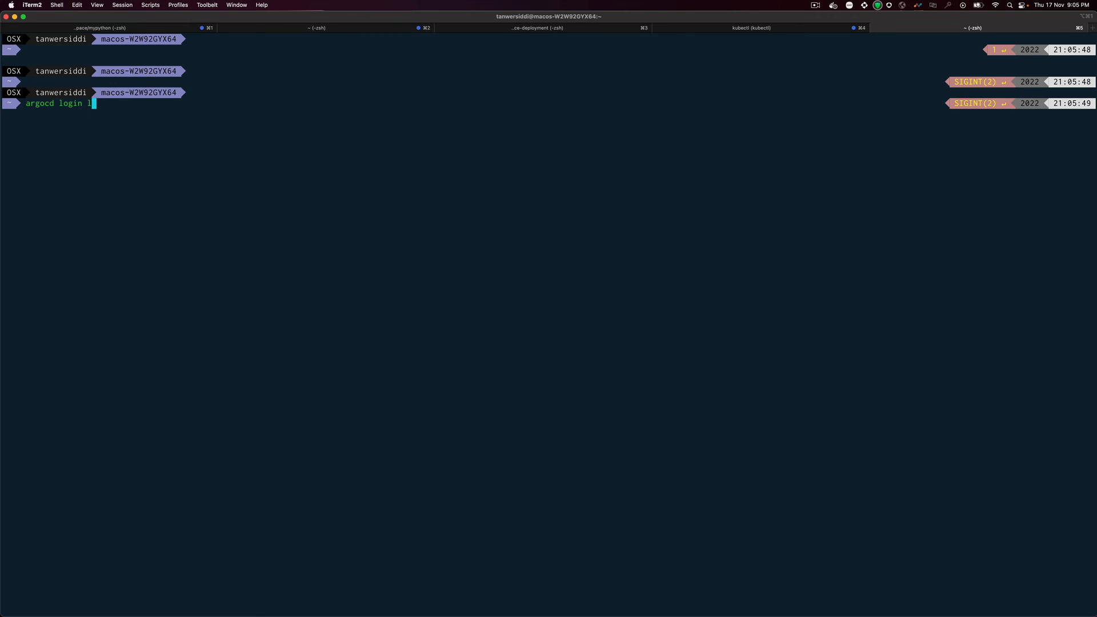
type("ocalhost")
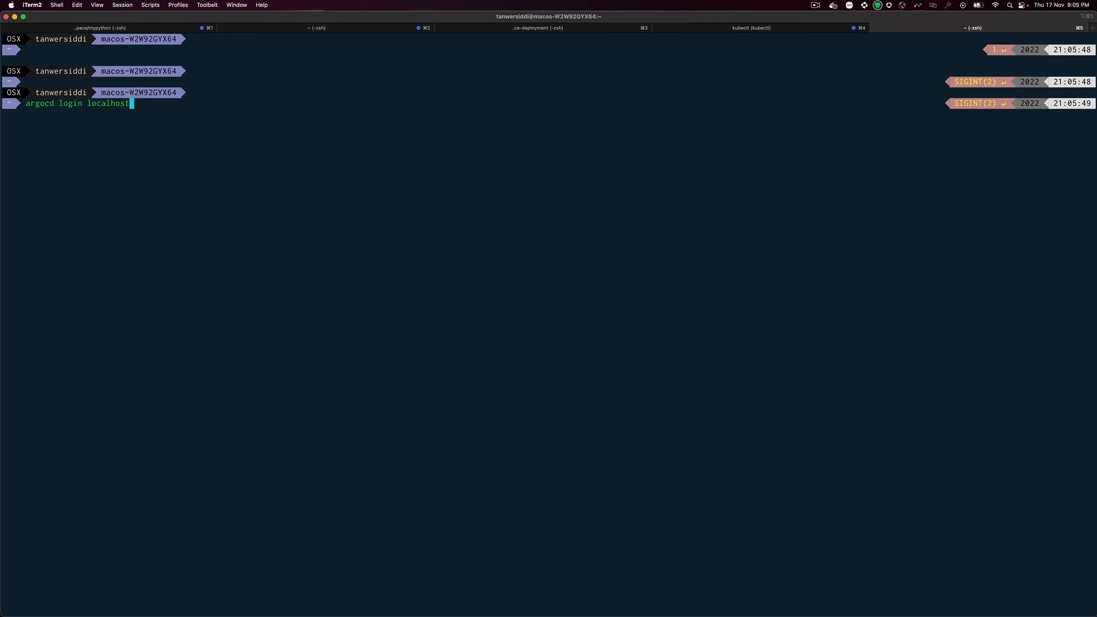
type(":8080")
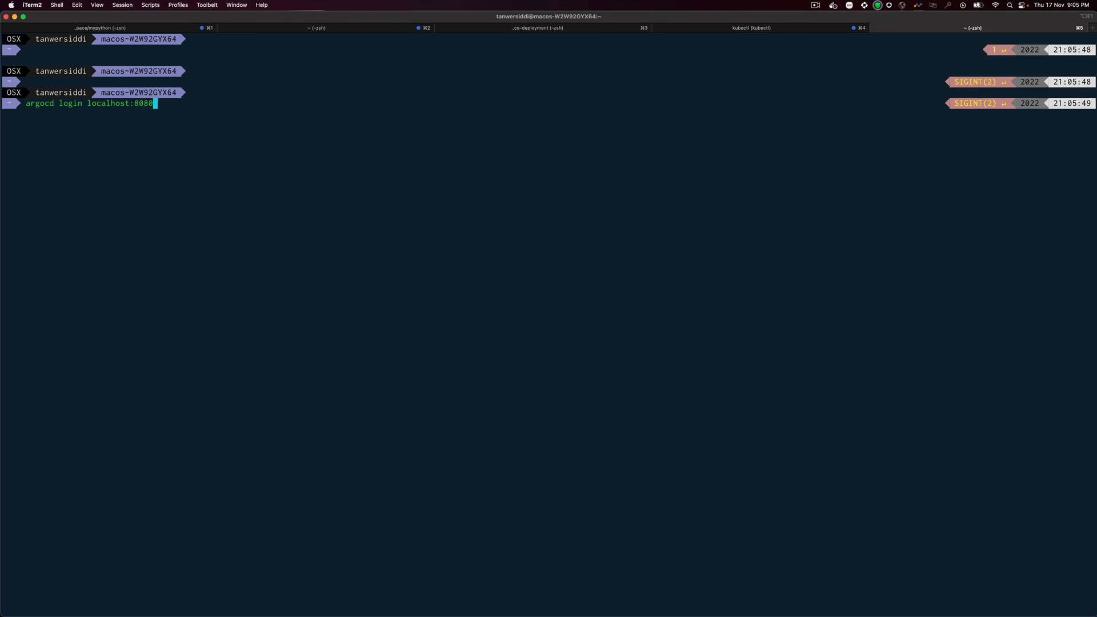
key("enter")
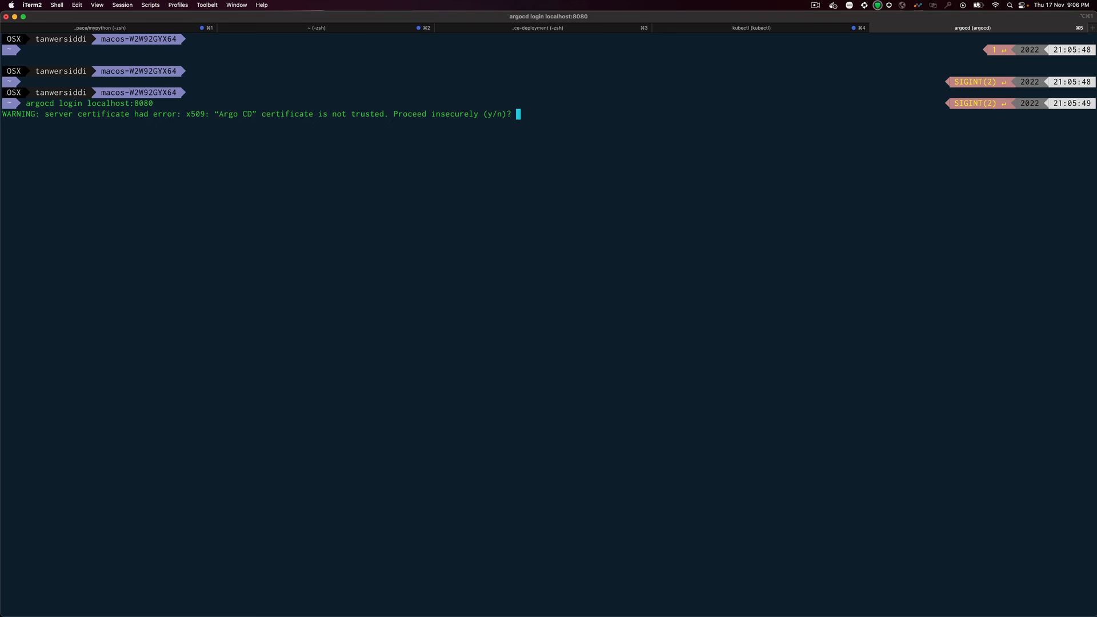
type("y")
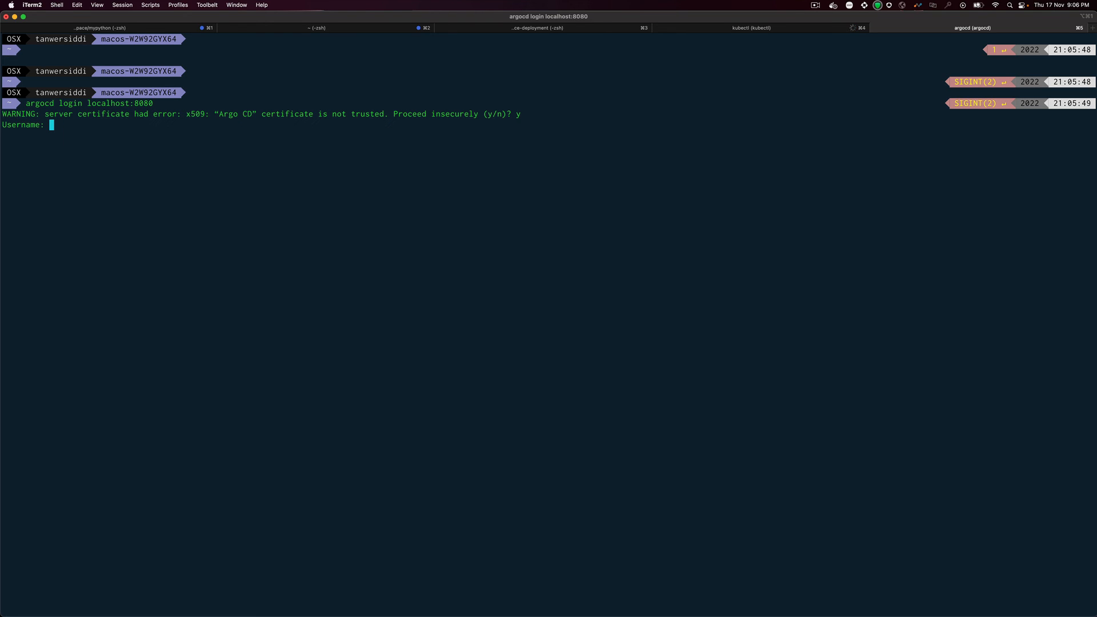
type("admin")
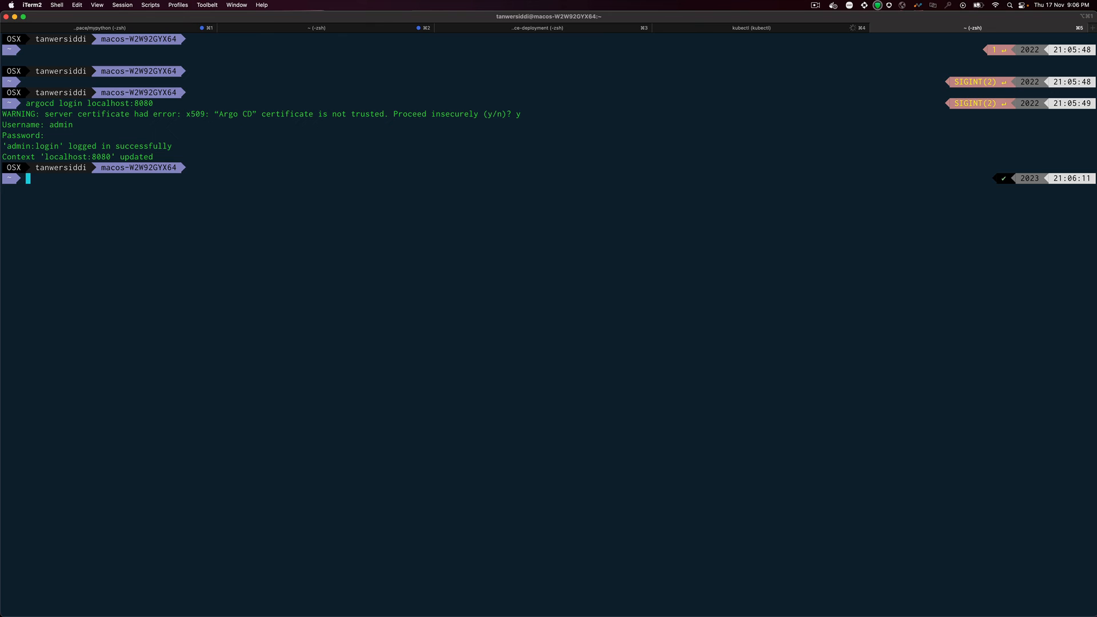
mouse_move(96, 119)
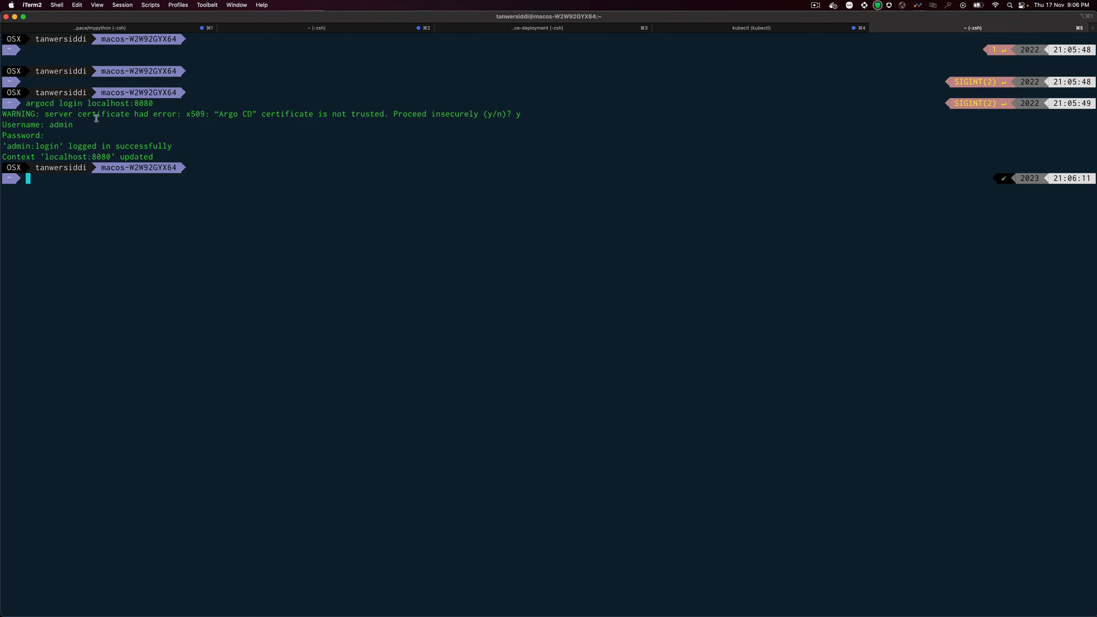
double_click(119, 103)
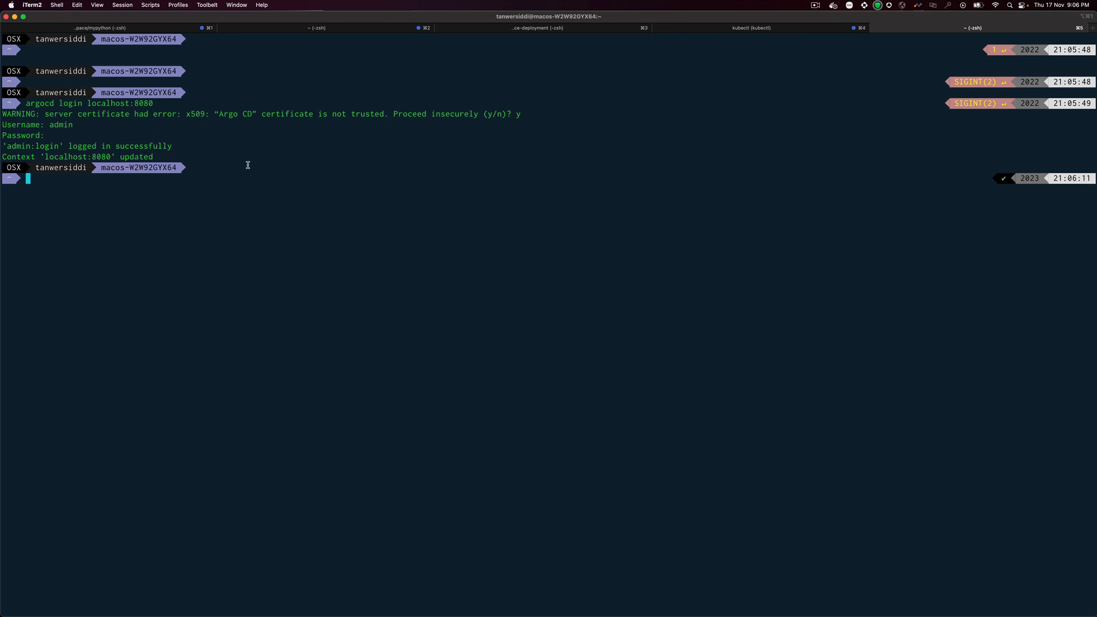
- Run argocd app create mynginxapp from tariq87/argocddemo, path '.', to the default project and namespace
type("argocd app create mynginxapp --repo https://github.com/tariq87/argocddemo --path . --project default --dest-server https://kubernetes.default.svc --dest-namespace default")
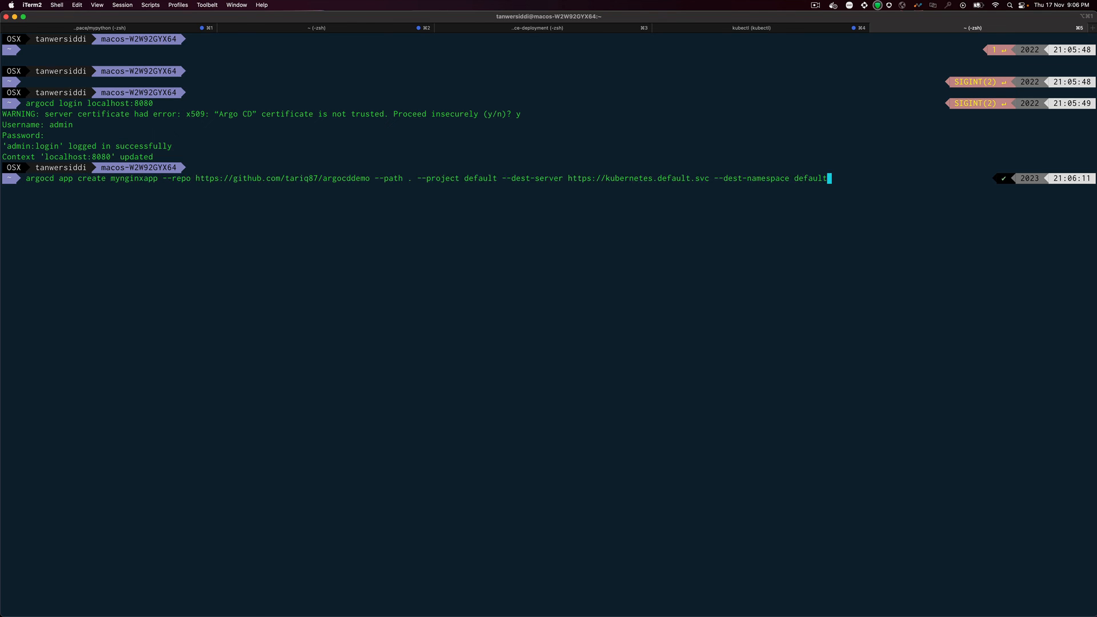
key("Return")
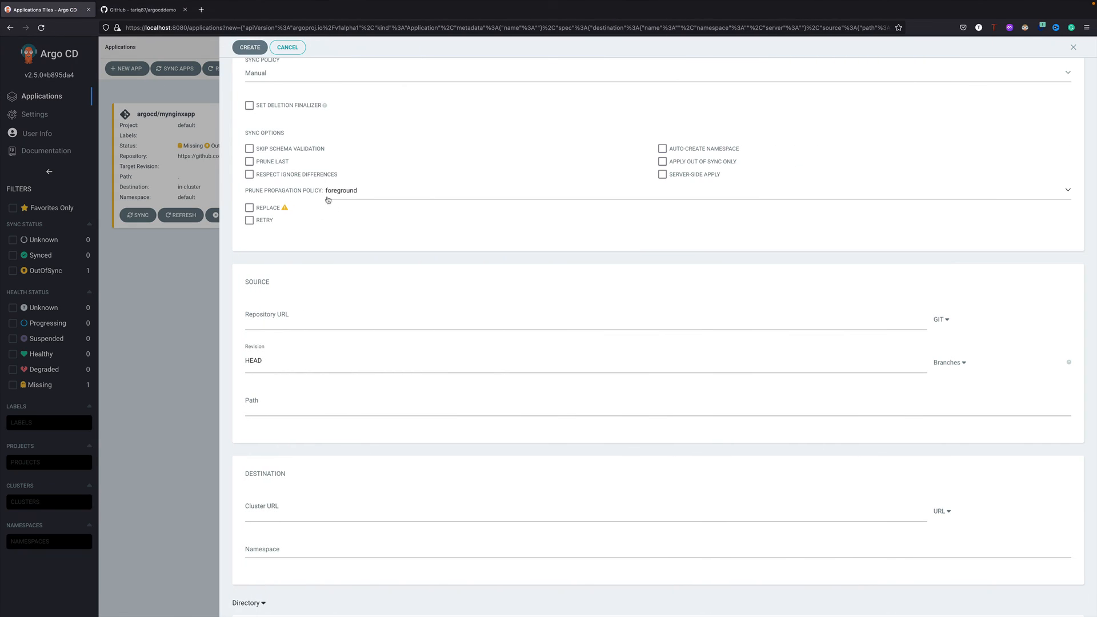
- Dismiss the New App form and open mynginxapp's resource tree showing nginx-pod and nginx-service Missing
left_click(287, 47)
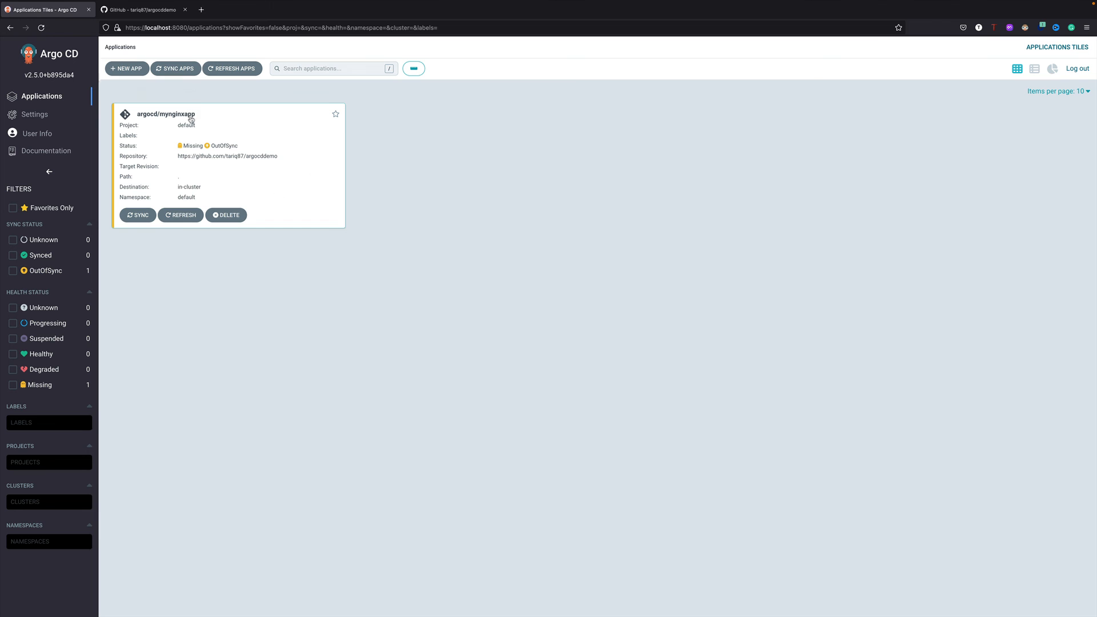
left_click(166, 113)
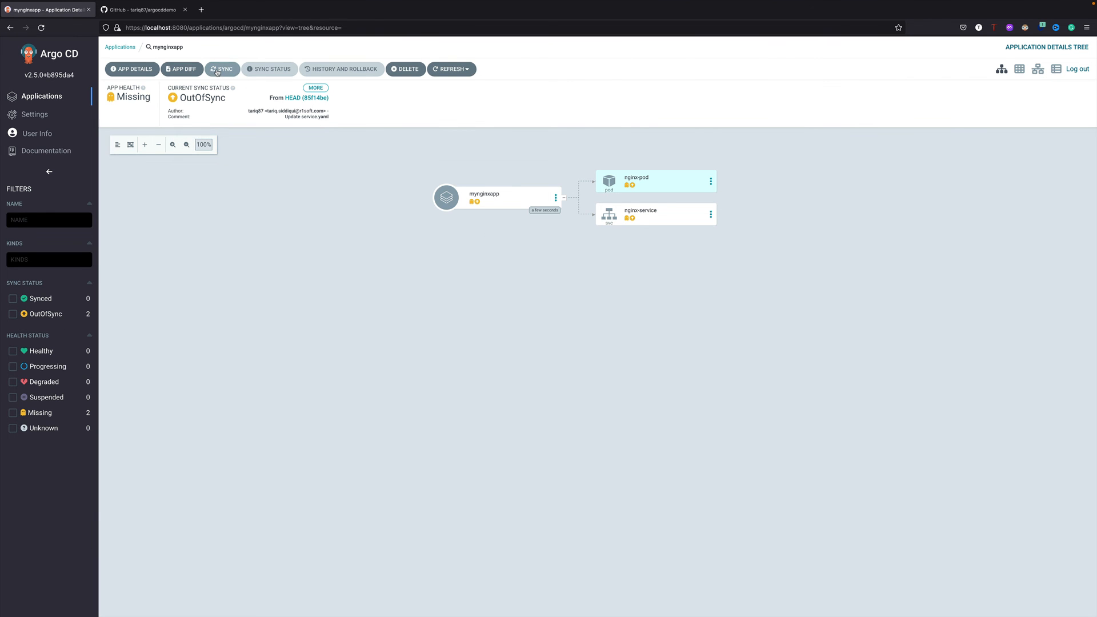
left_click(222, 69)
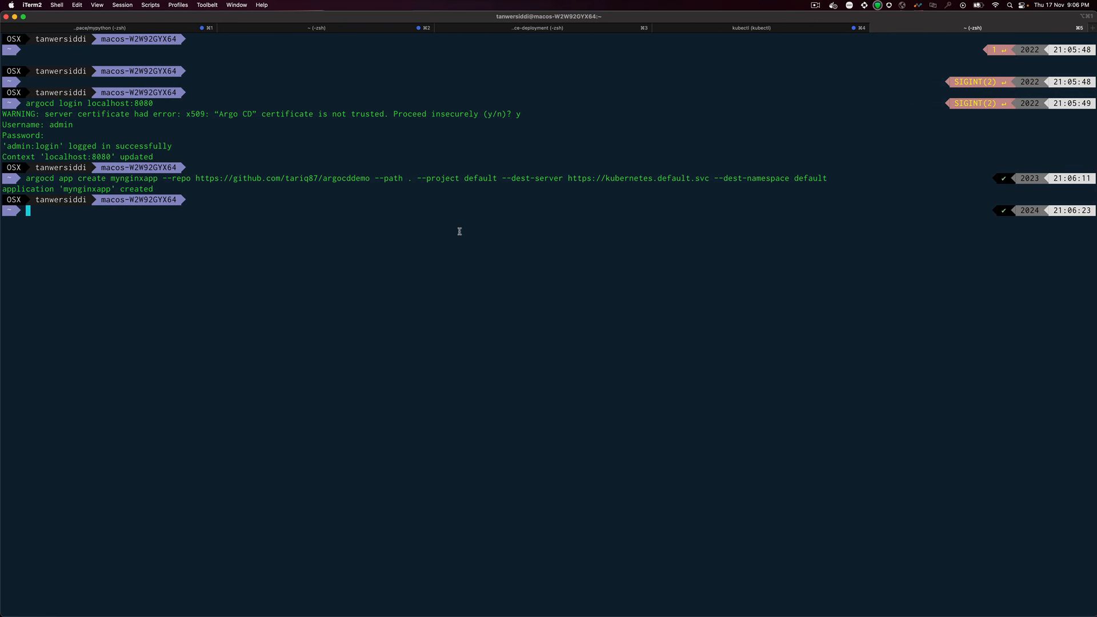
- Type 'kubectl get pod' at the iTerm2 prompt
type("kubec")
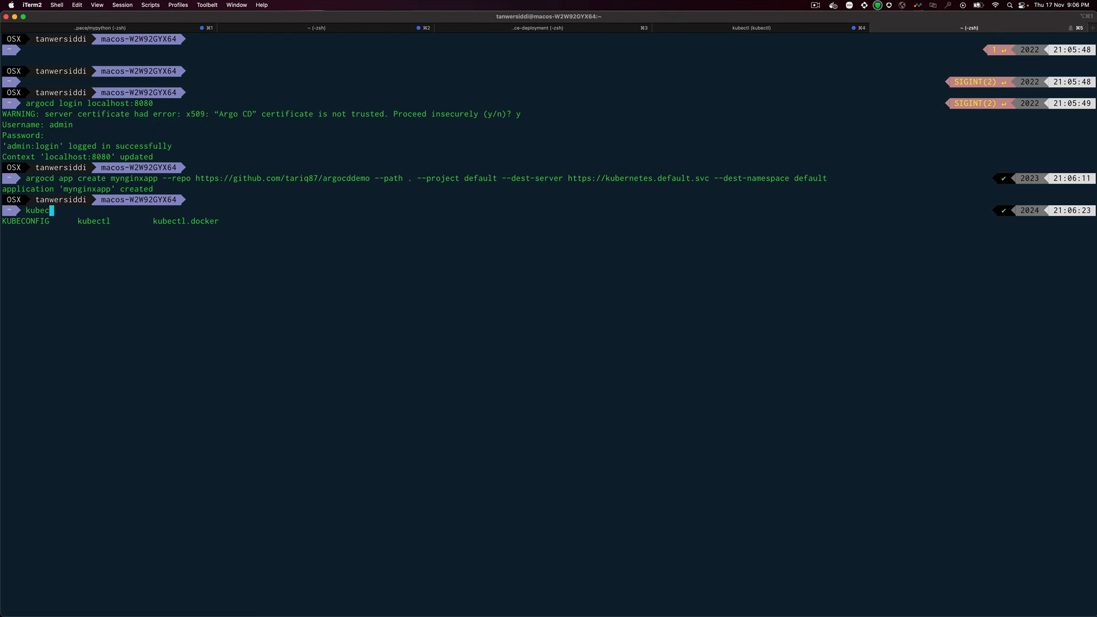
type("tl get pod")
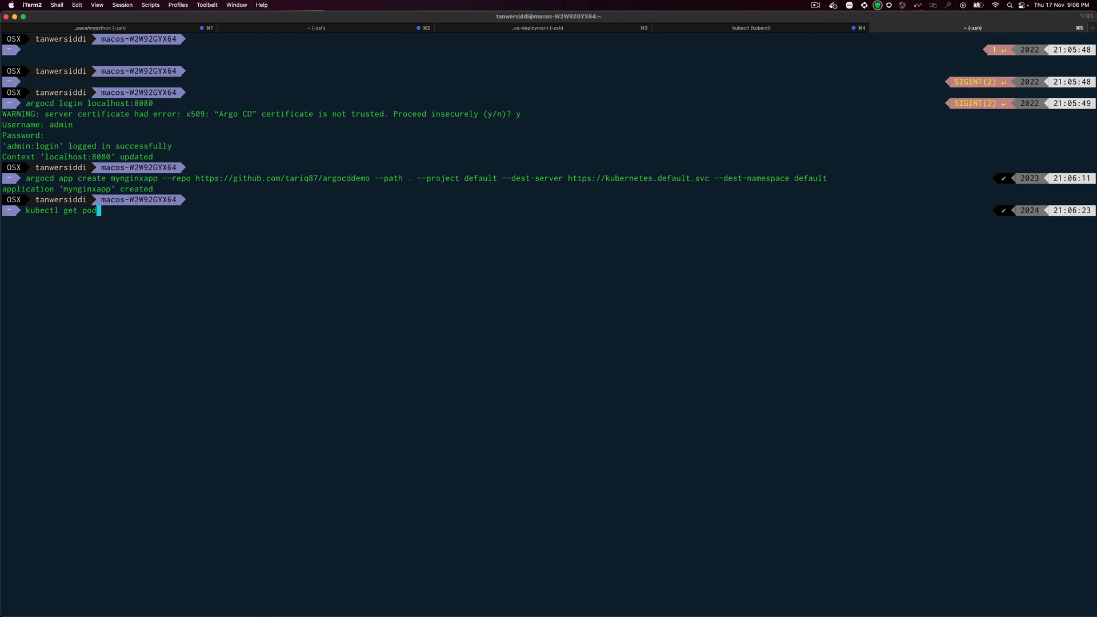